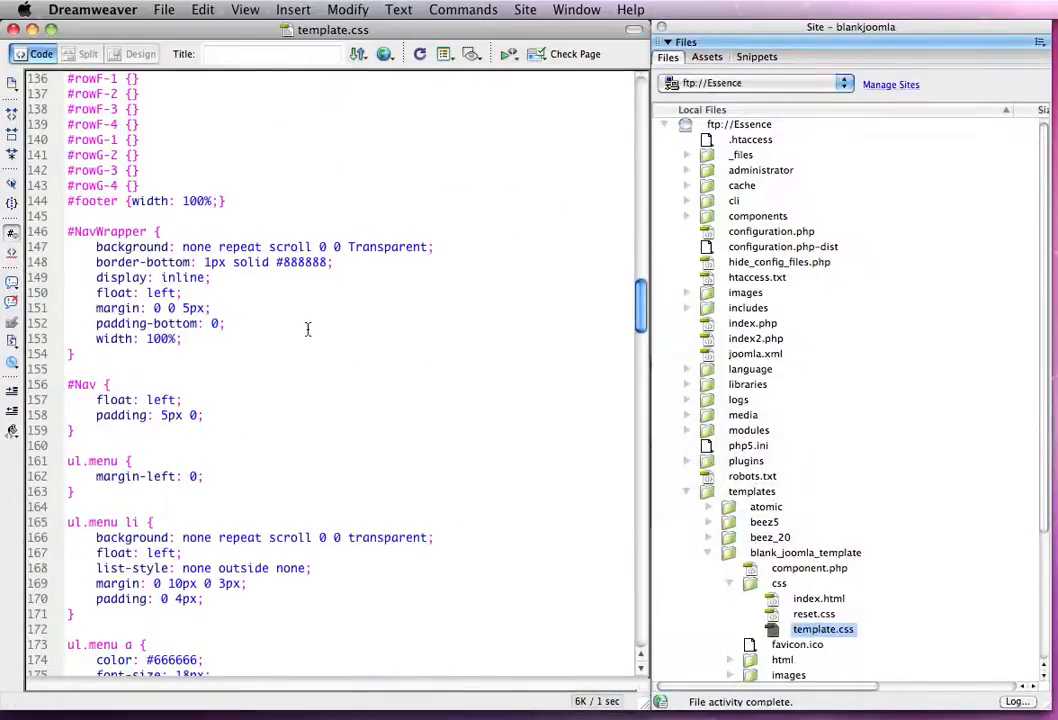
- Inspect the body element and set its font-family live to georgia, times New Roman, serif
scroll("down", 3)
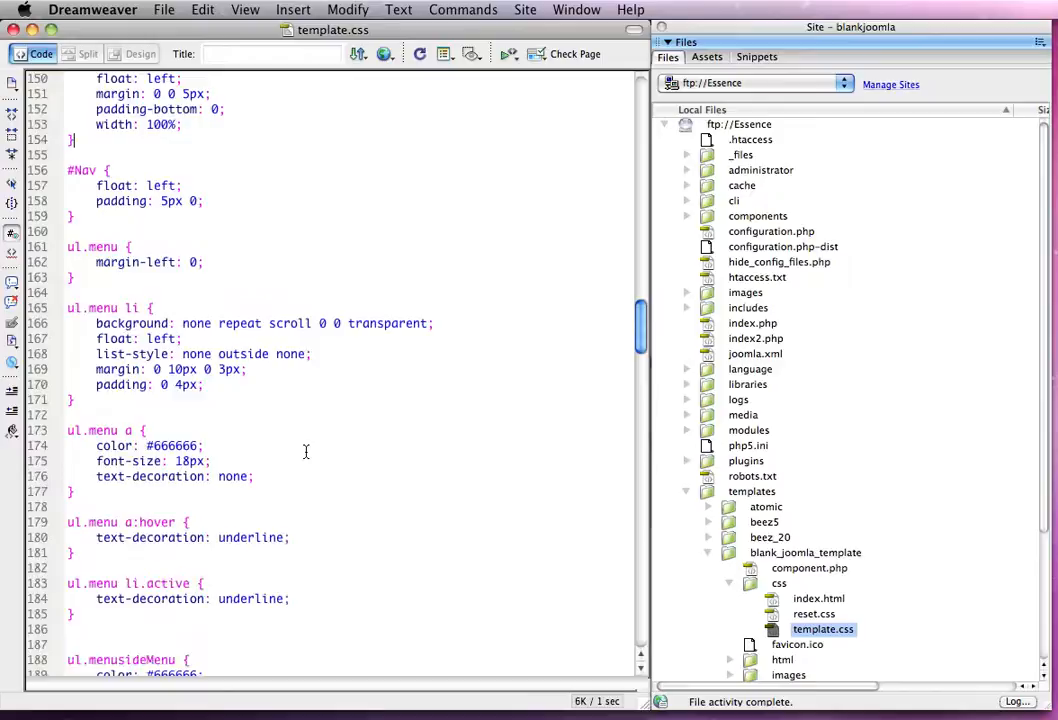
scroll("up", 3)
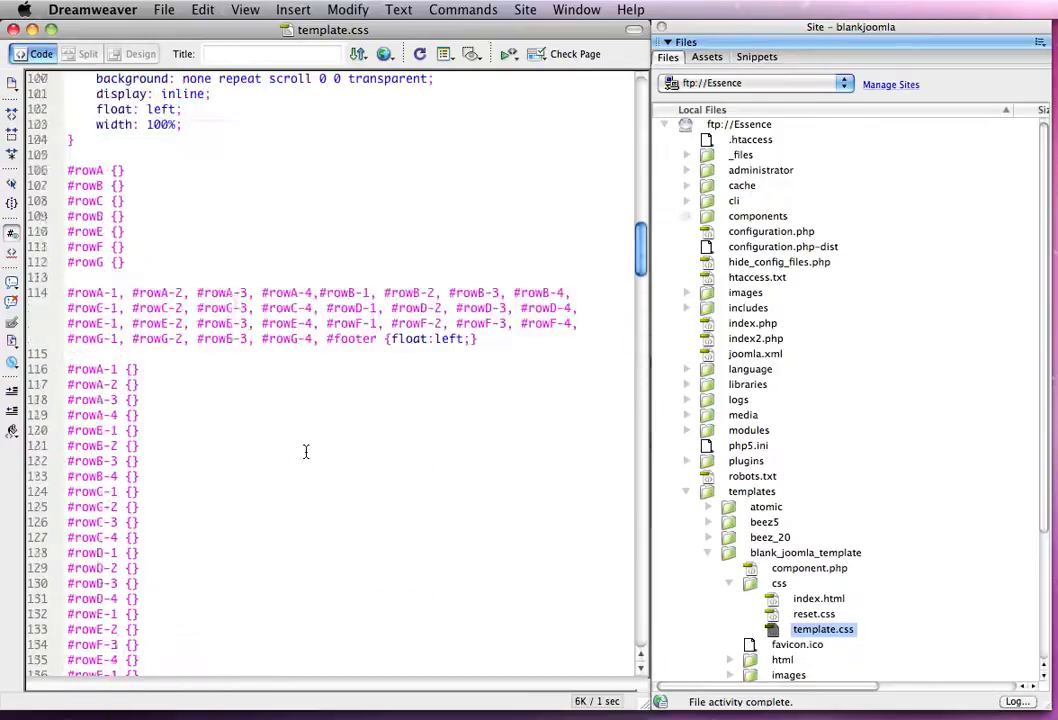
scroll("up", 3)
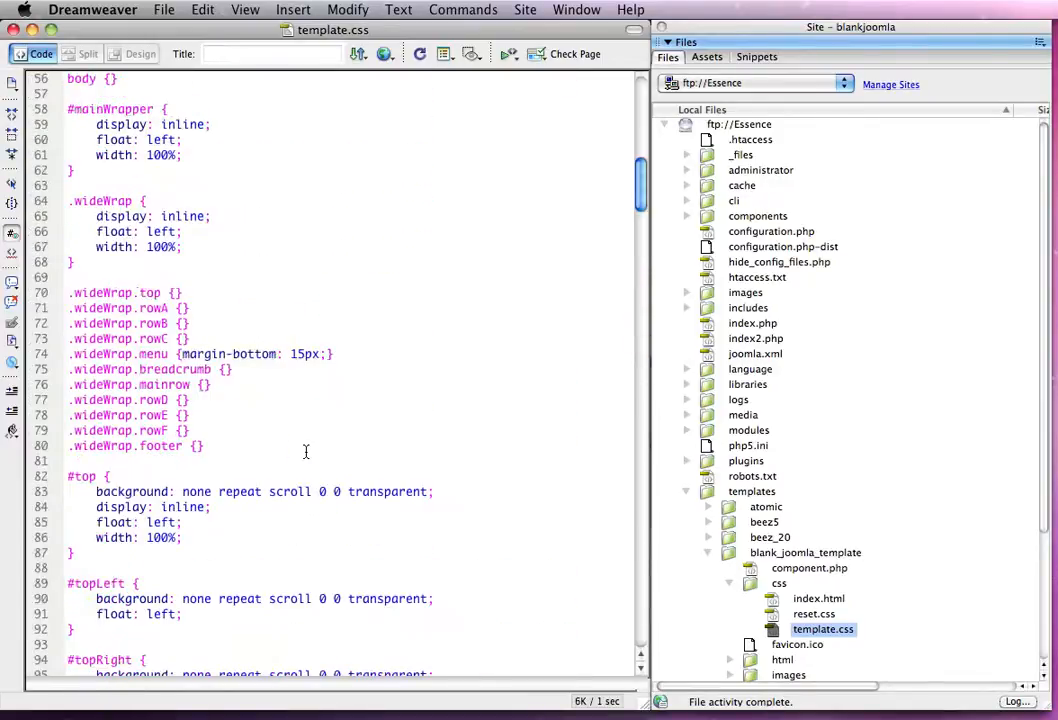
scroll("up", 3)
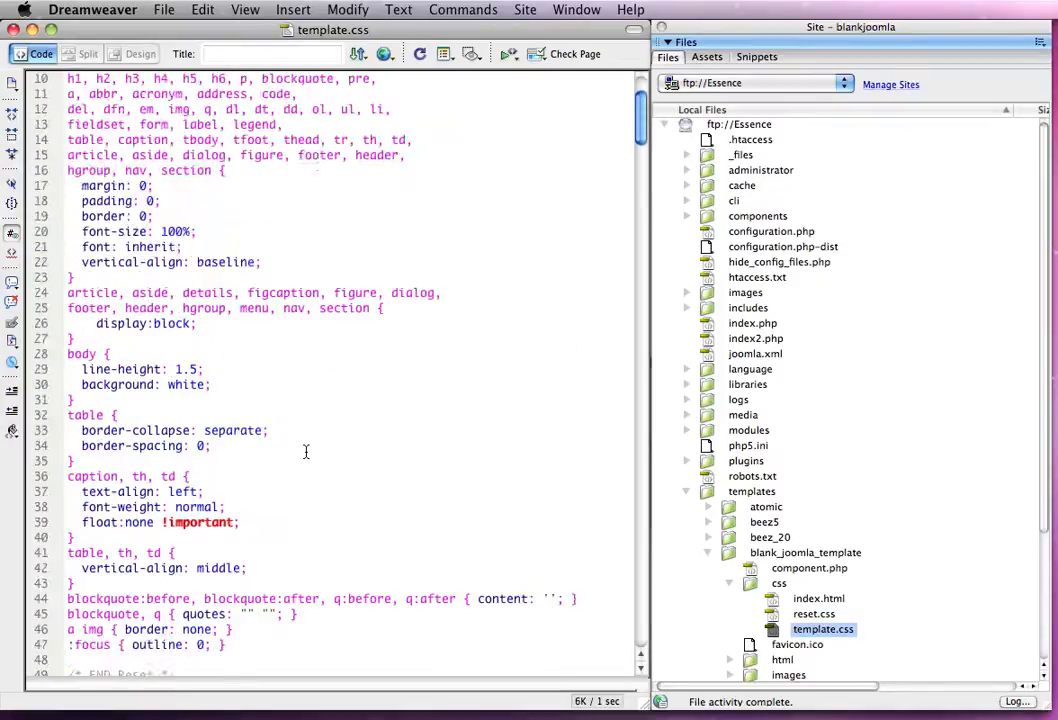
scroll("down", 3)
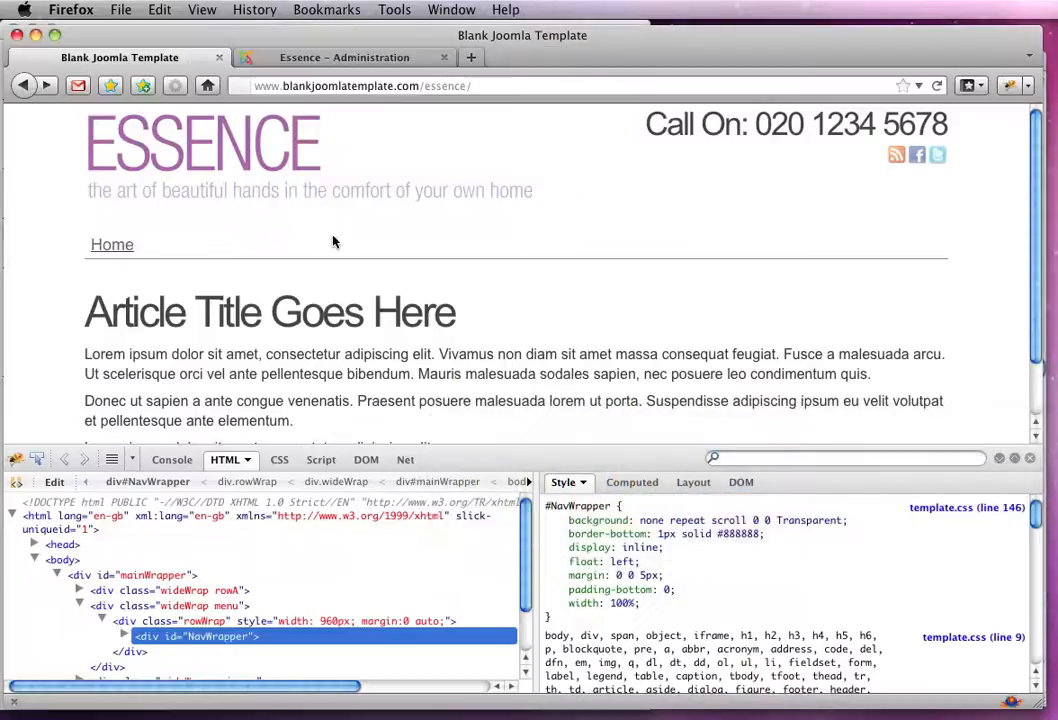
mouse_move(111, 244)
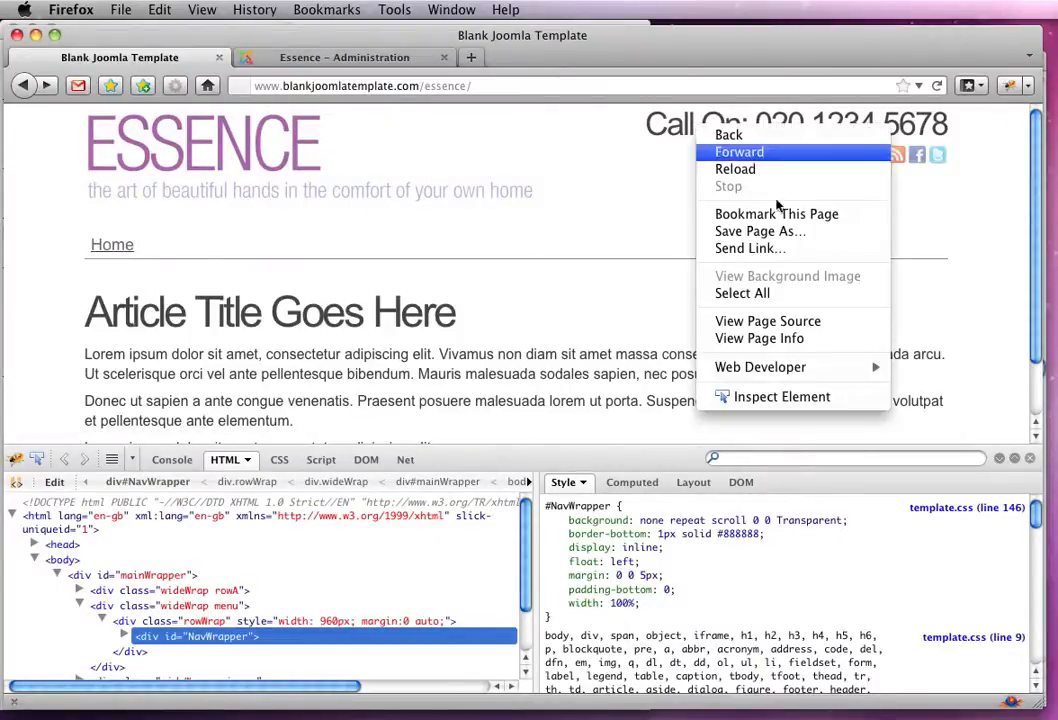
mouse_move(767, 321)
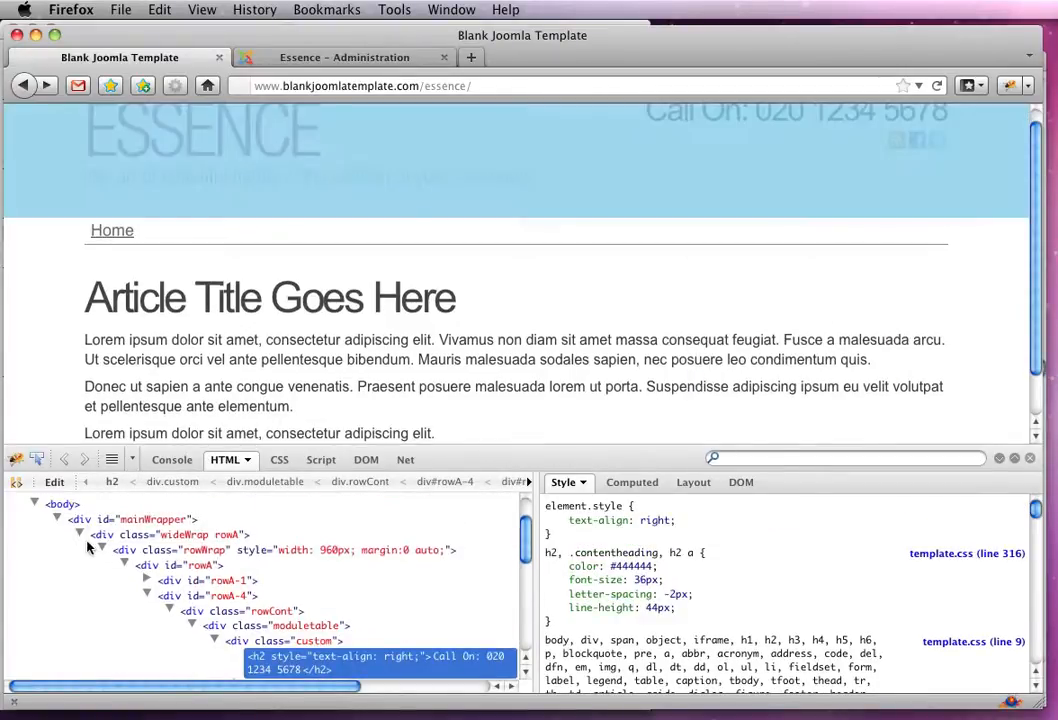
left_click(62, 559)
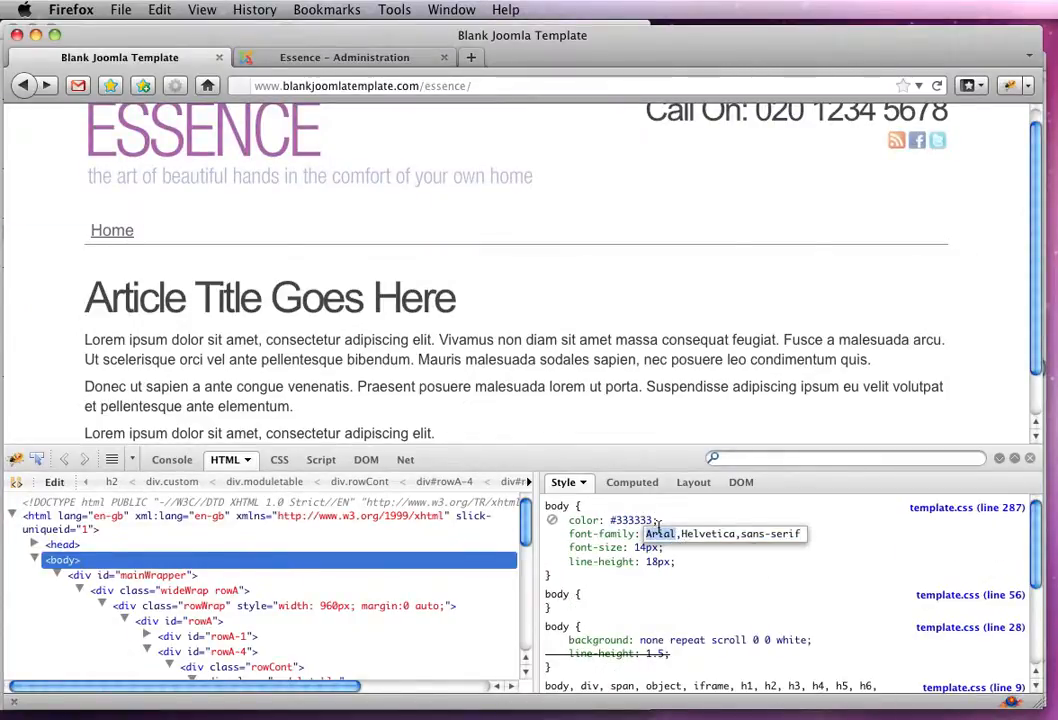
type("georgia")
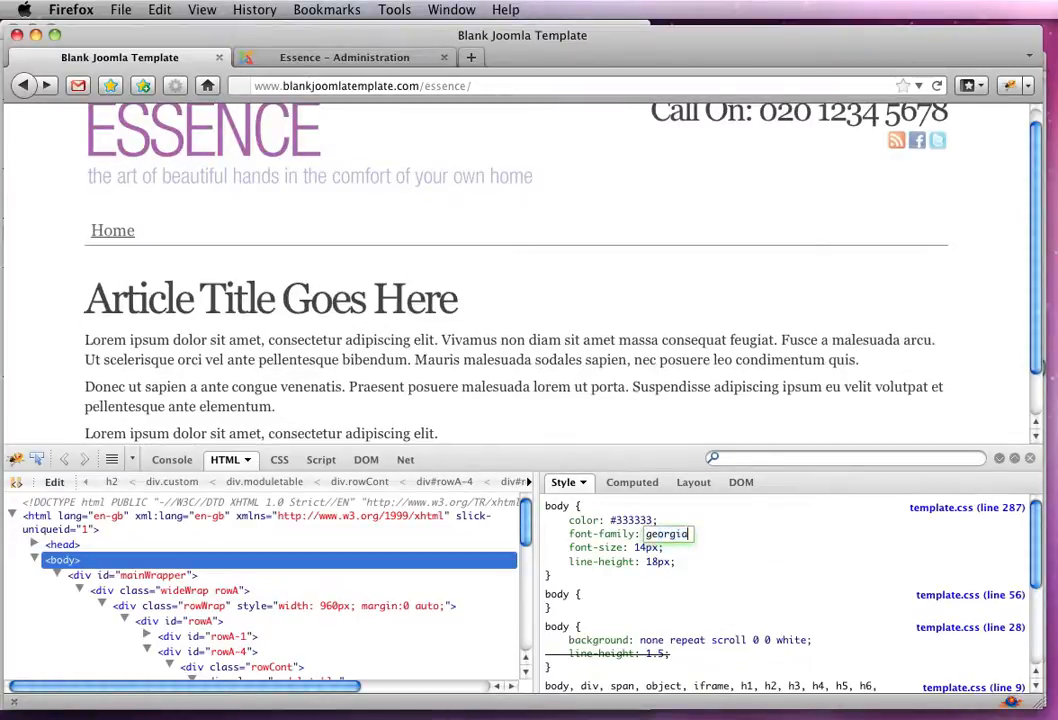
type(",")
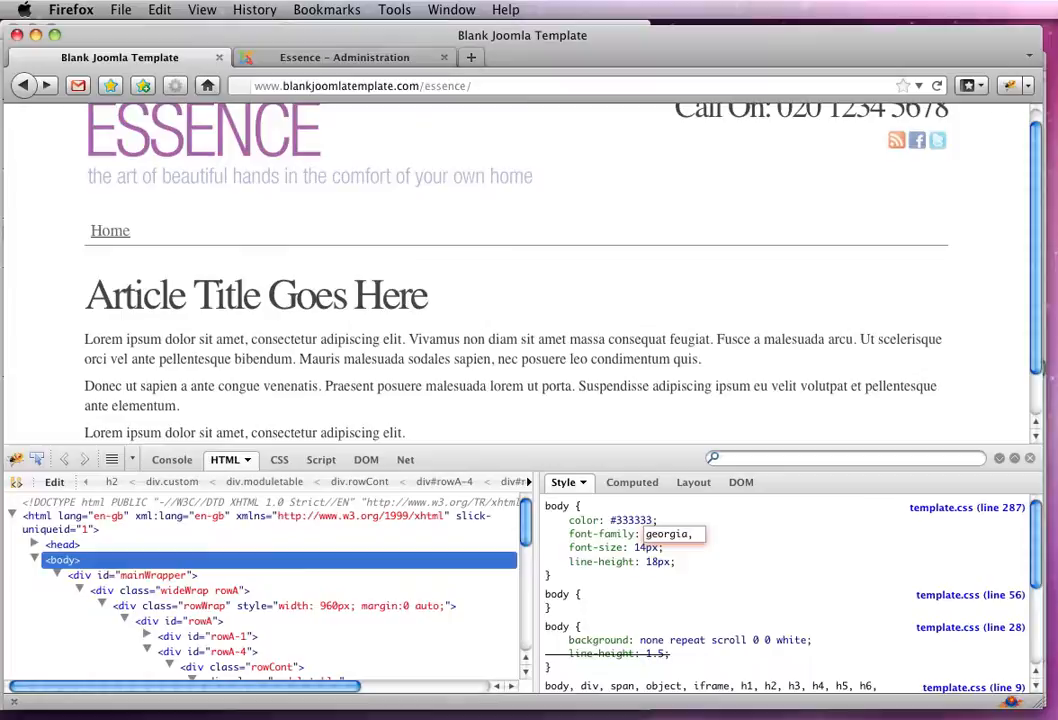
type("times New Roman")
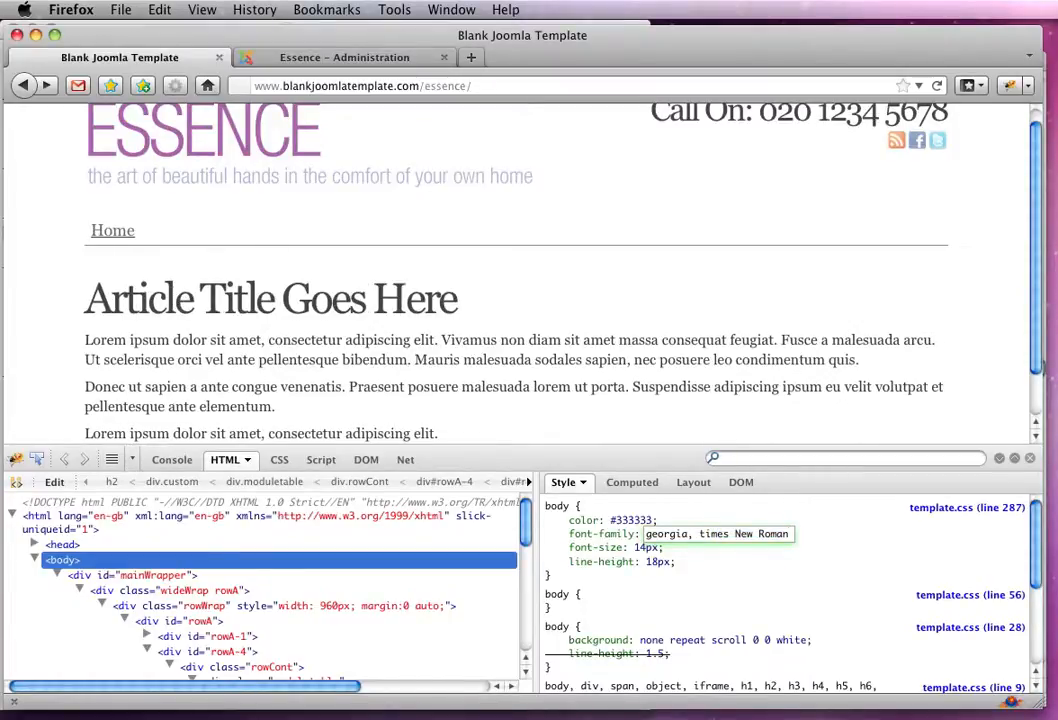
type(", serif")
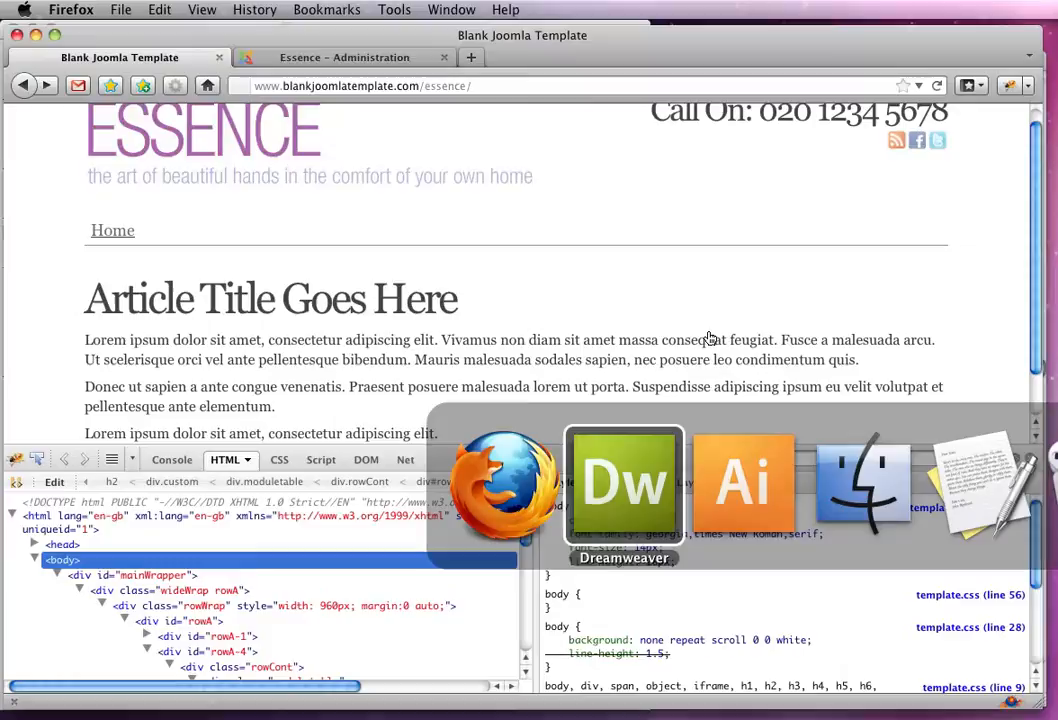
- Scroll template.css down to the typography body rule
left_click(623, 485)
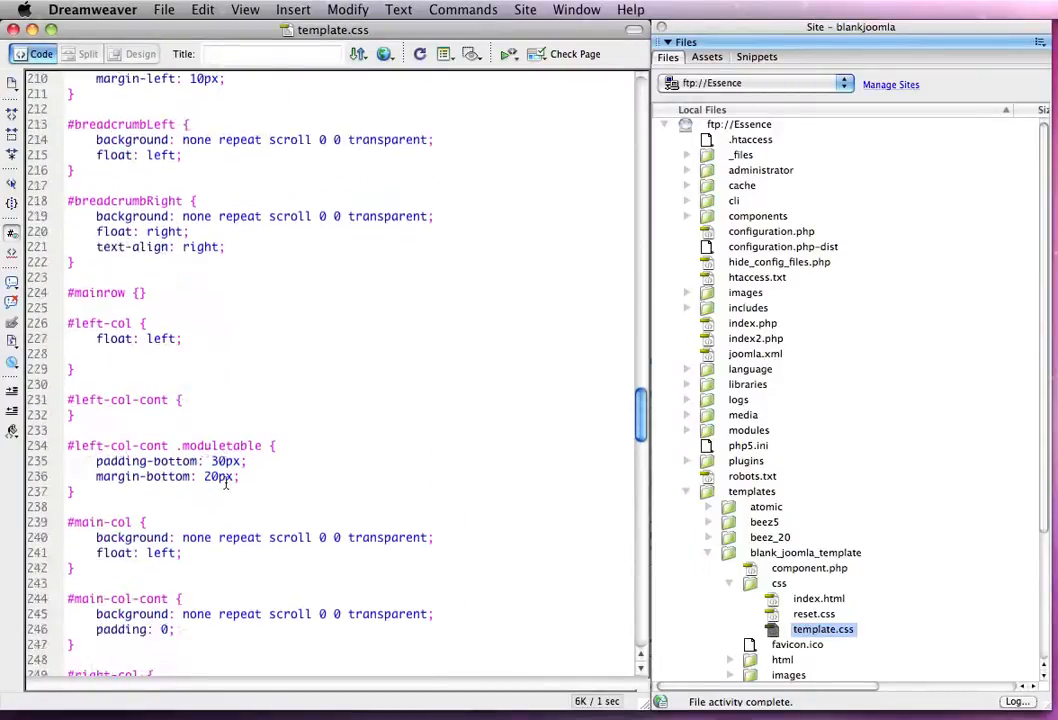
scroll("down", 3)
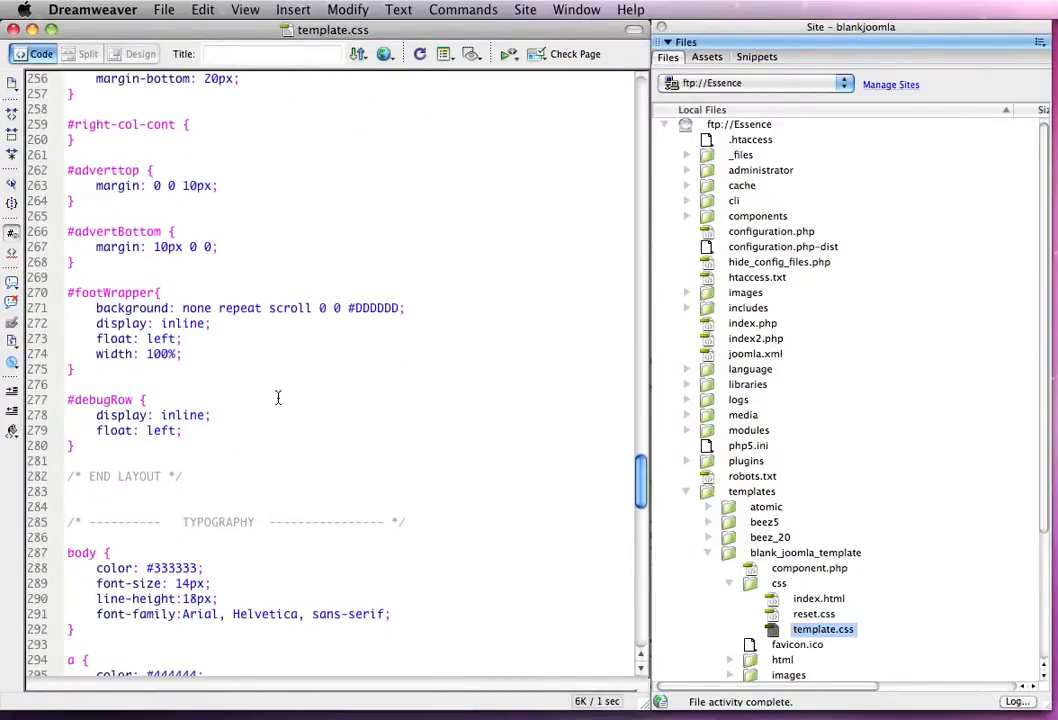
scroll("down", 3)
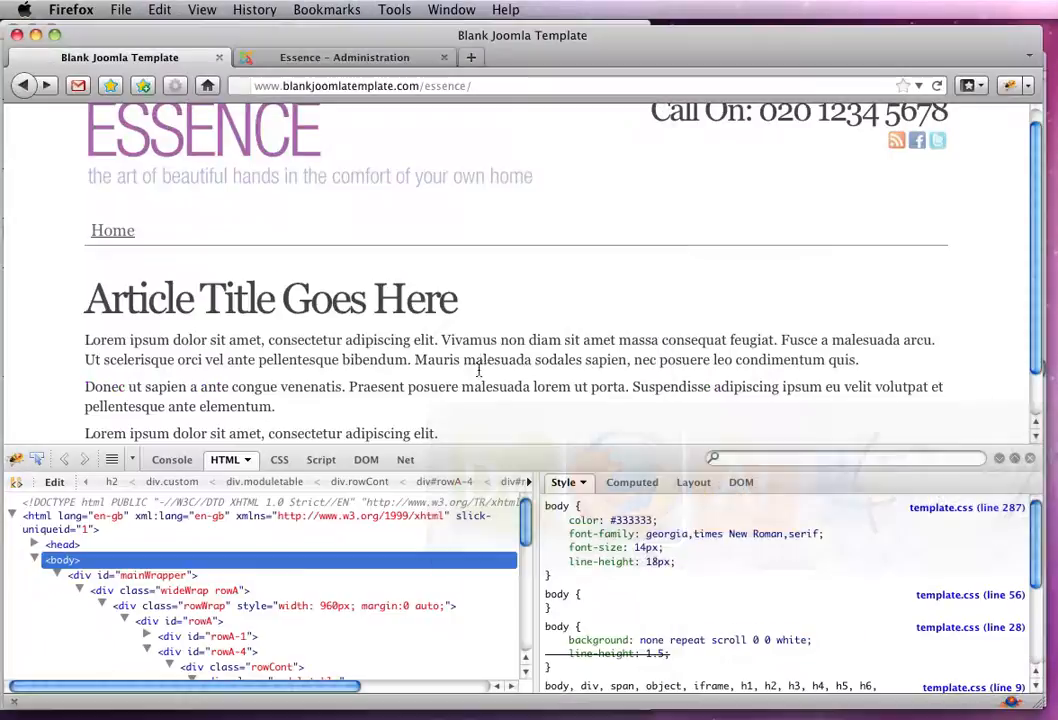
- Reload the site, inspect the Call On heading and check its size against the mockup
left_click(936, 85)
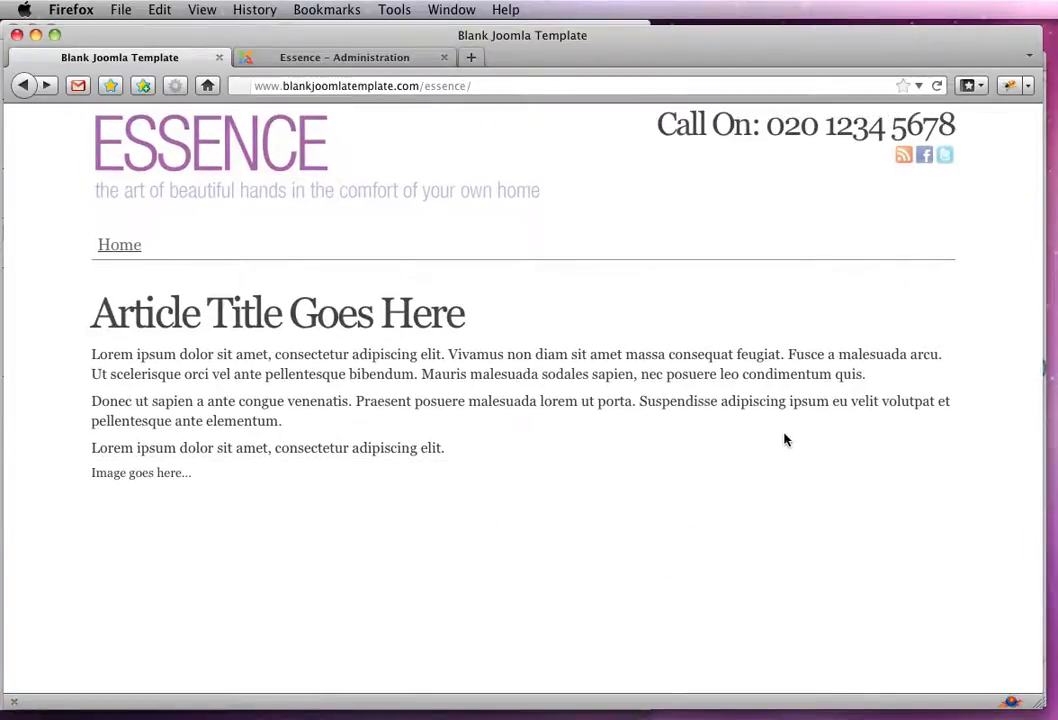
mouse_move(775, 460)
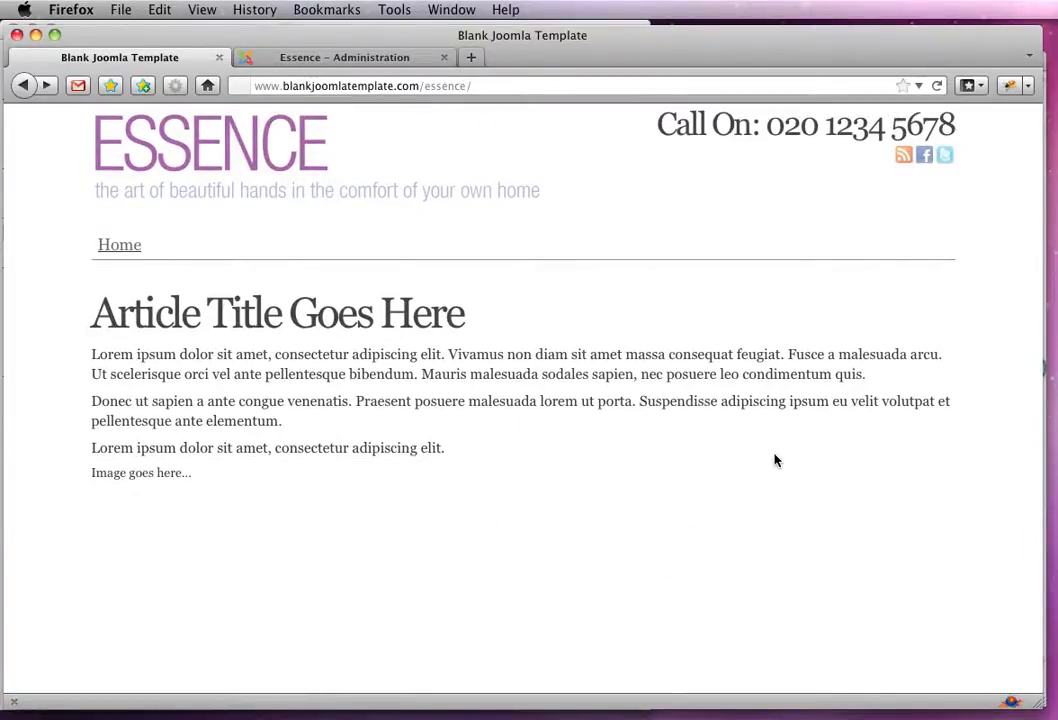
right_click(775, 460)
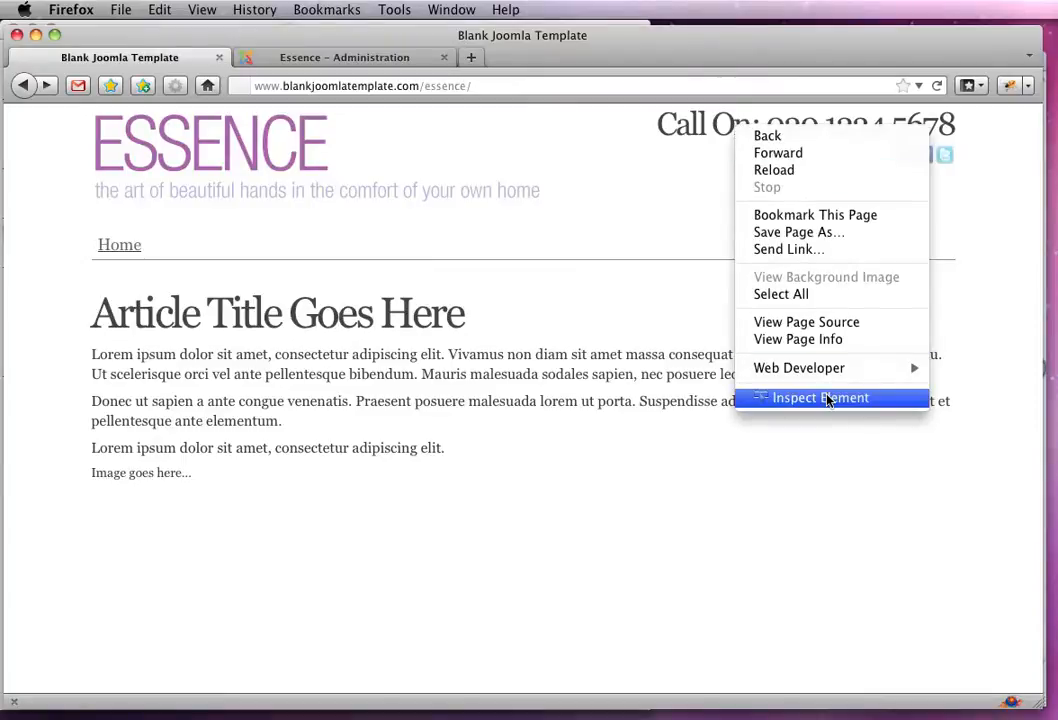
left_click(819, 397)
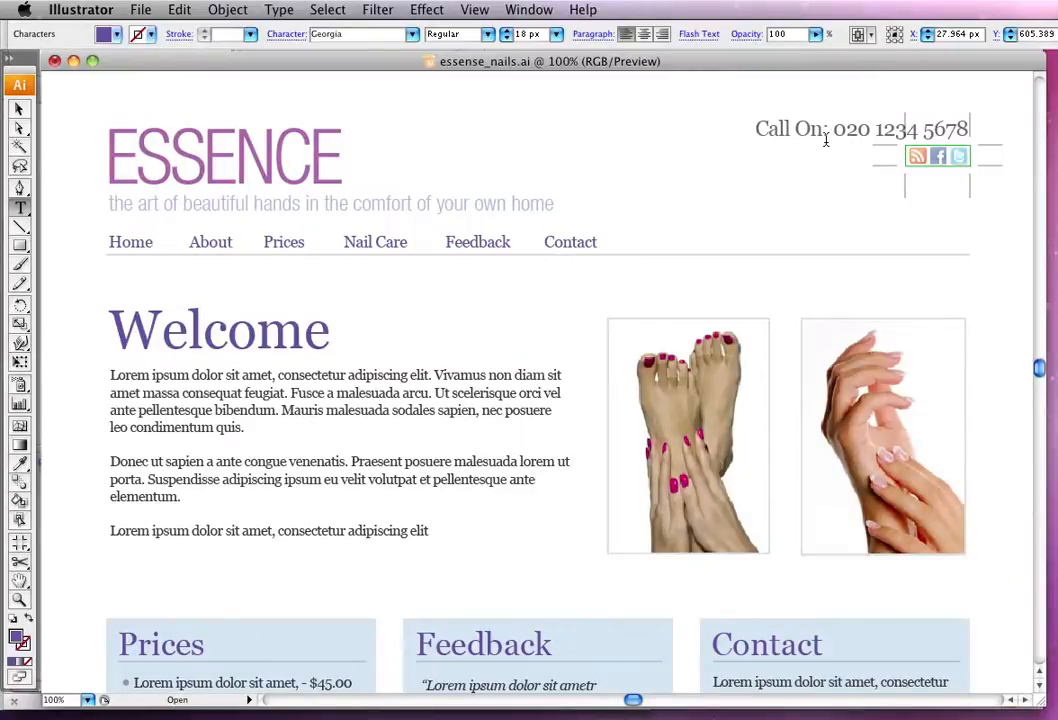
left_click(130, 242)
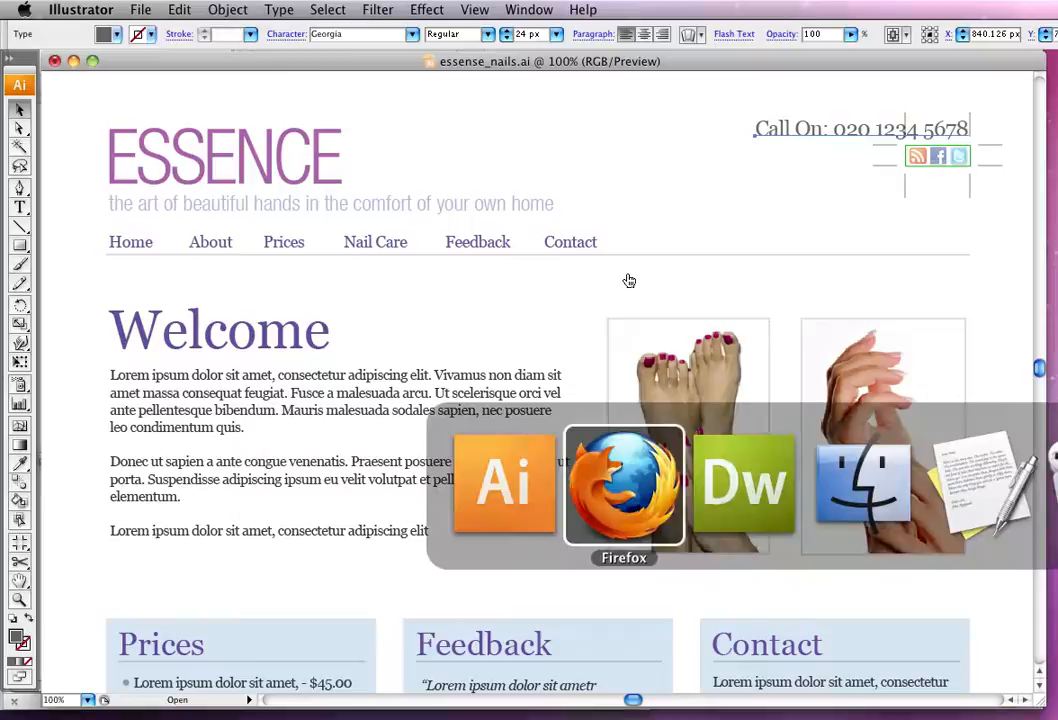
left_click(623, 485)
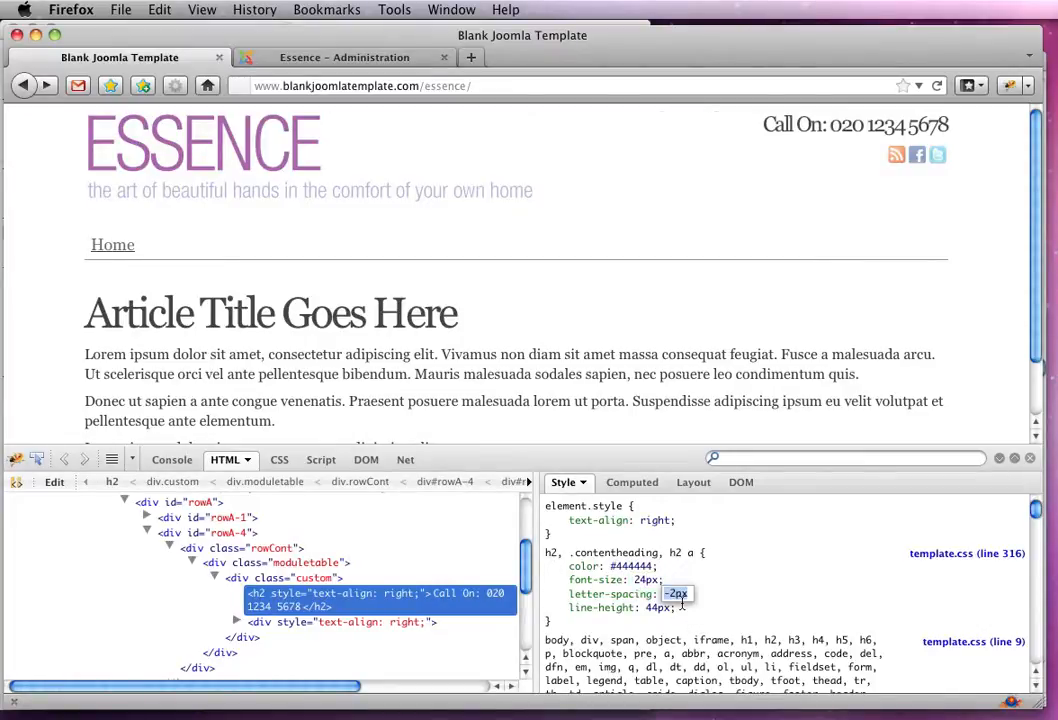
- Set the h2 rule's letter-spacing to -1px in Firebug
type("-1px")
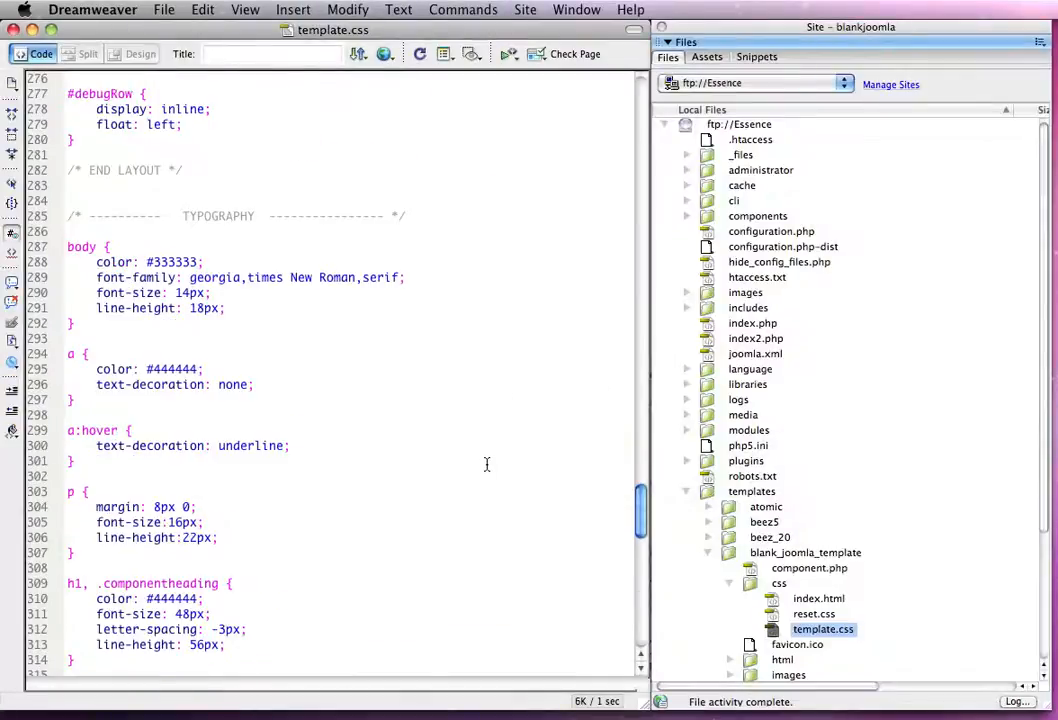
- Scroll template.css down to the h2 heading rule
scroll("down", 3)
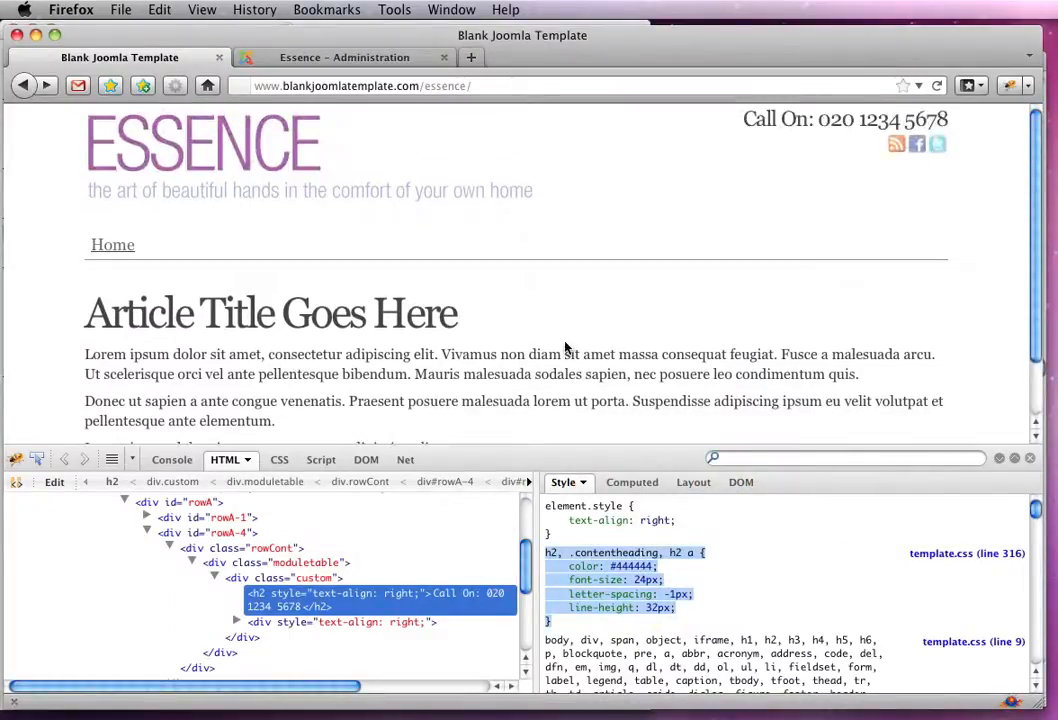
mouse_move(112, 244)
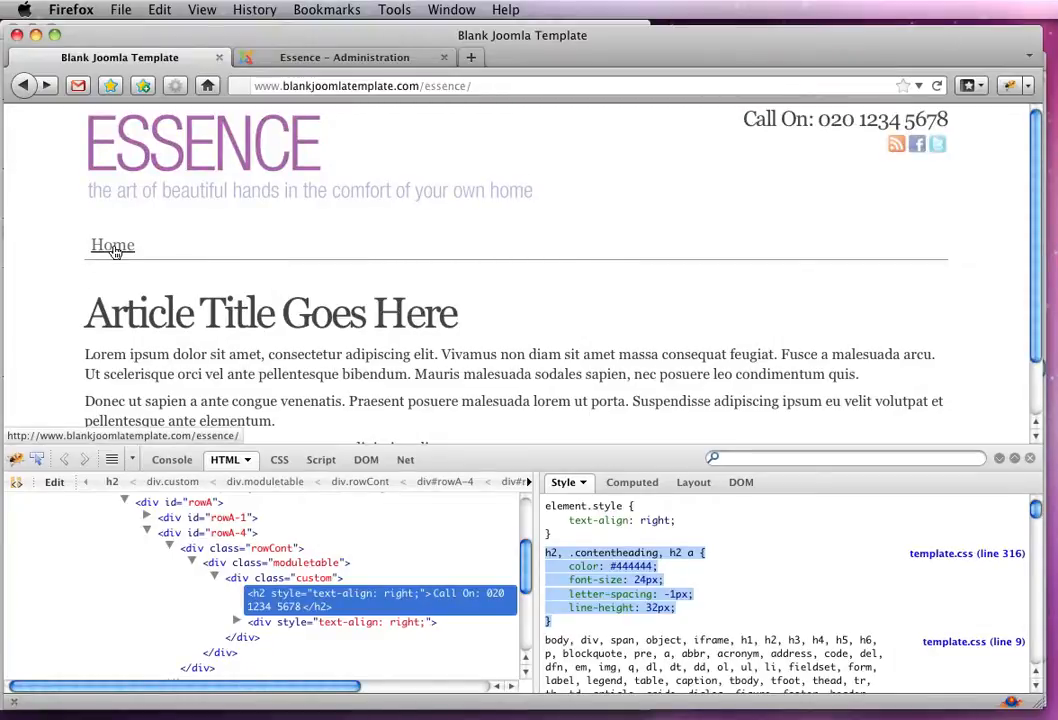
mouse_move(223, 275)
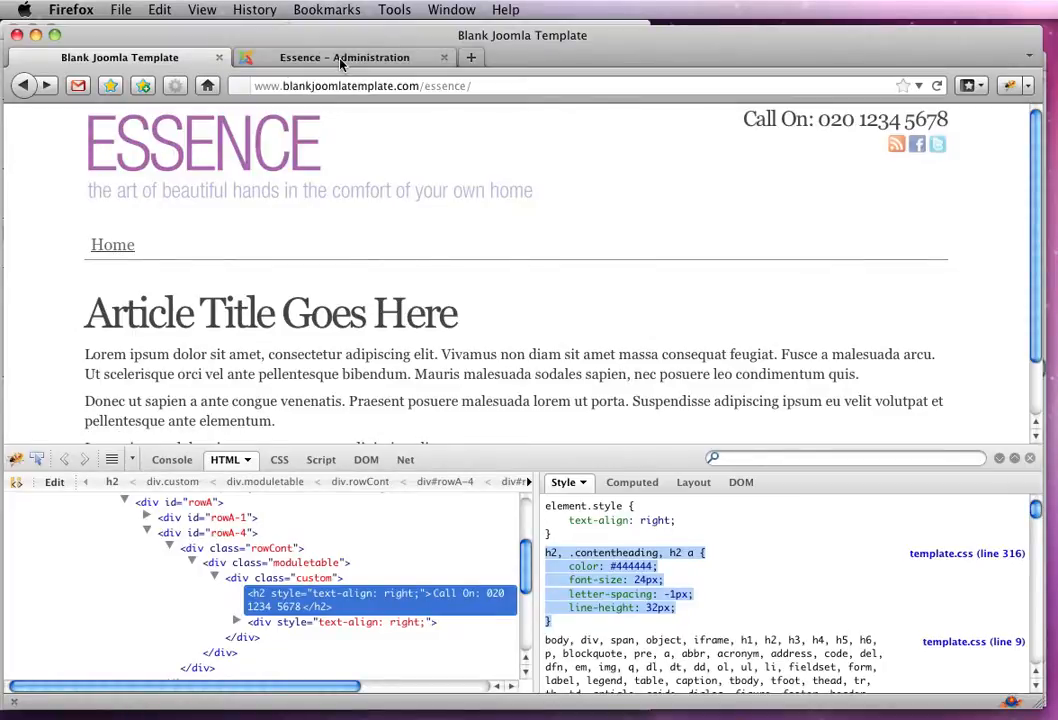
- Switch to Joomla administration and view the Main Menu items
left_click(344, 57)
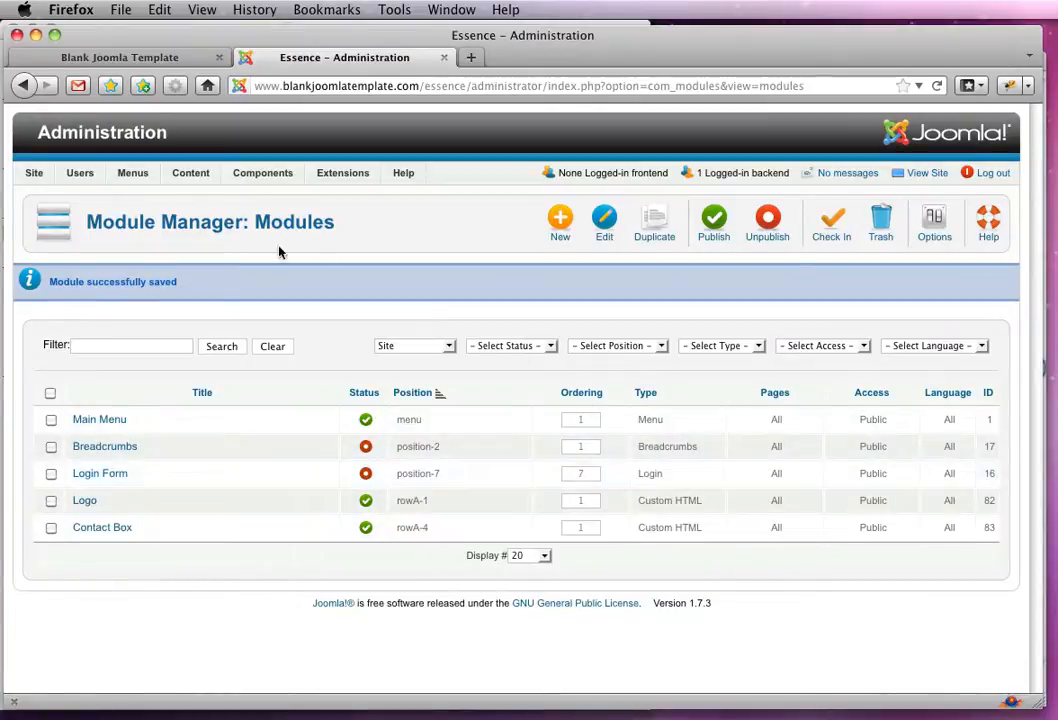
left_click(132, 172)
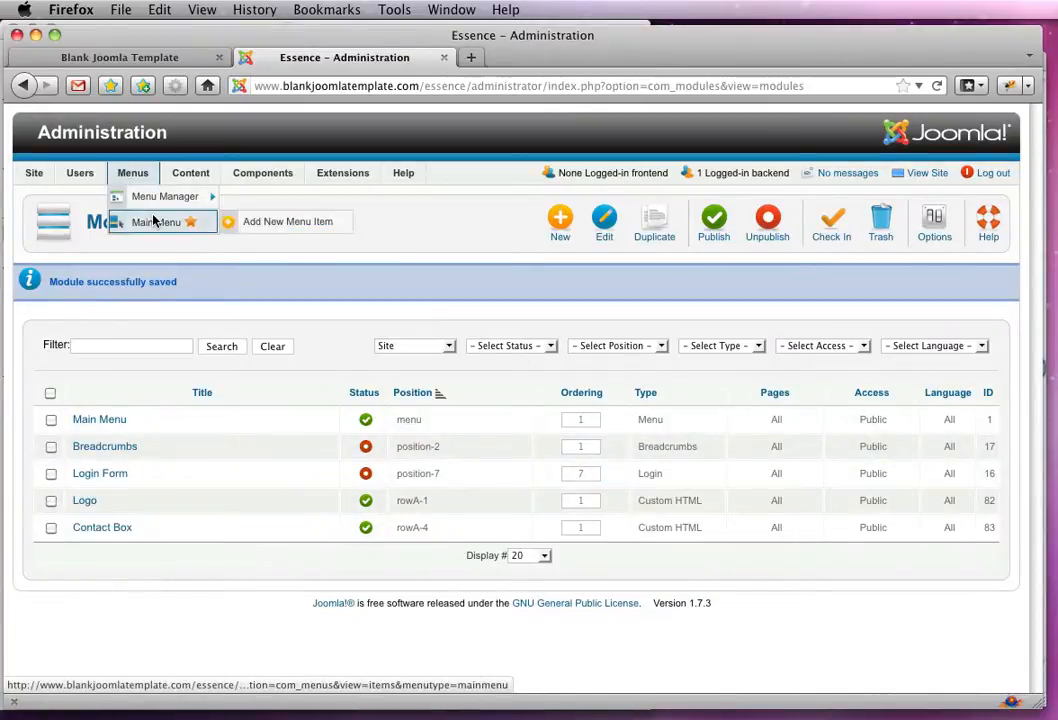
left_click(190, 172)
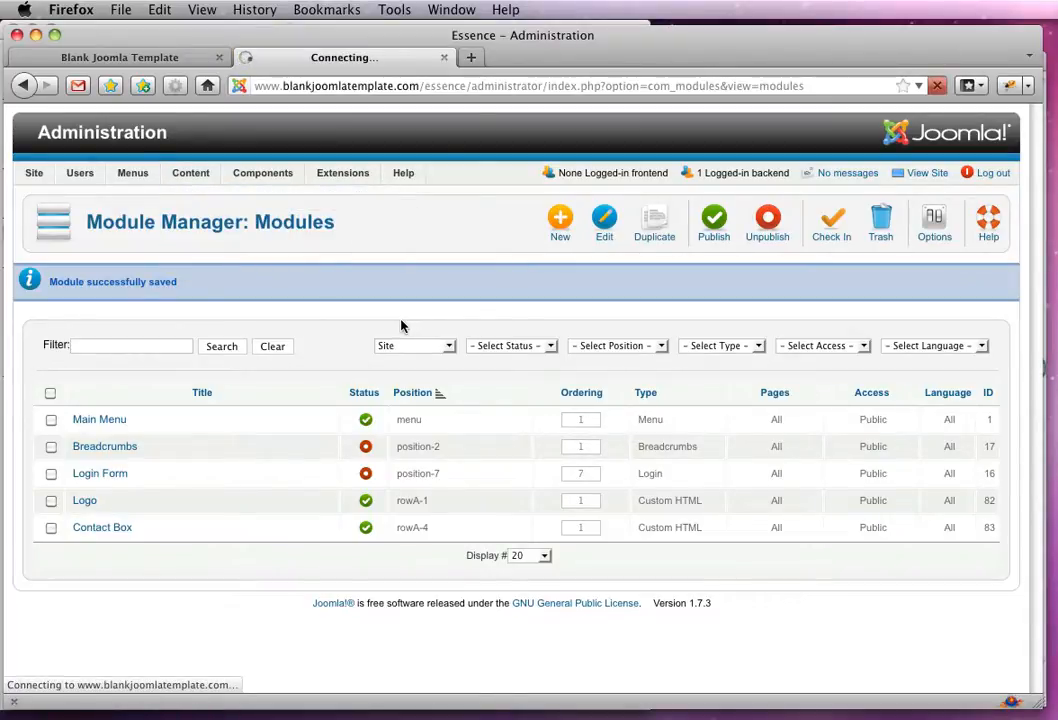
mouse_move(352, 331)
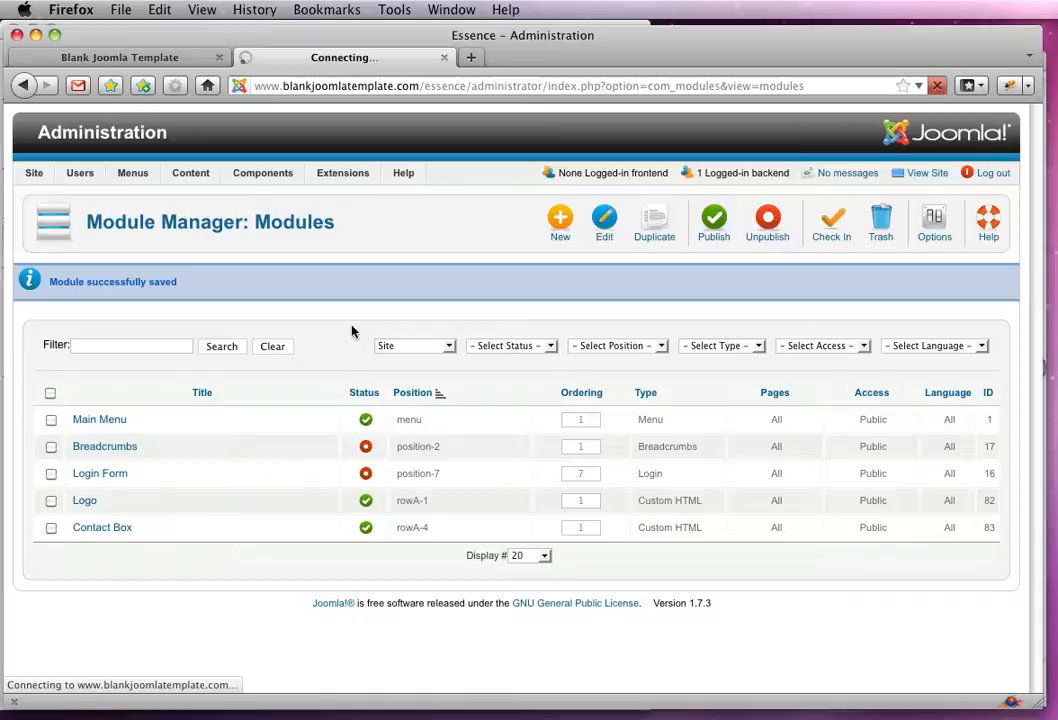
mouse_move(256, 340)
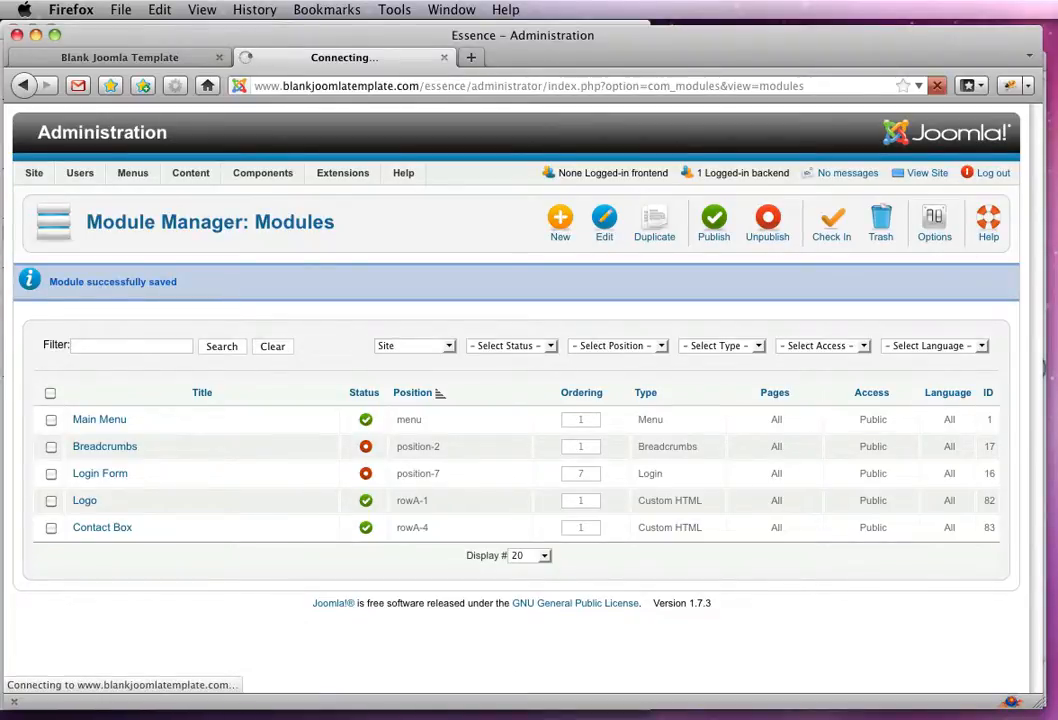
- Go to the Article Manager and start editing Demo Article
left_click(190, 172)
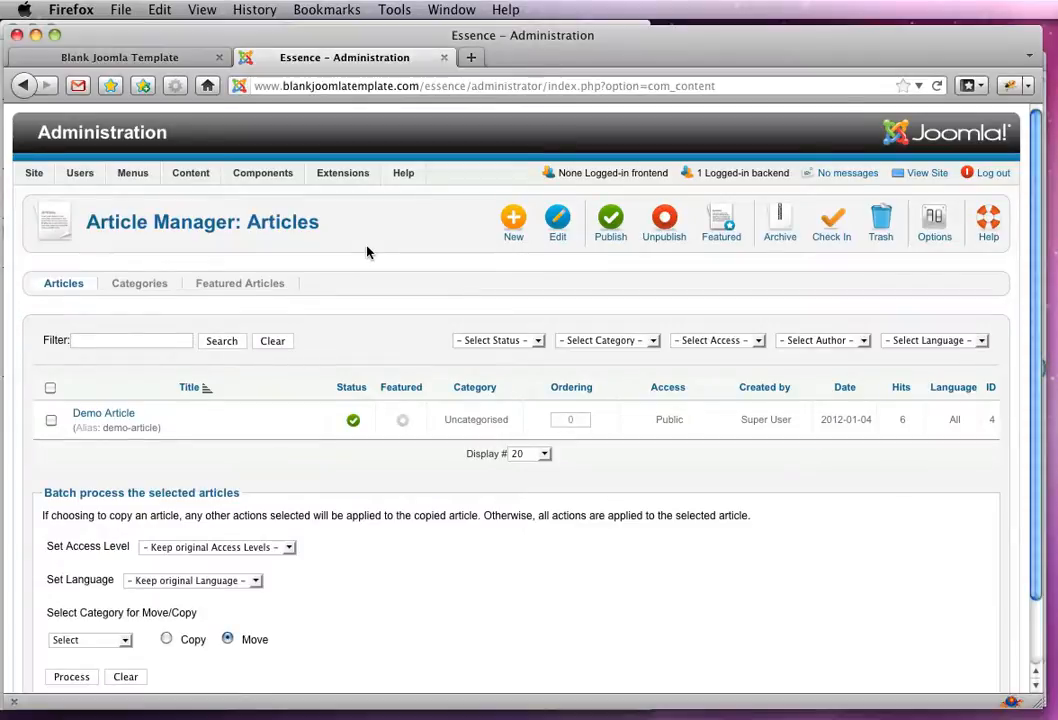
left_click(103, 412)
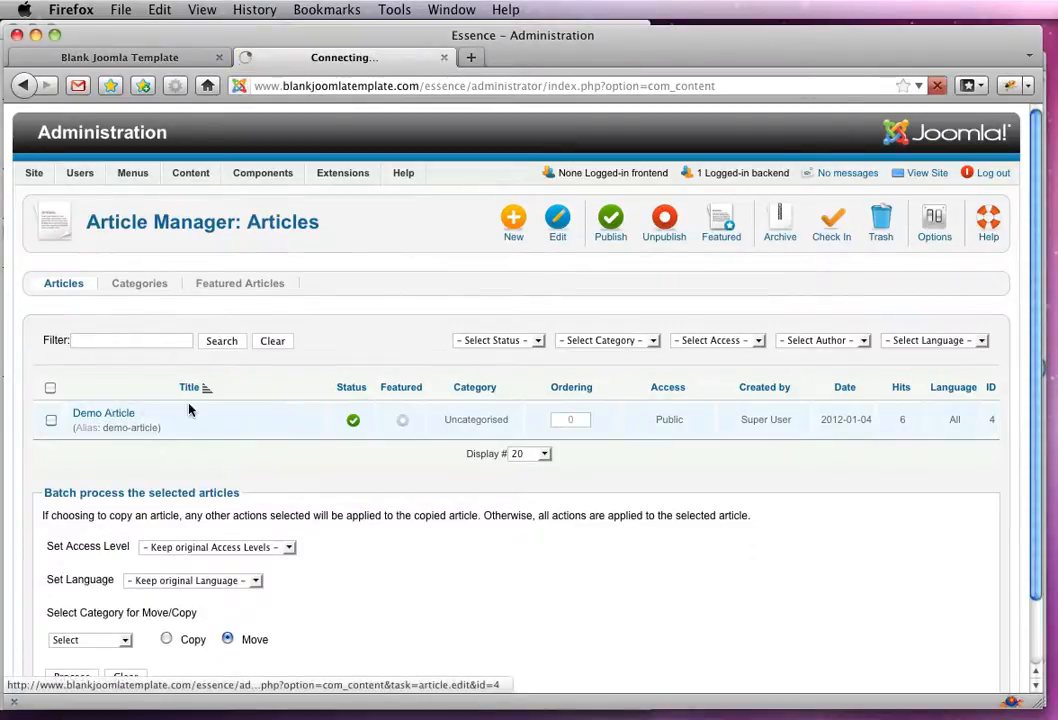
left_click(103, 413)
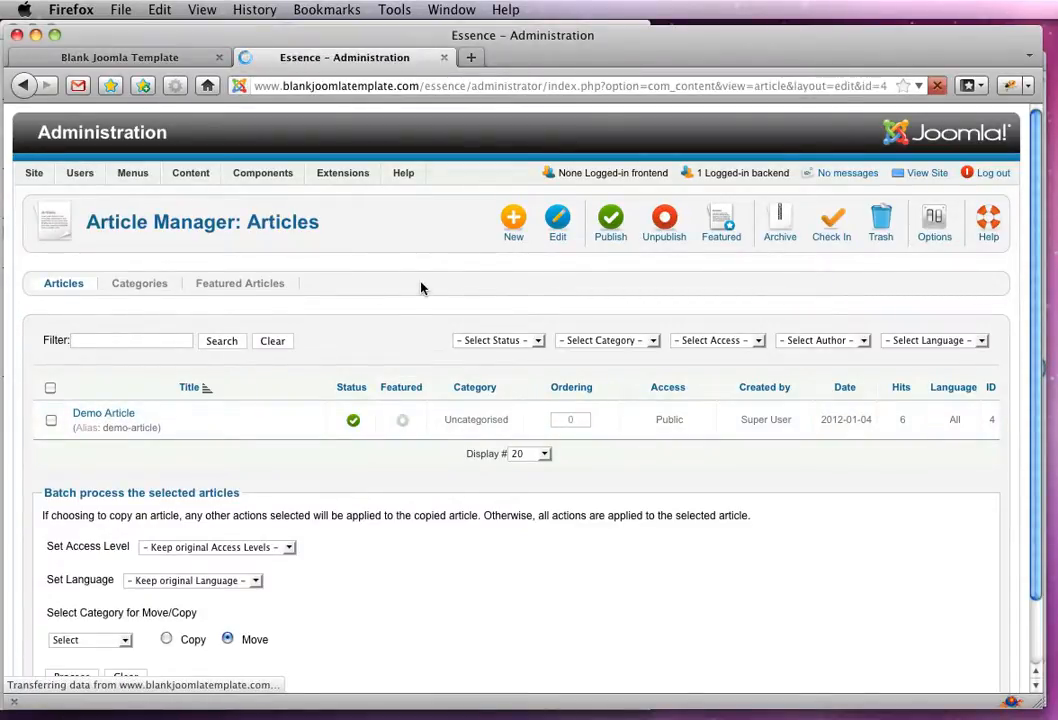
- Retitle the demo article to About and save it as a copy
left_click(103, 413)
type("About")
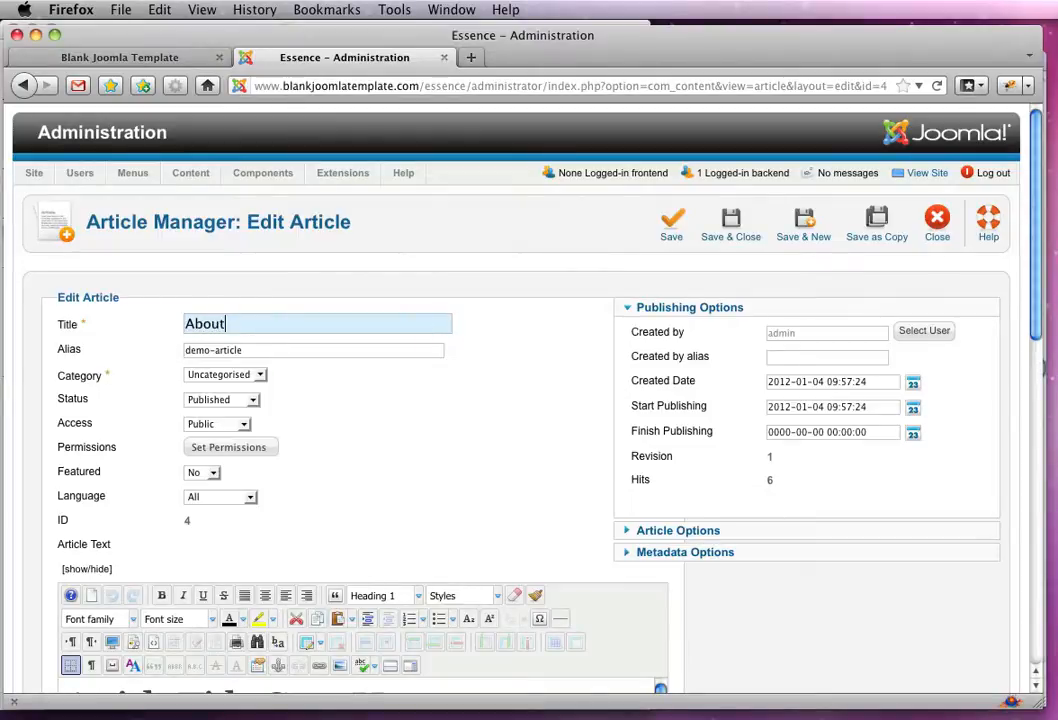
mouse_move(877, 222)
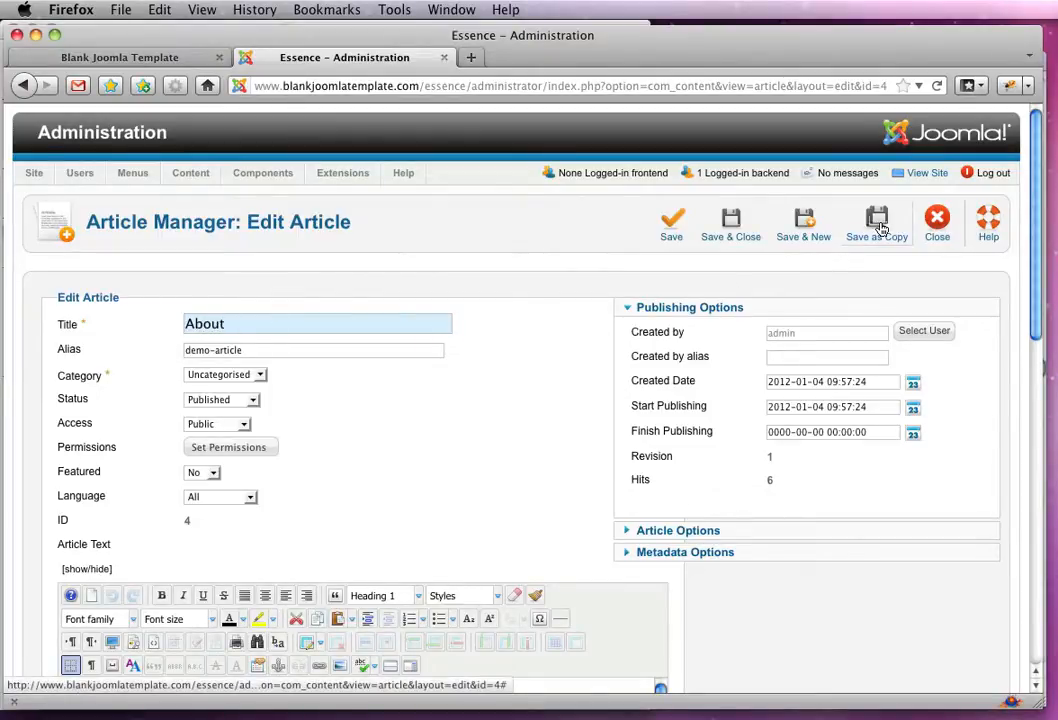
scroll("down", 3)
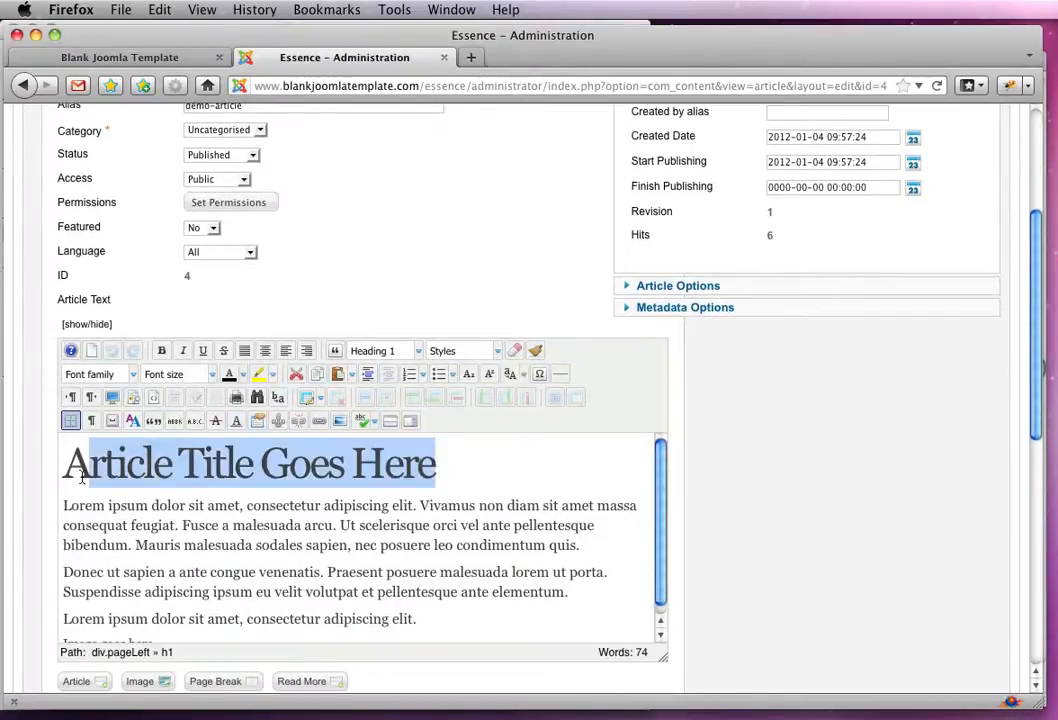
scroll("up", 3)
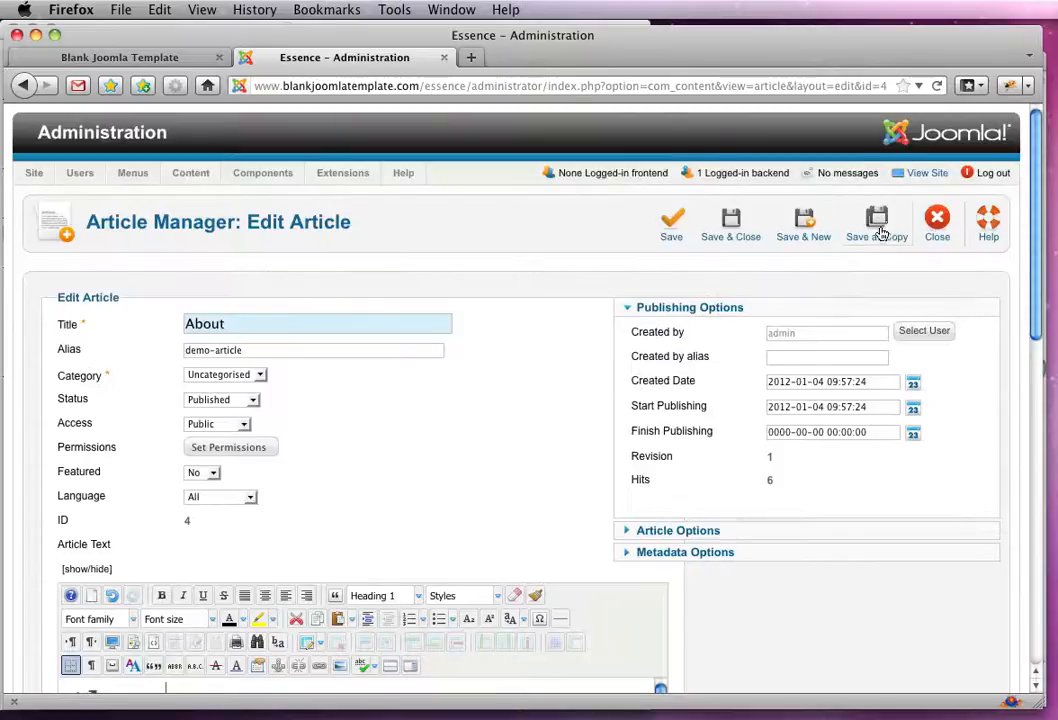
left_click(876, 223)
type("Prices")
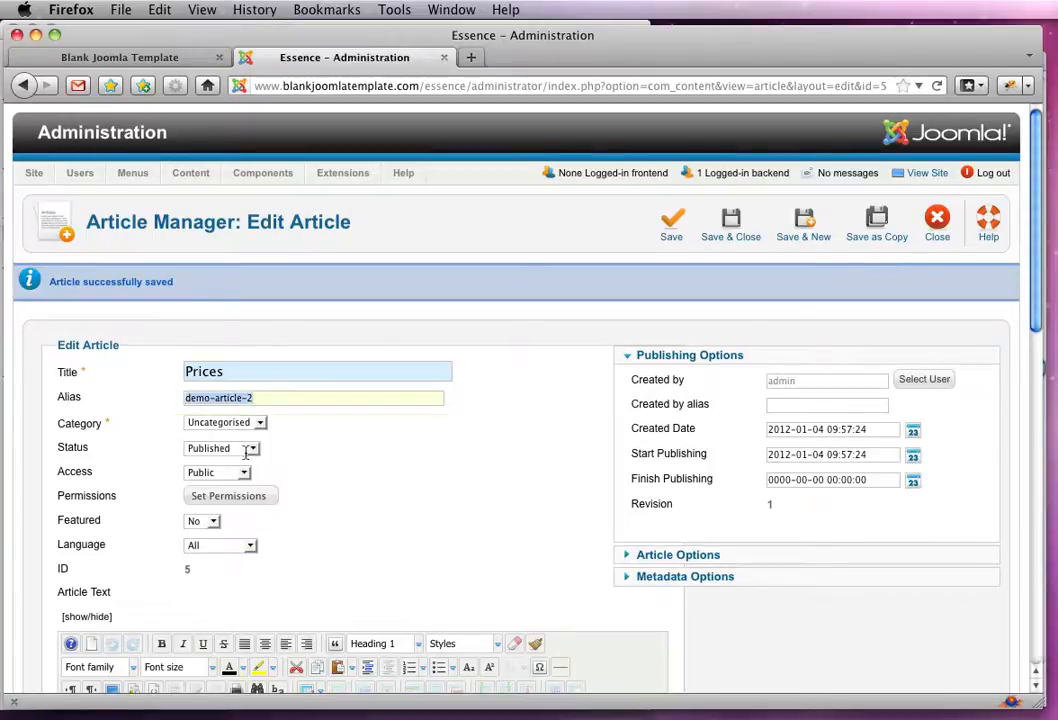
- Save another copy titled Prices and select the title for the next rename
scroll("down", 3)
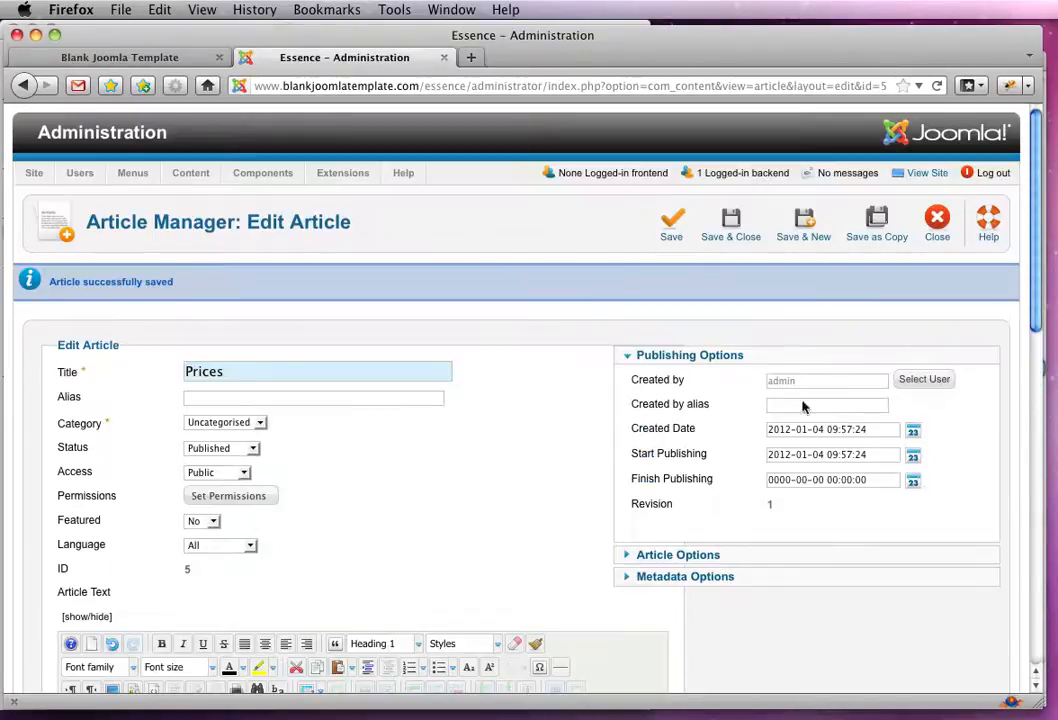
left_click(671, 218)
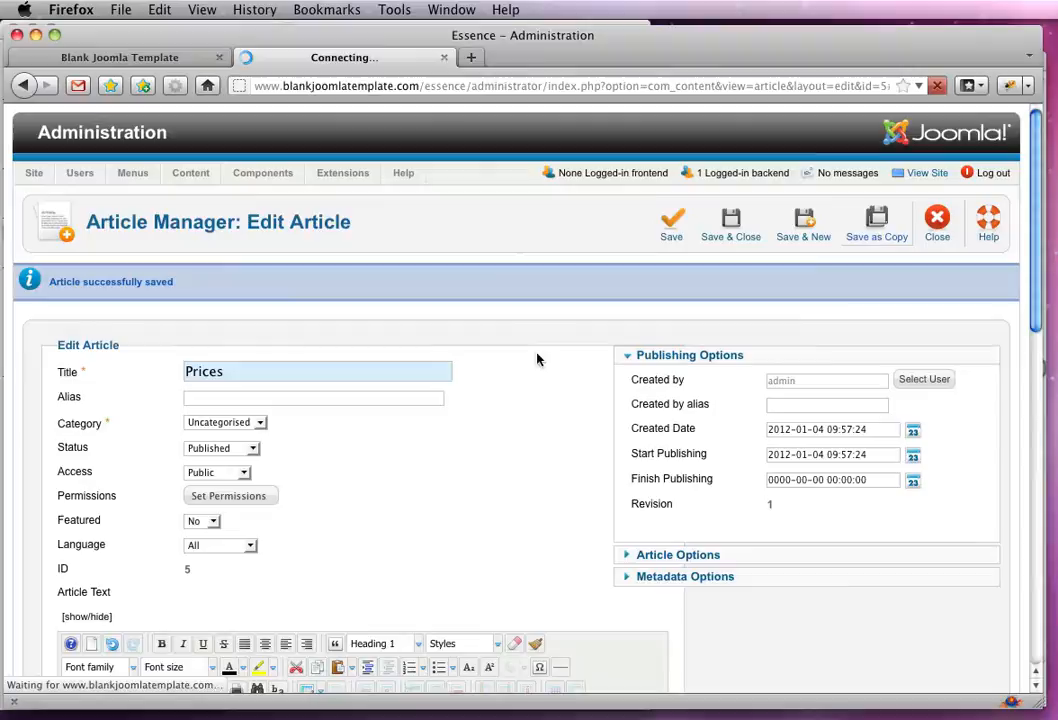
left_click(803, 223)
type("N")
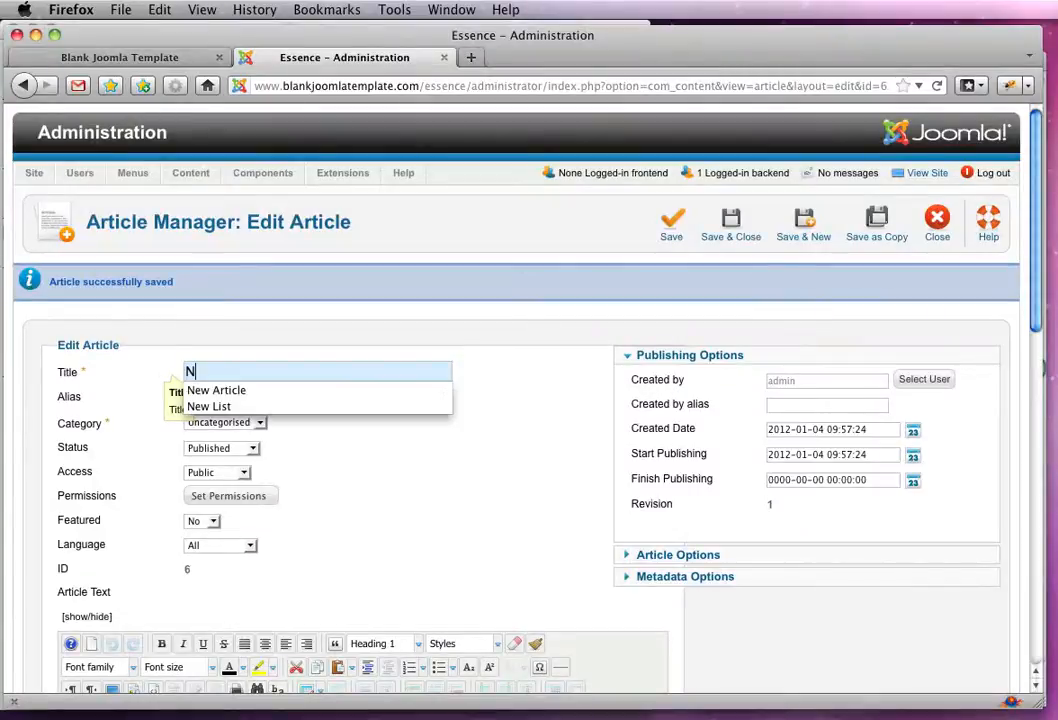
- Retitle the copy Naile Care and clear its alias
type("aile Care")
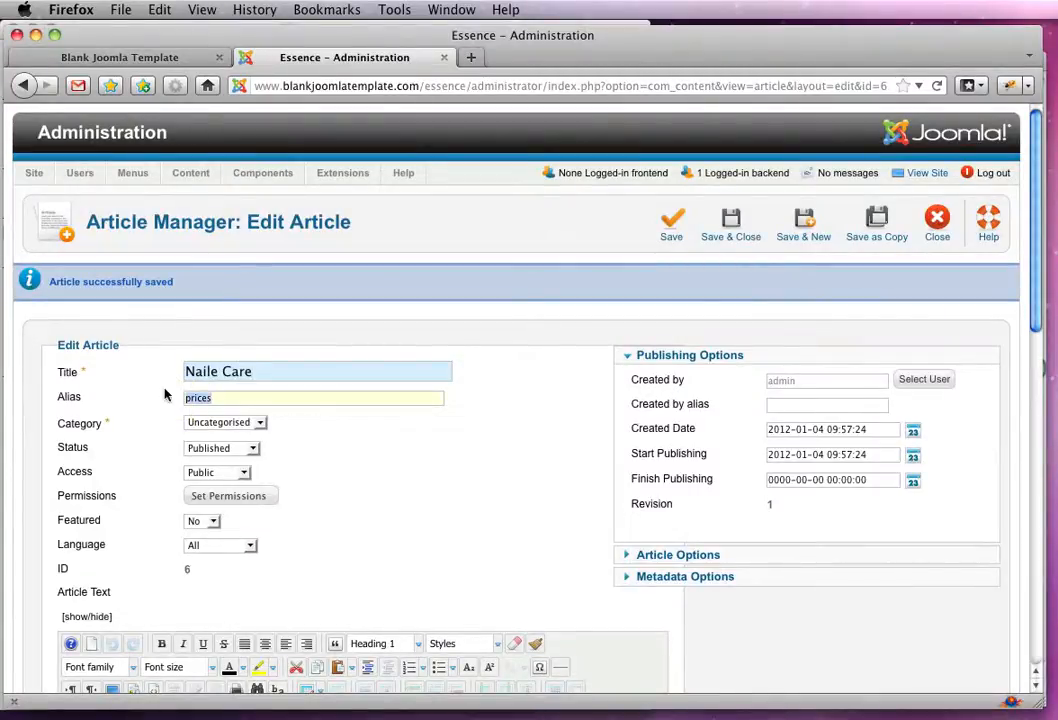
scroll("down", 3)
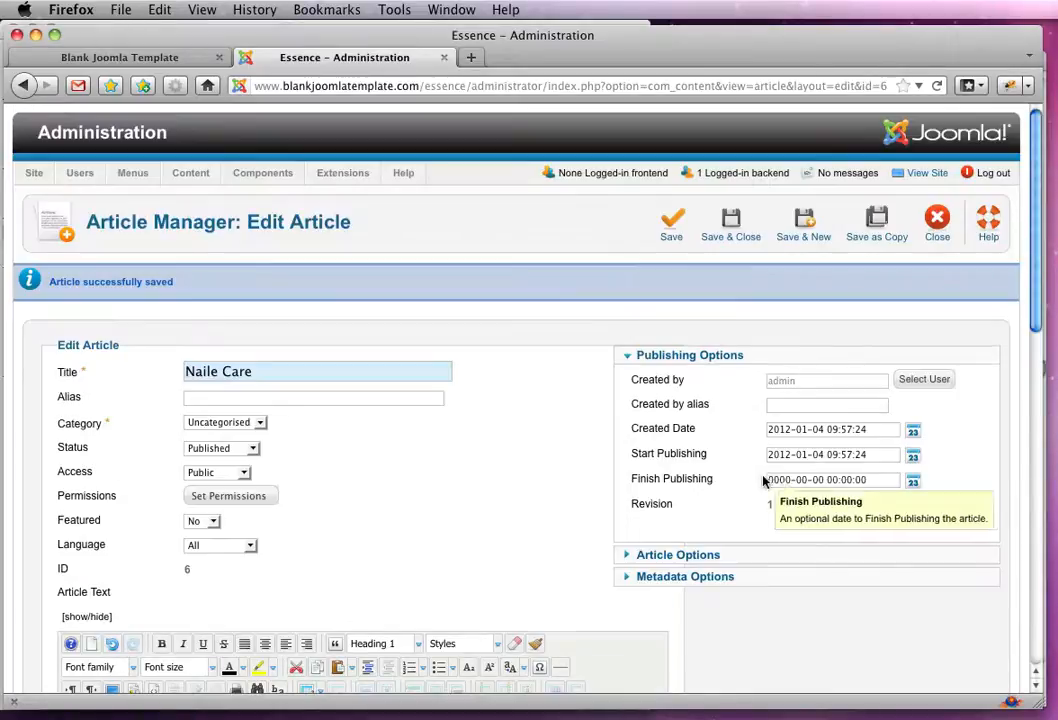
mouse_move(570, 374)
type("Feedba")
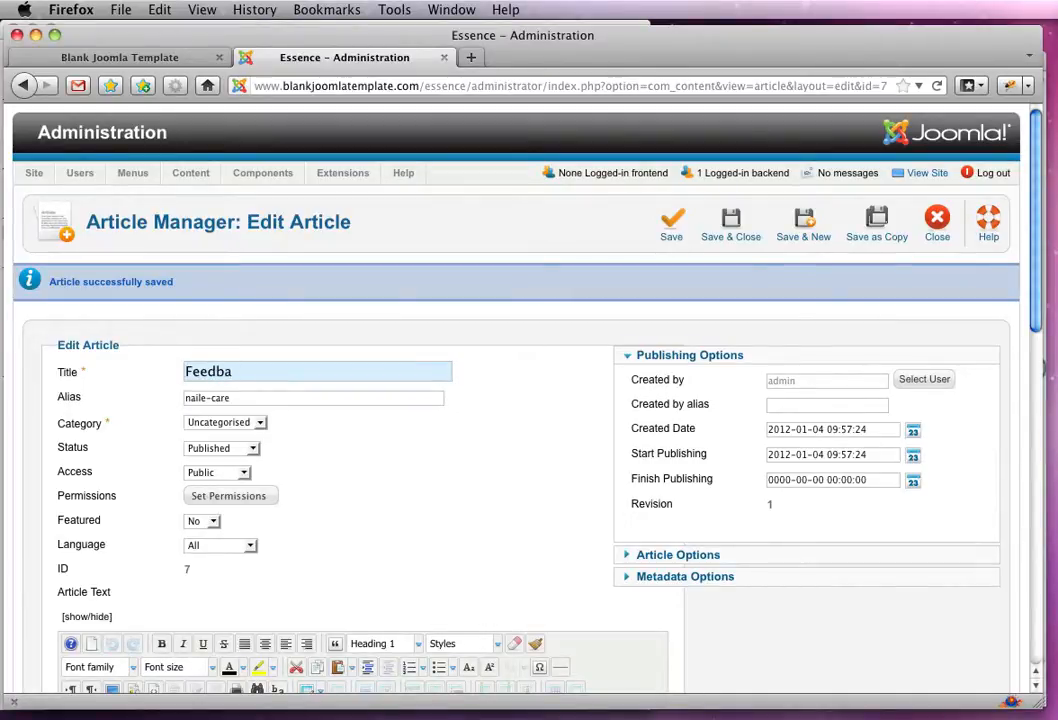
- Retitle to Feedback, update the heading and save as a copy
type("ck")
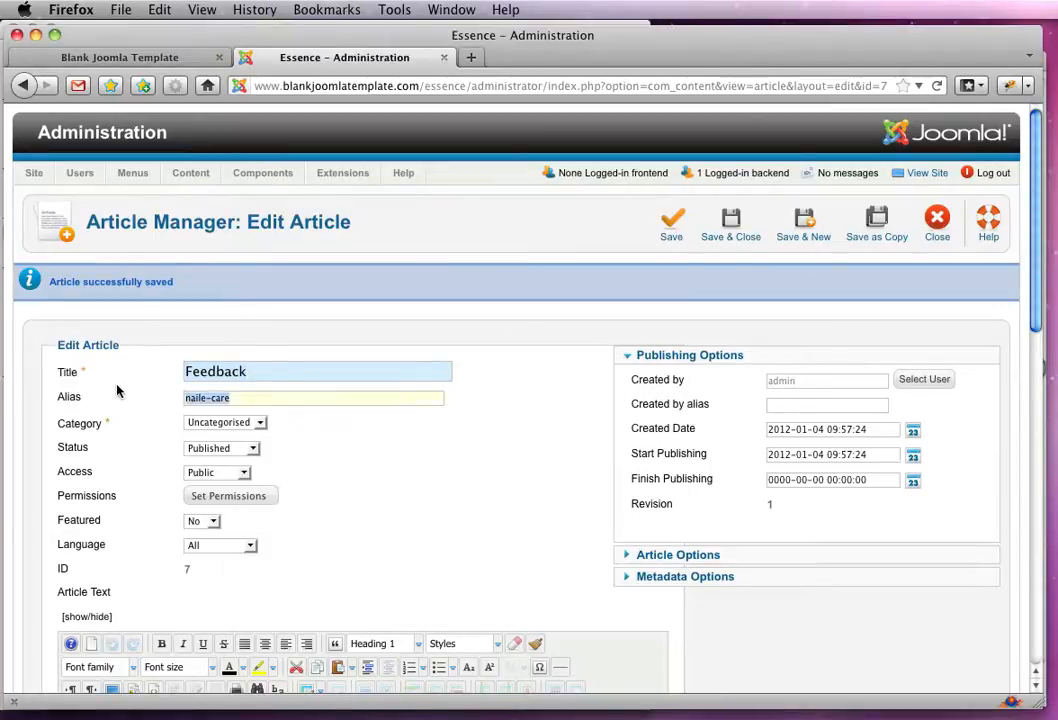
scroll("down", 3)
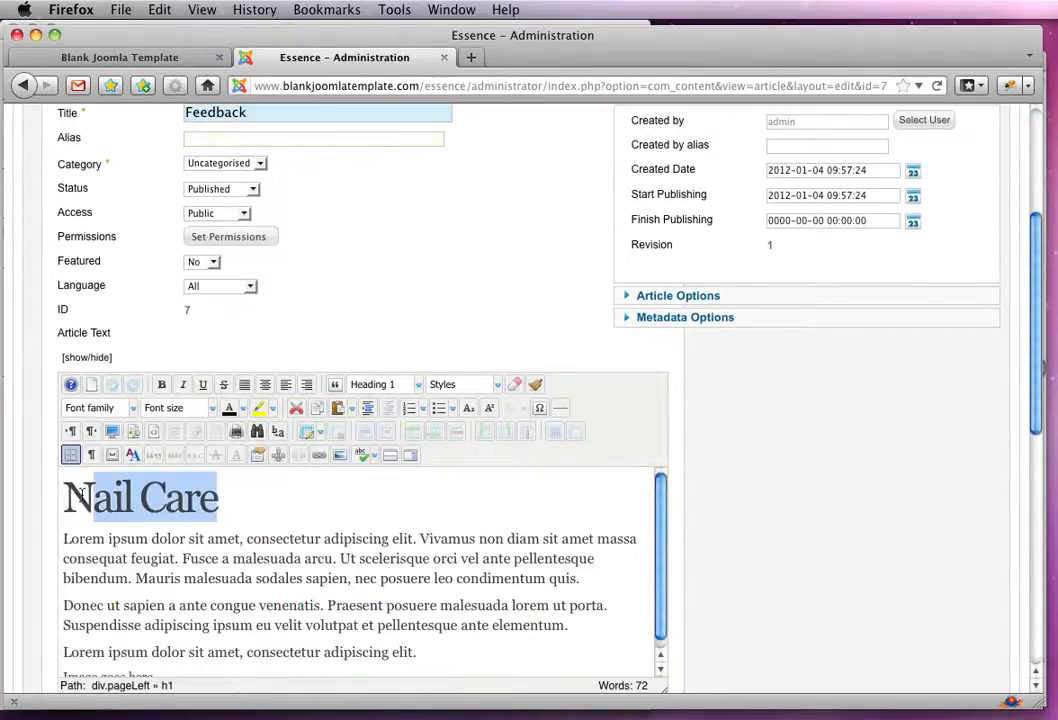
left_click(671, 221)
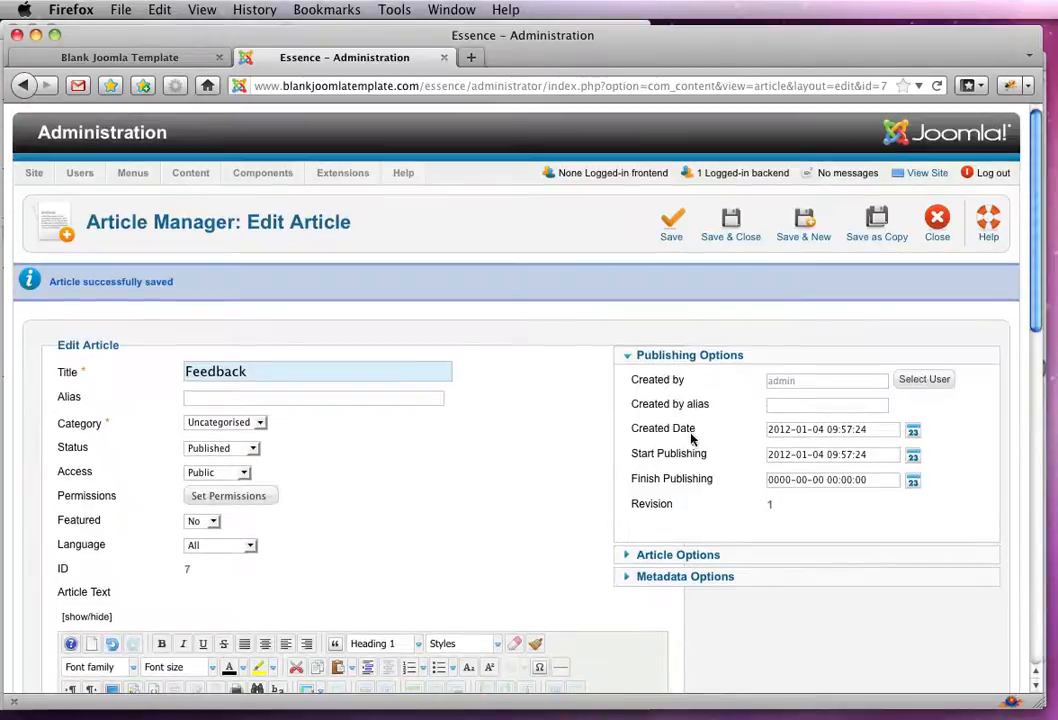
left_click(671, 218)
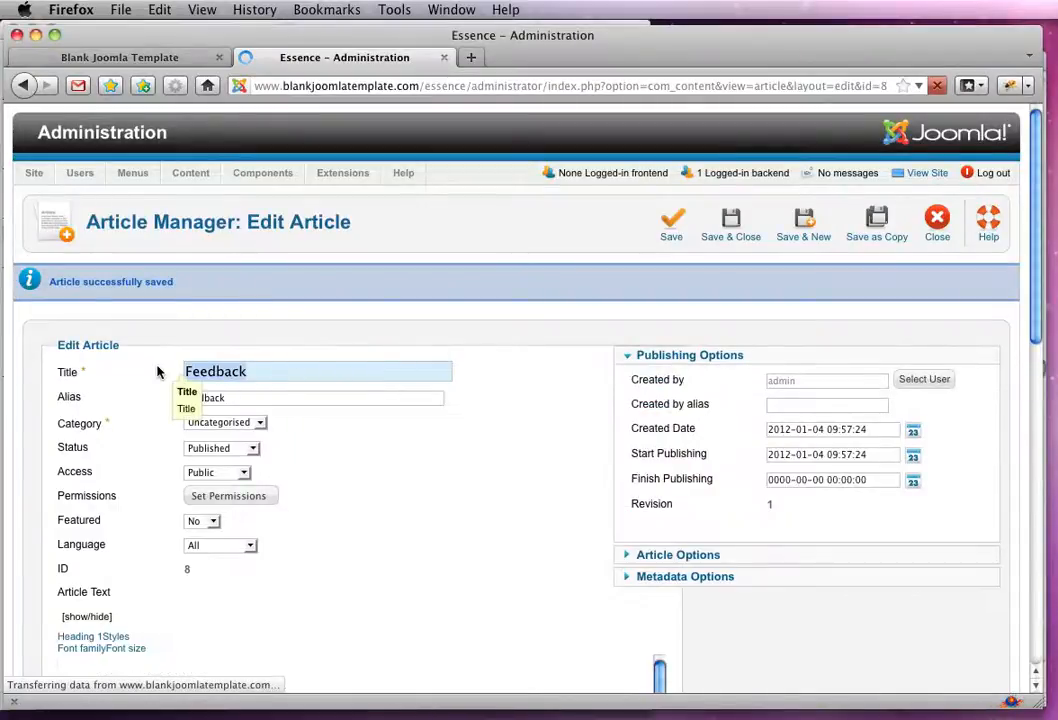
- Save a Contact copy, then close the editor to show all six articles
type("Contact")
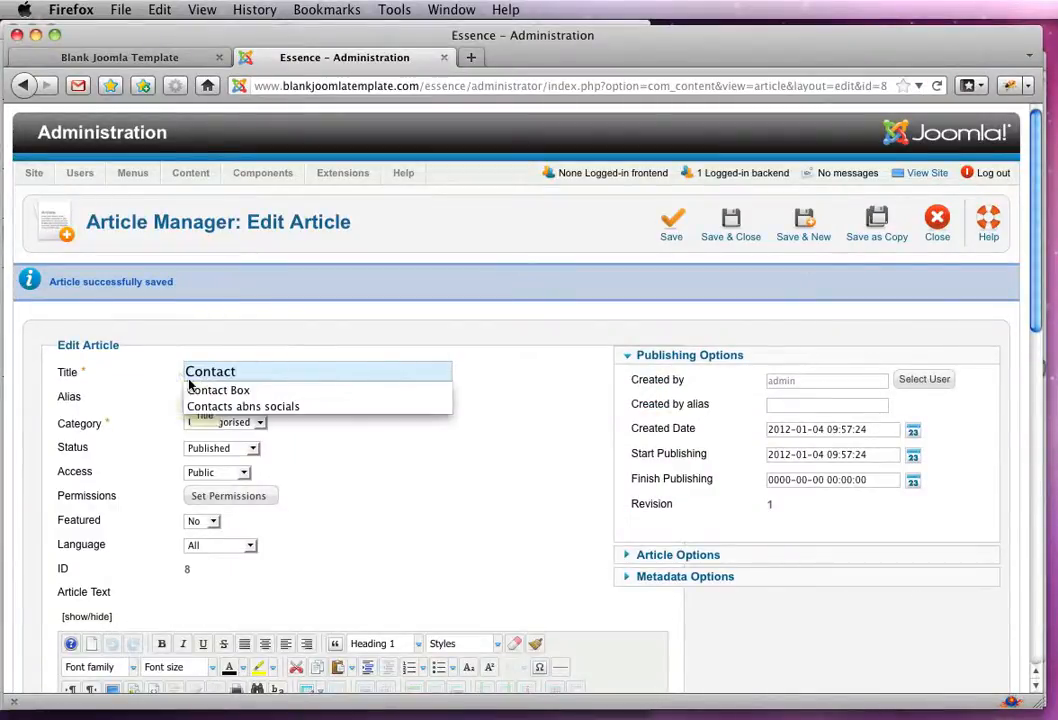
scroll("down", 3)
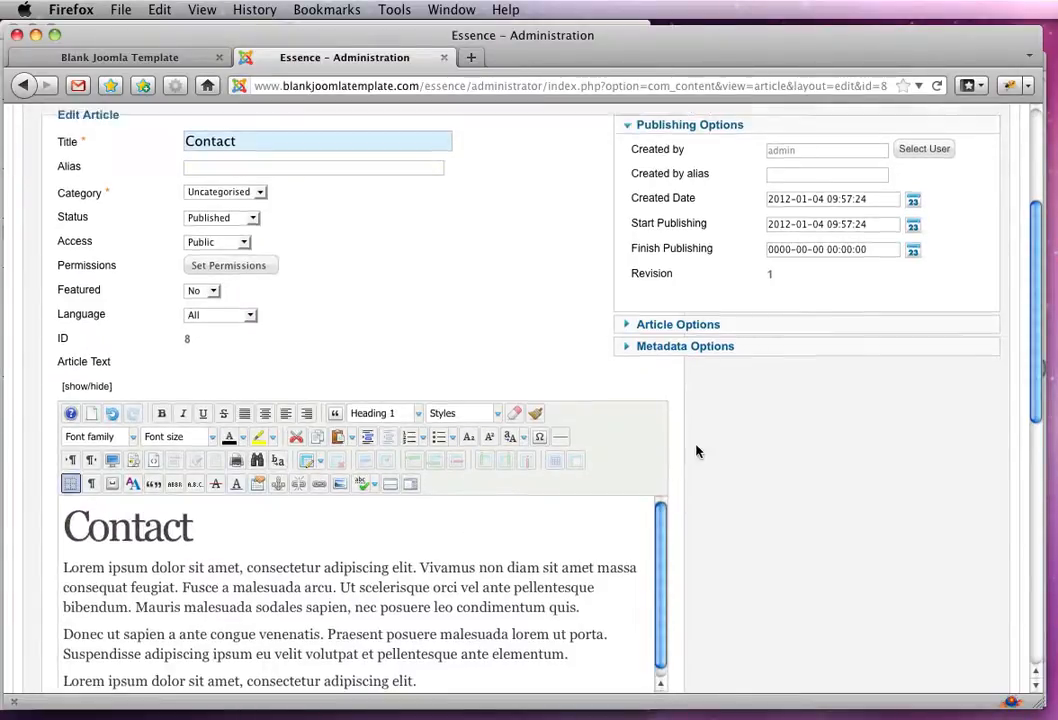
left_click(671, 223)
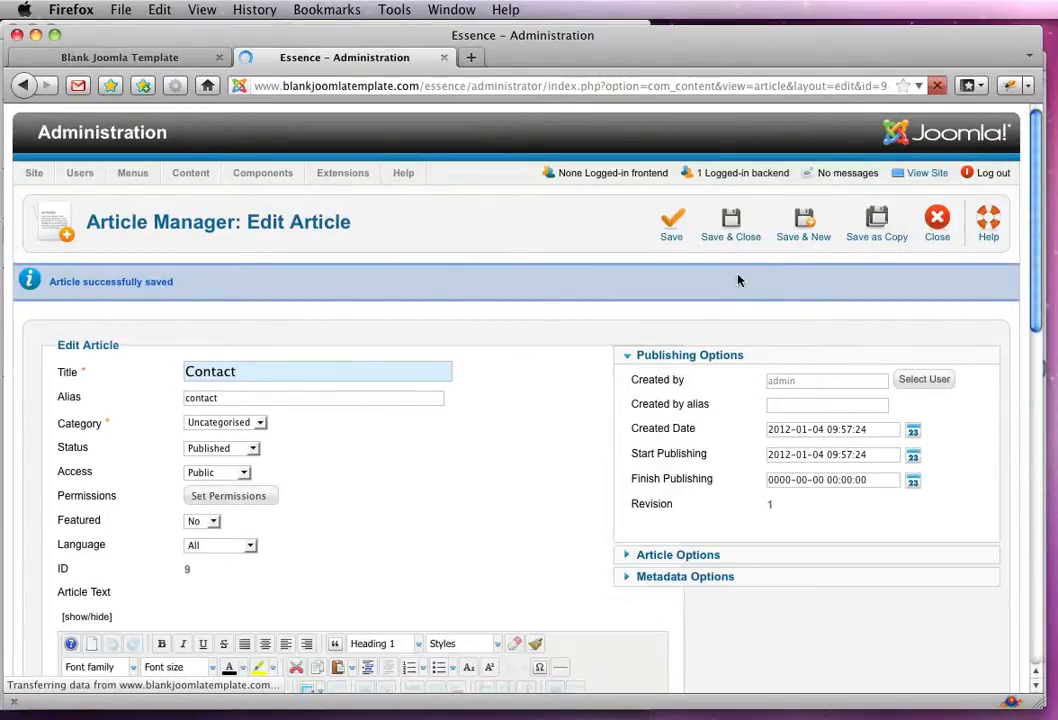
left_click(671, 220)
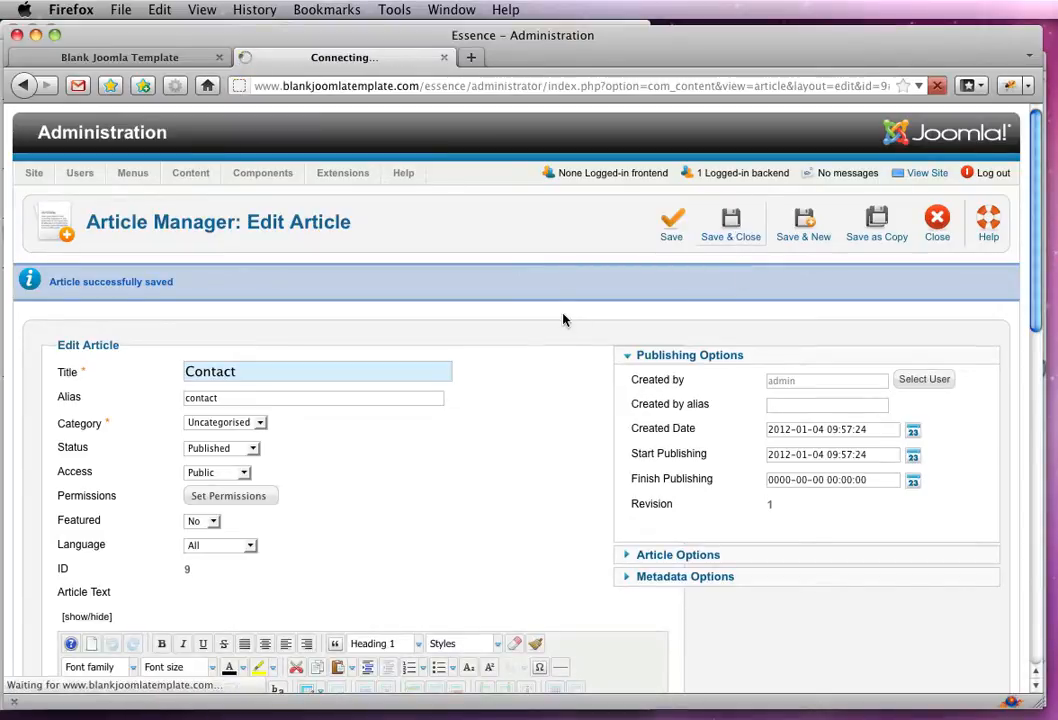
left_click(730, 218)
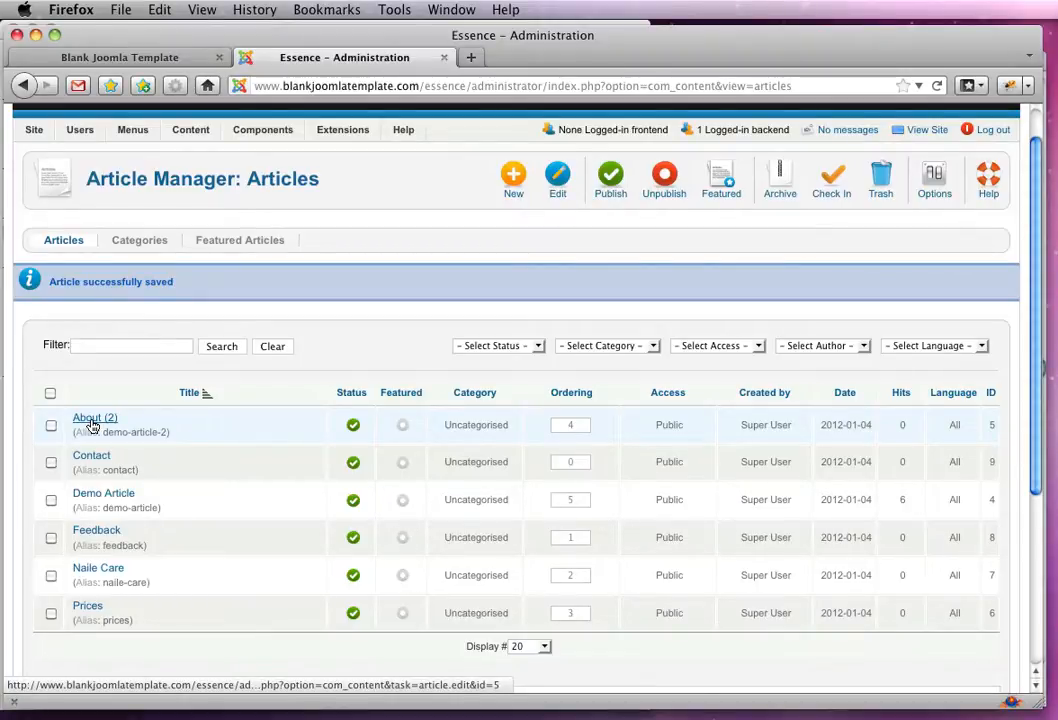
- Retitle the About (2) article as Home and save it with its Welcome heading
left_click(88, 417)
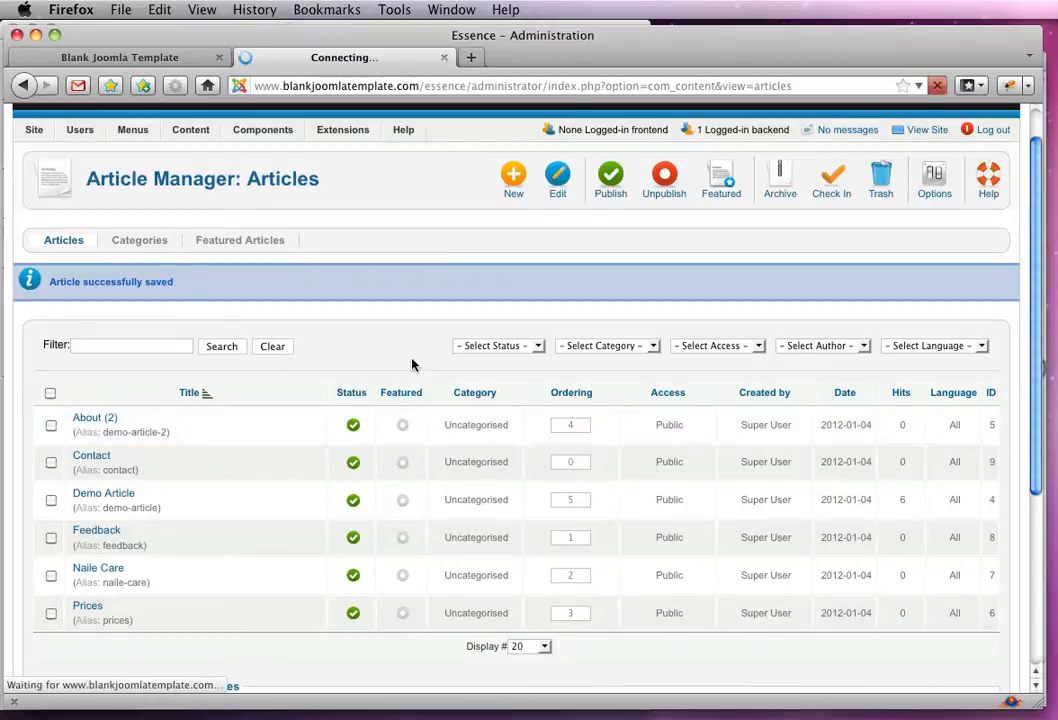
left_click(95, 417)
type("Home")
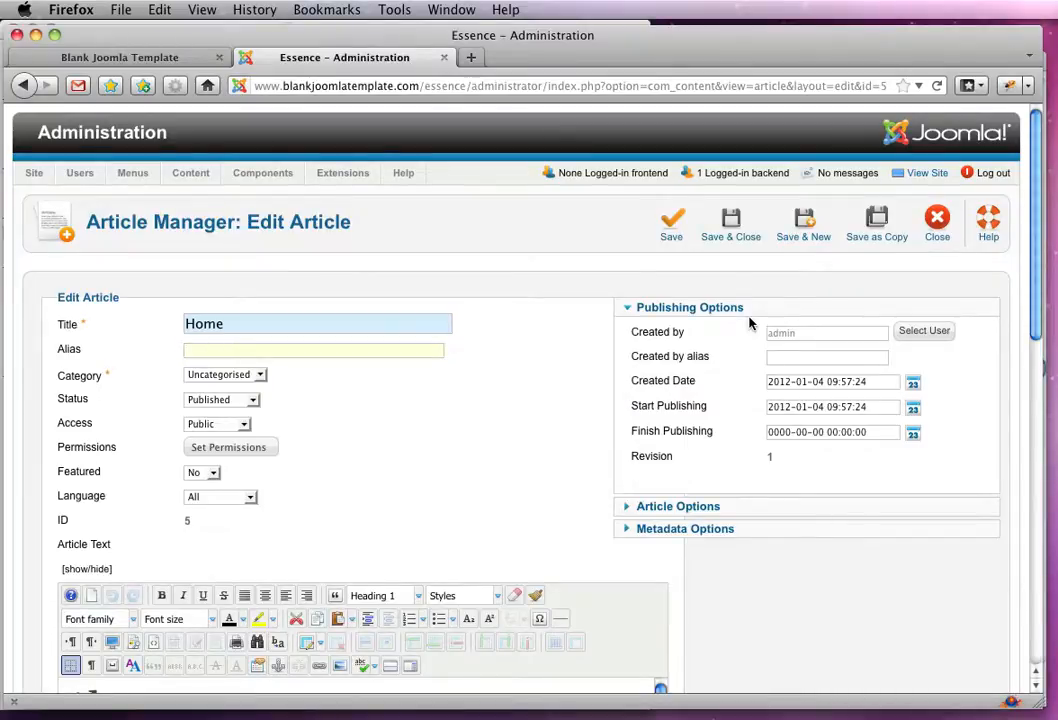
left_click(671, 218)
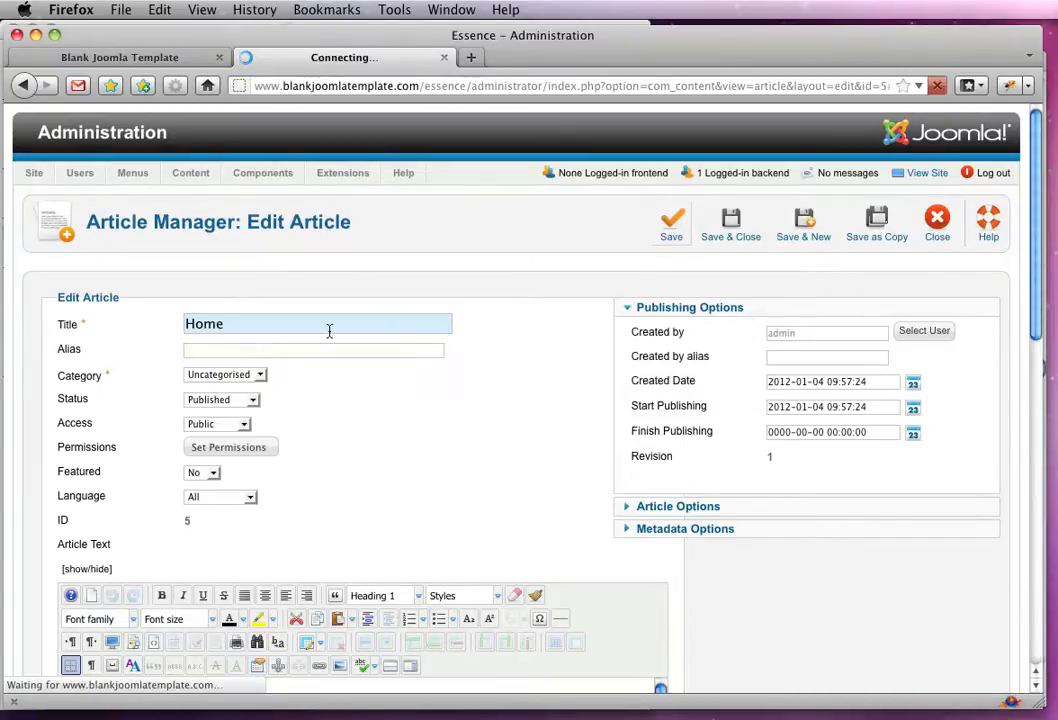
left_click(671, 220)
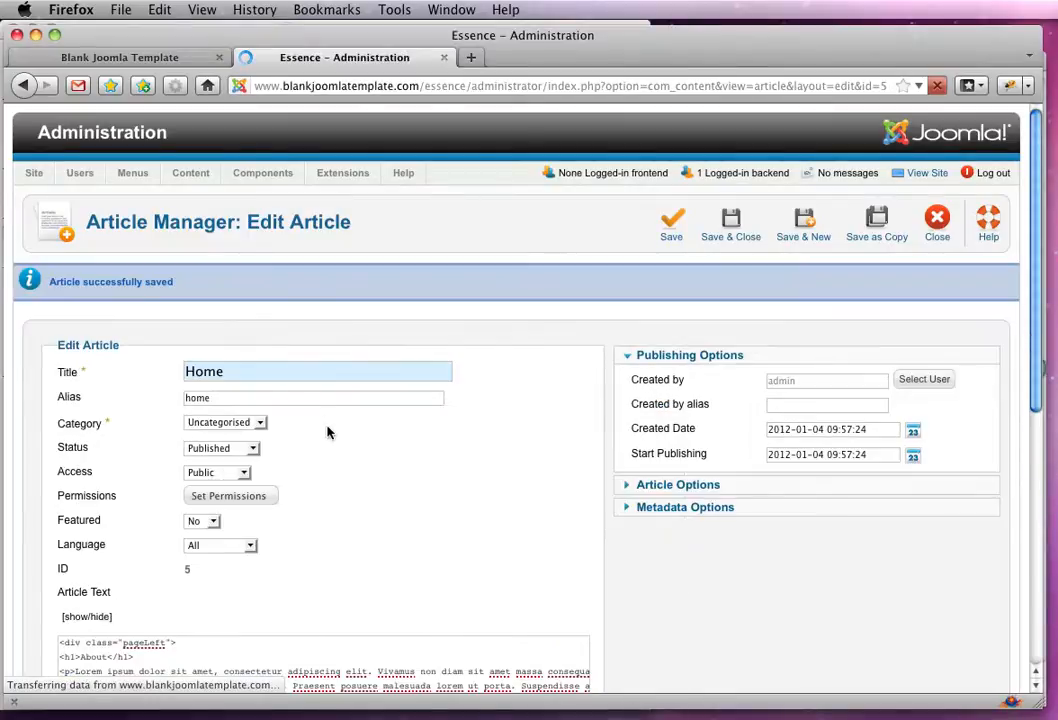
scroll("down", 3)
type("Wel")
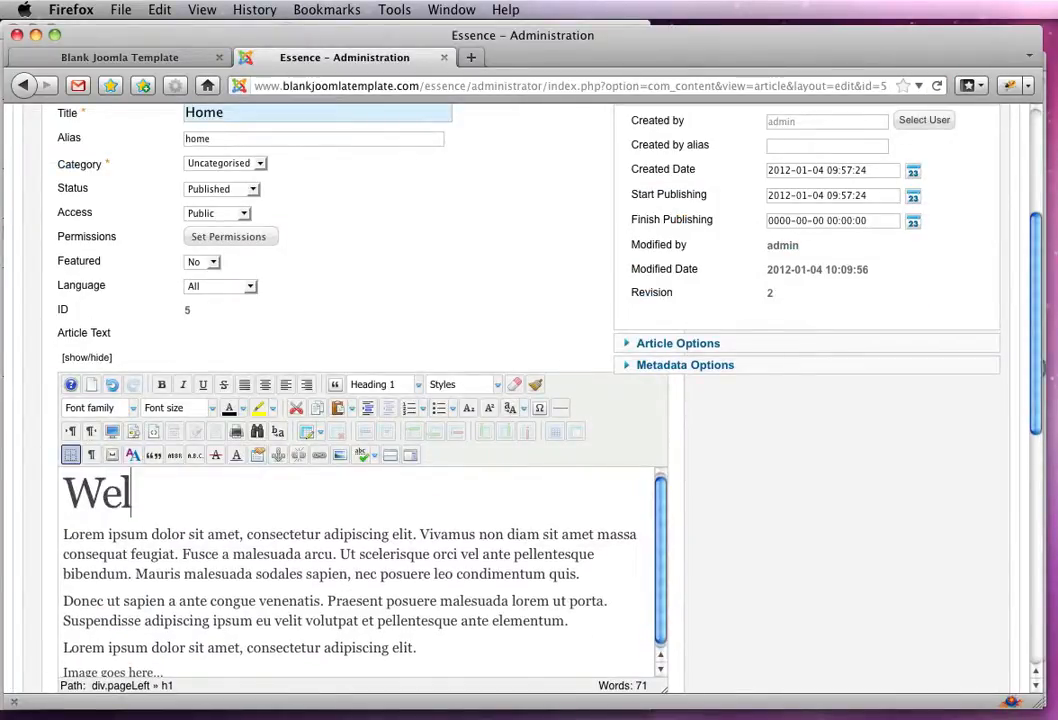
left_click(671, 218)
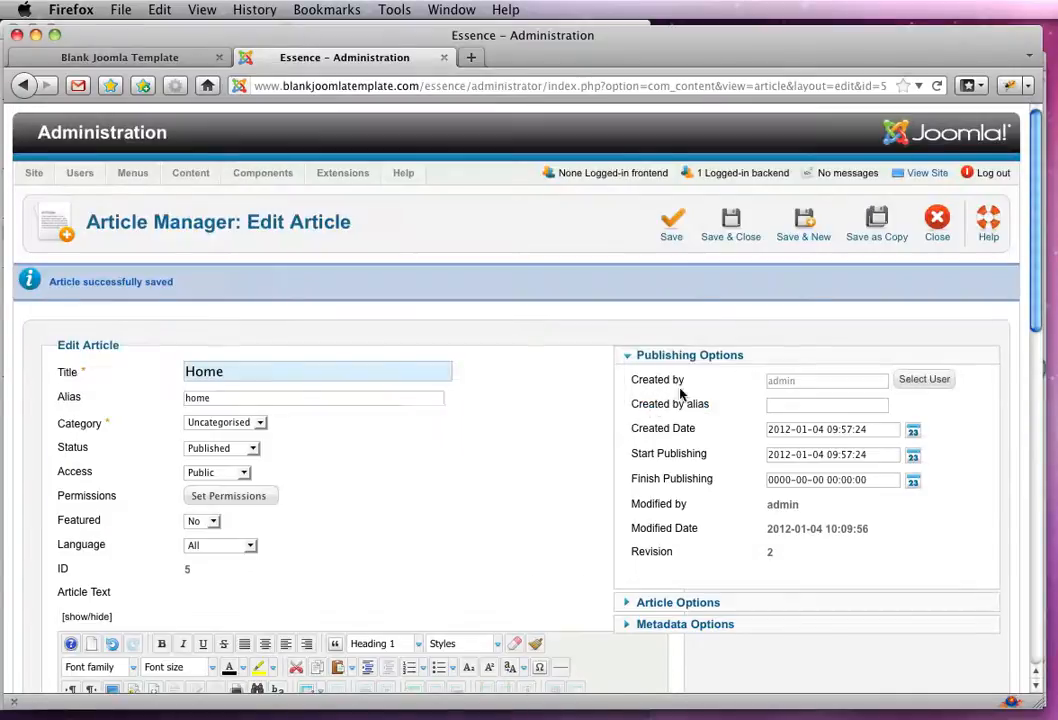
left_click(671, 222)
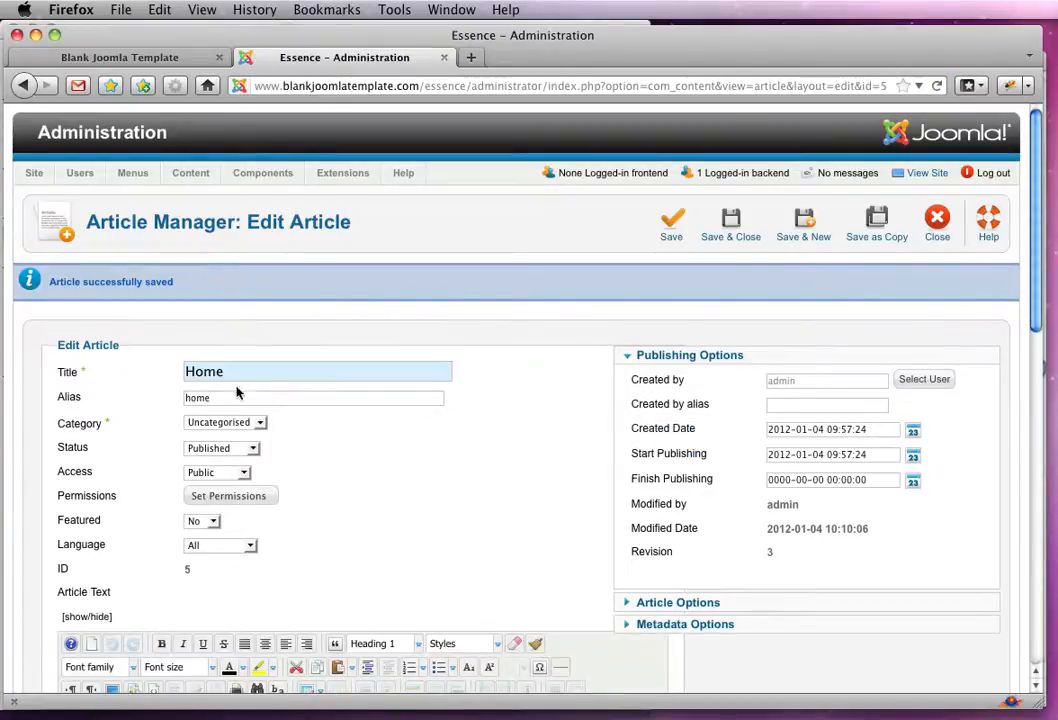
- Replace the title and heading with About, save as a copy, then save and close to the article list
triple_click(313, 397)
type("About")
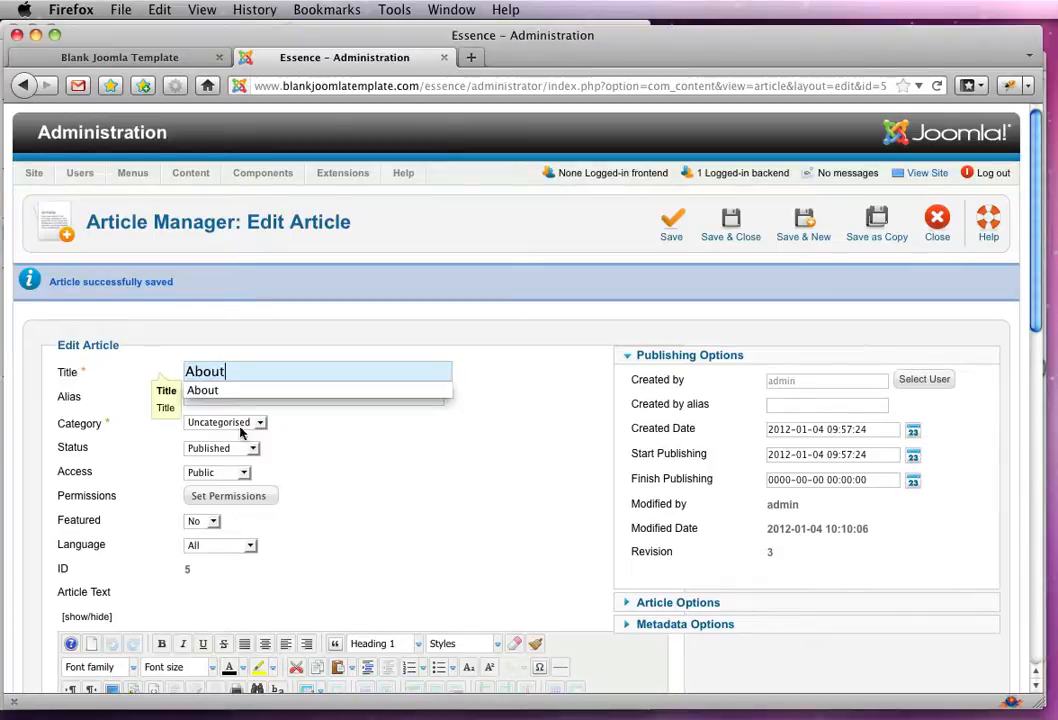
scroll("down", 3)
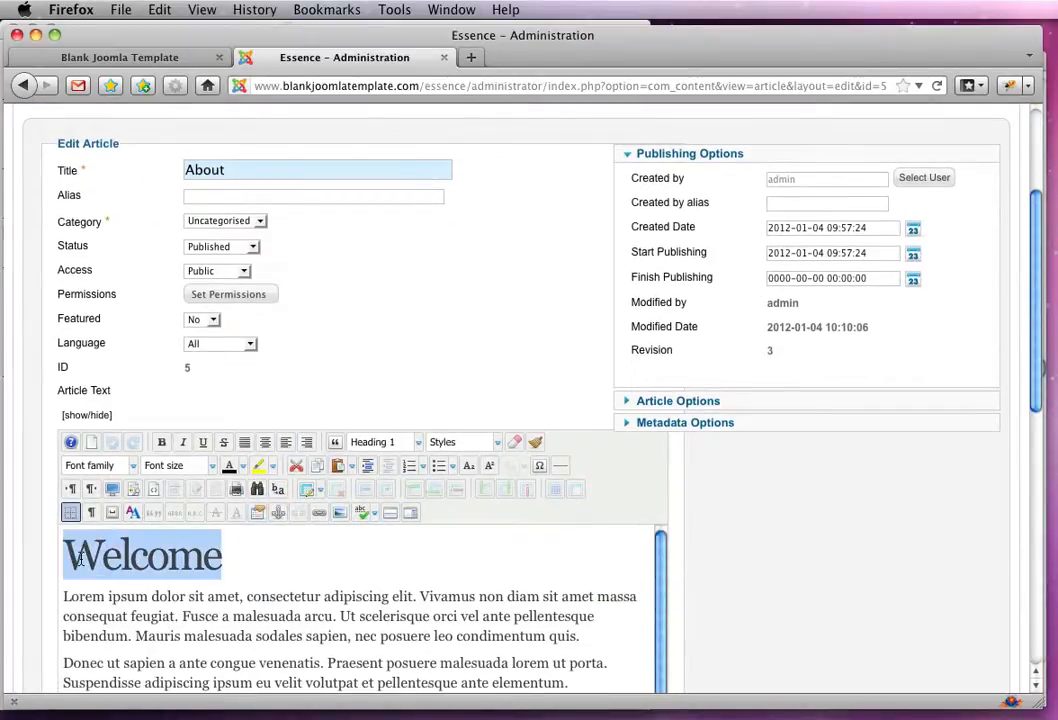
type("abou")
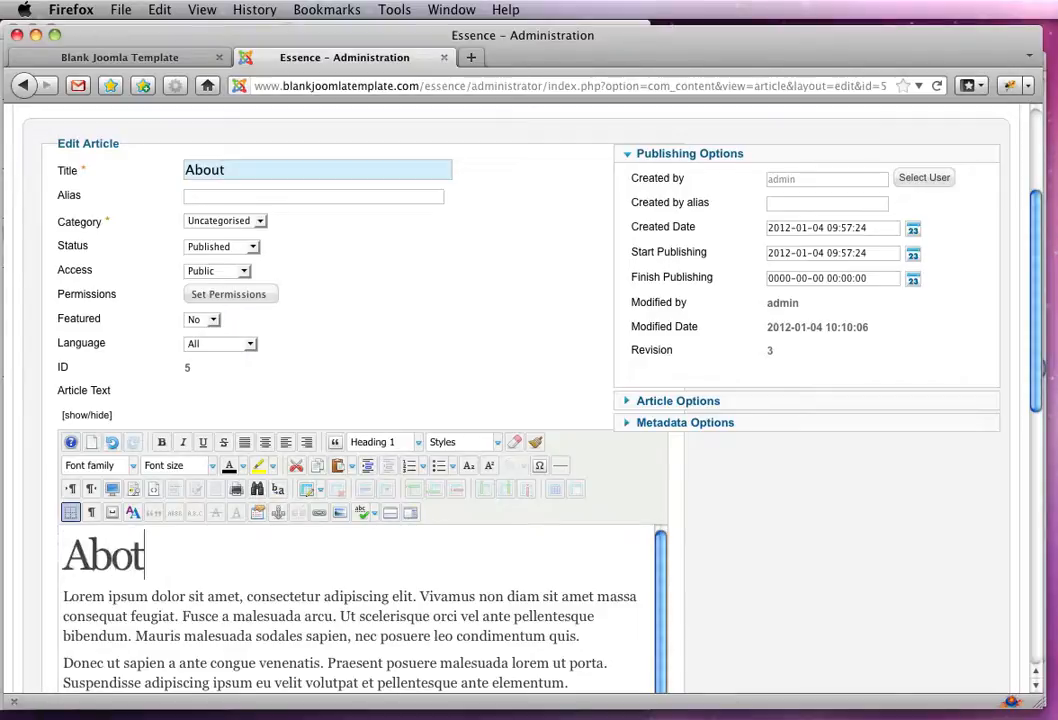
left_click(671, 222)
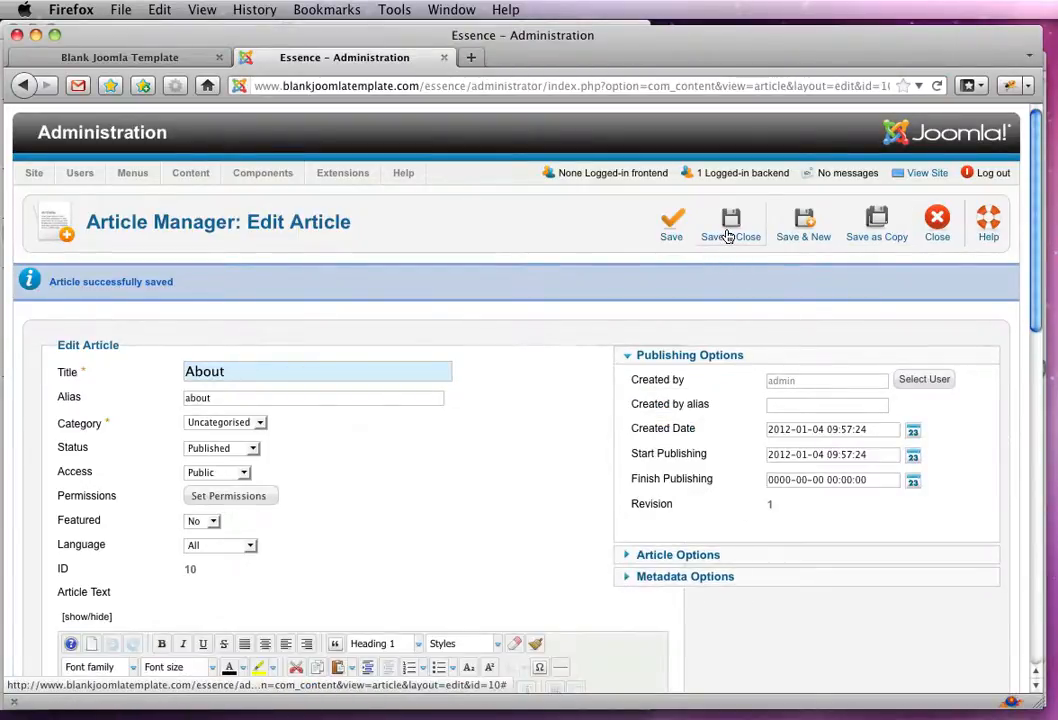
left_click(730, 222)
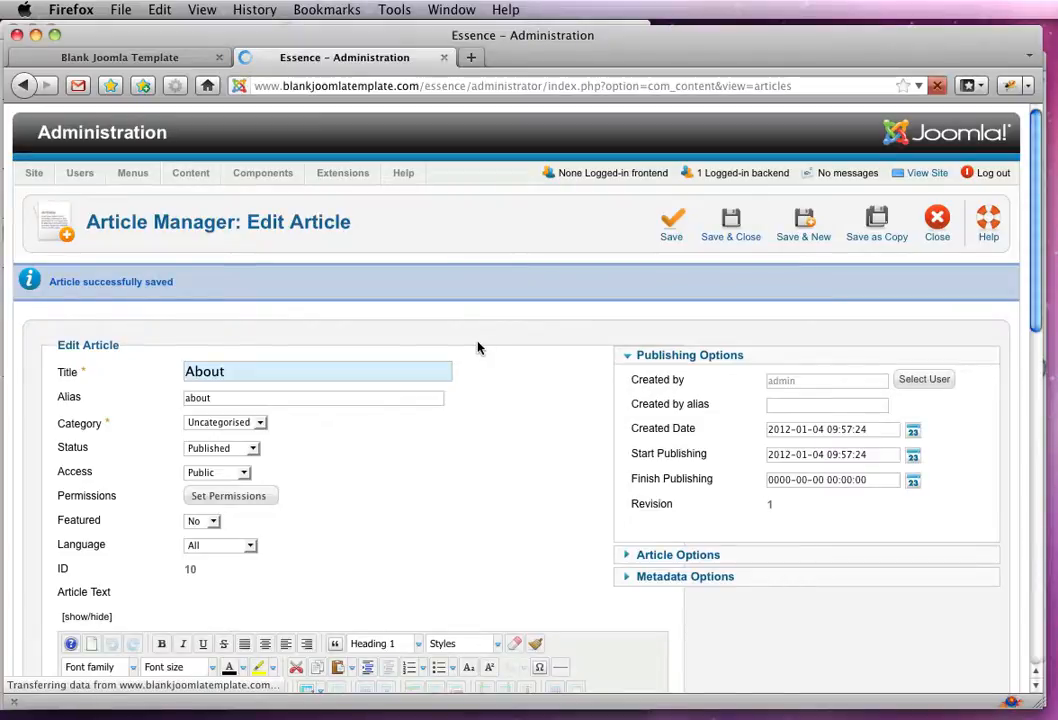
left_click(731, 220)
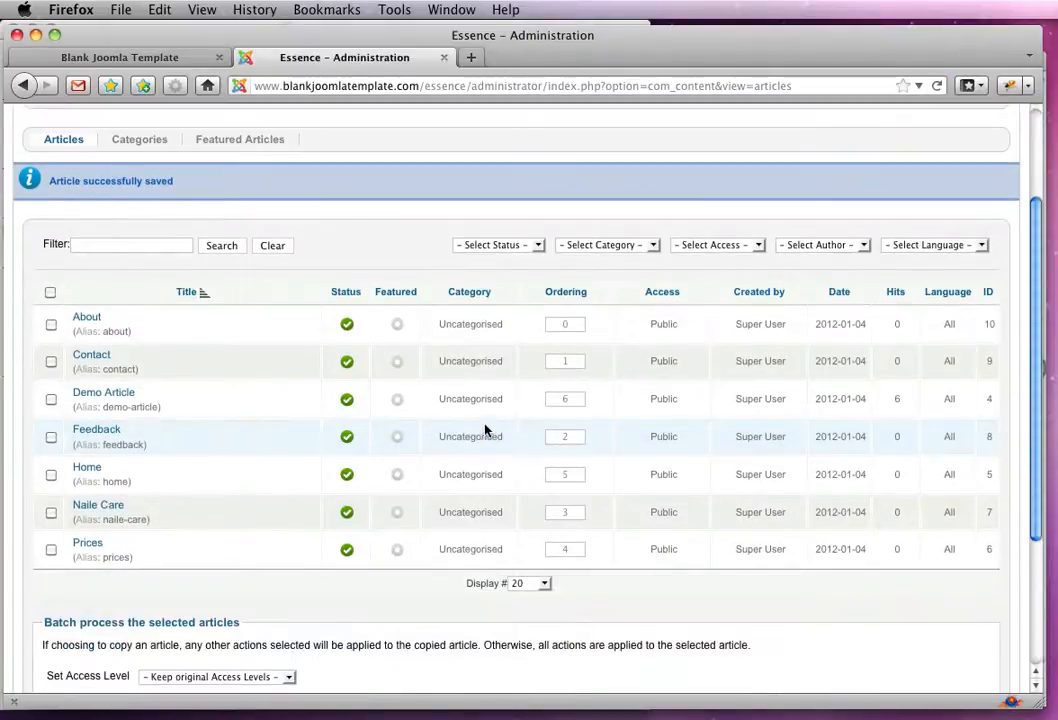
scroll("up", 3)
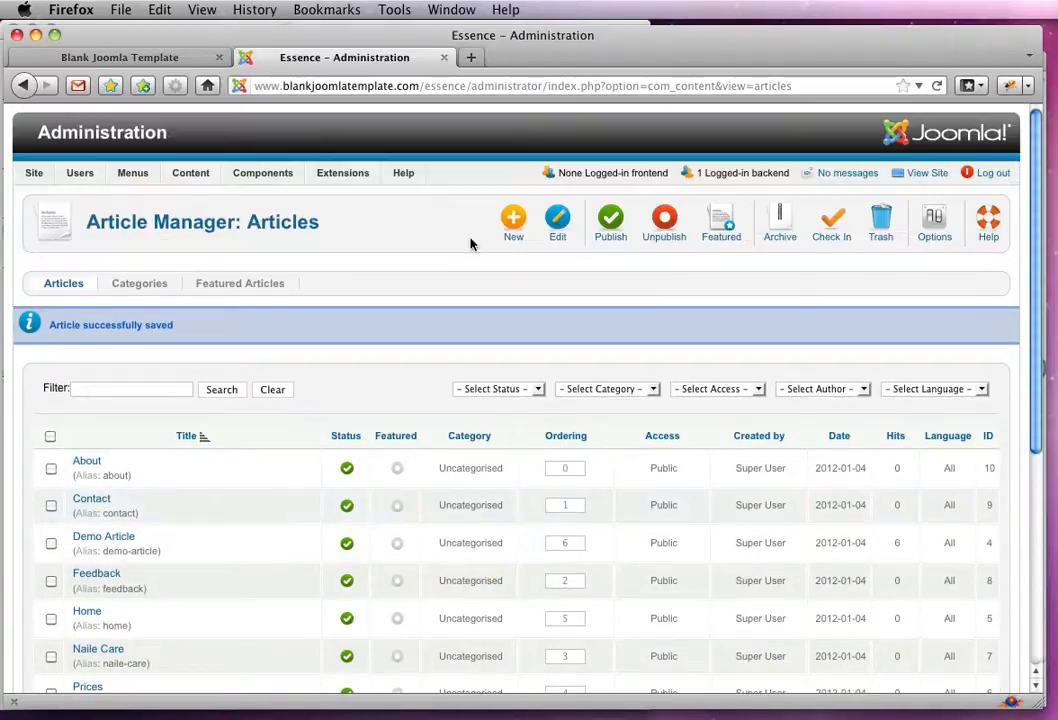
- Reach the Main Menu item list via a cancelled Add New Menu Item and start editing Home
left_click(132, 172)
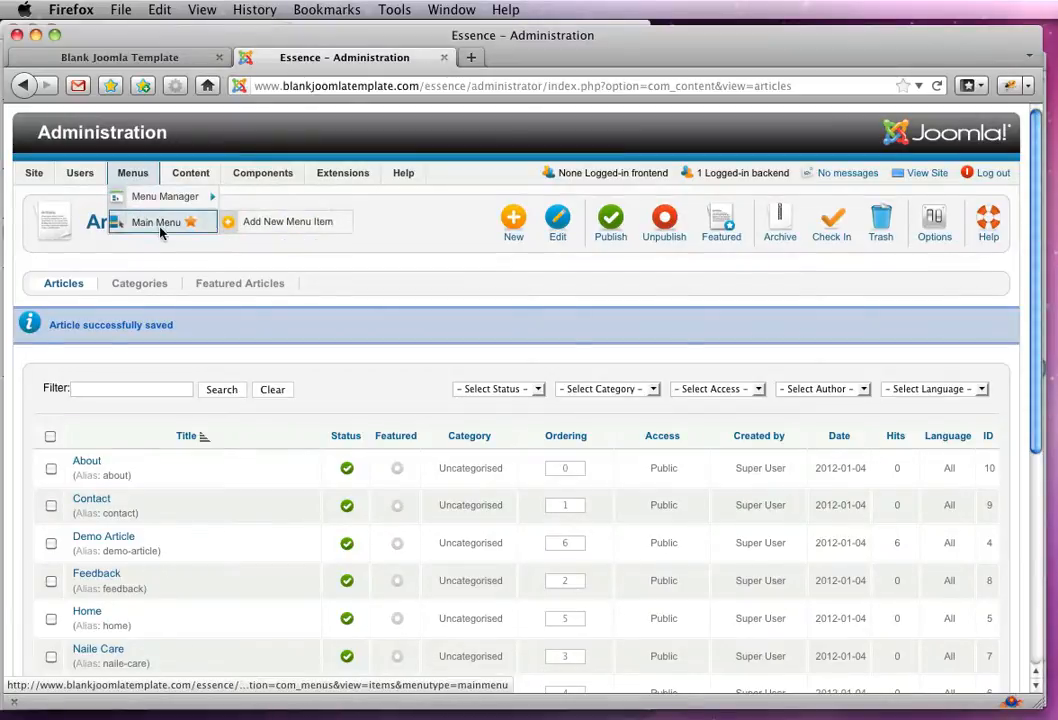
left_click(155, 221)
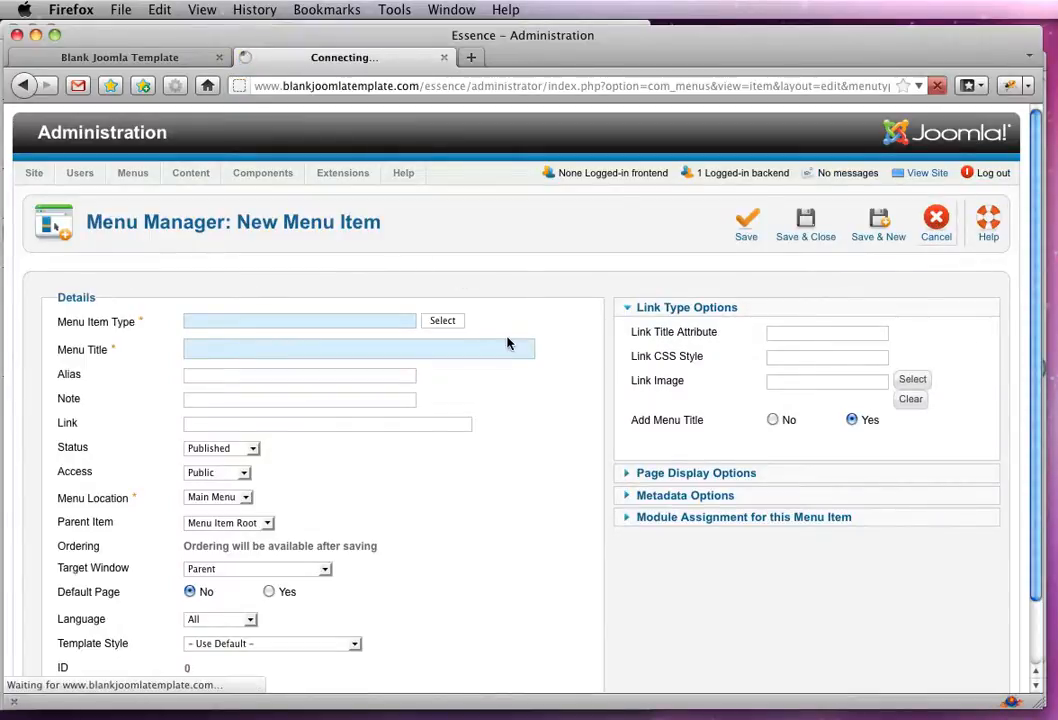
left_click(935, 222)
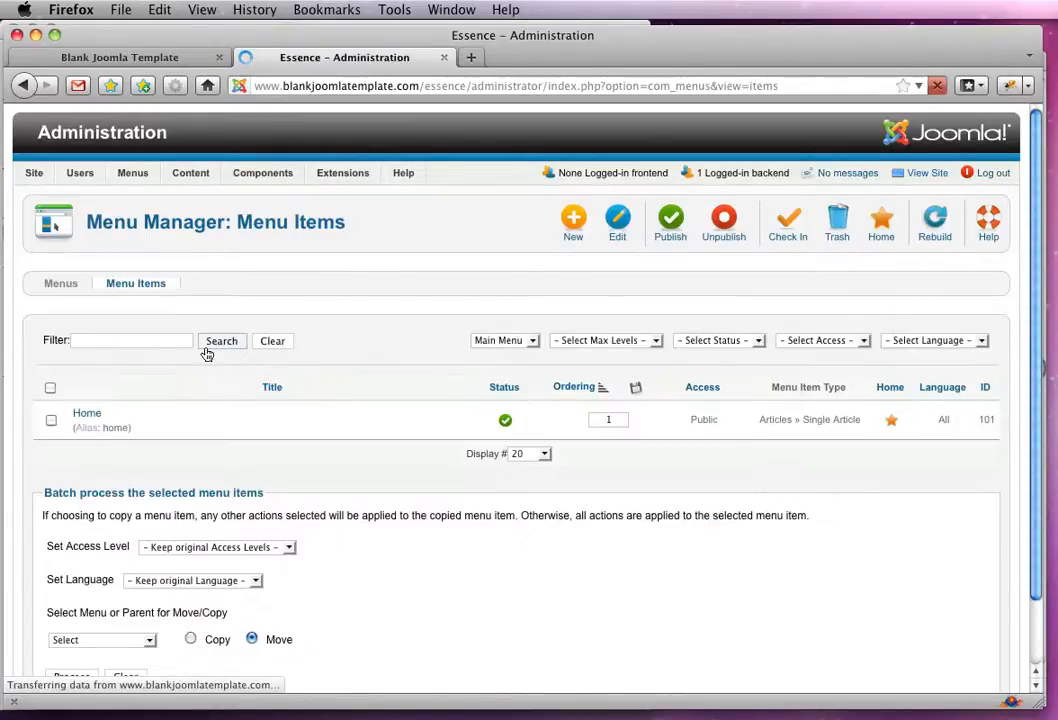
left_click(87, 413)
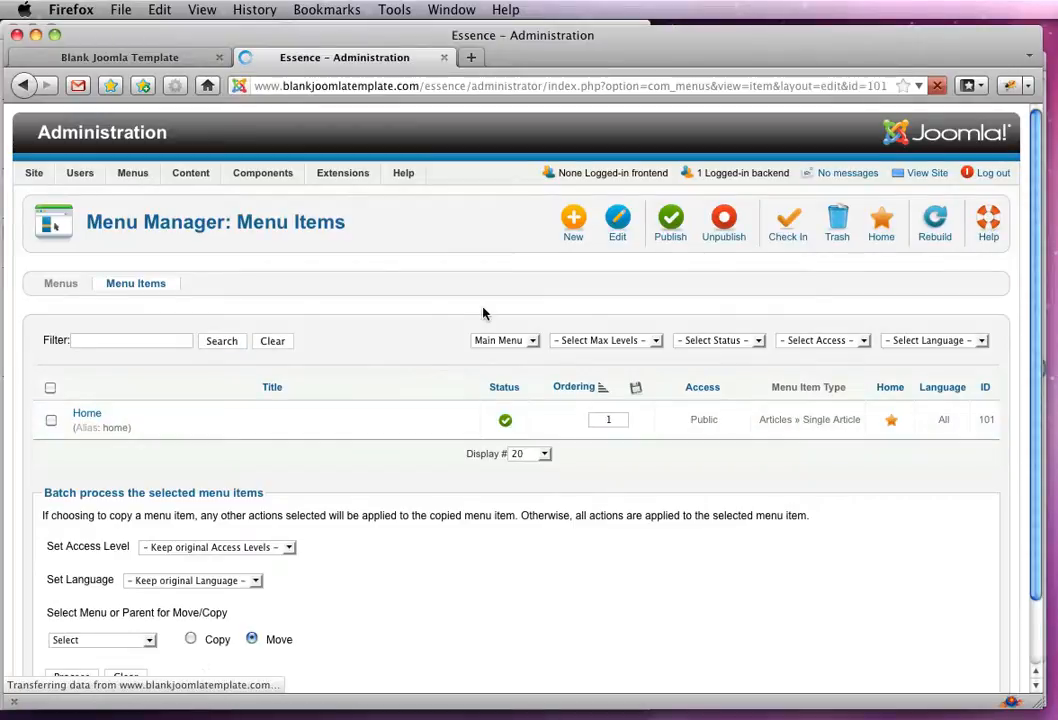
- Save copies of the menu item as About and Prices, each linked to its matching article
left_click(87, 413)
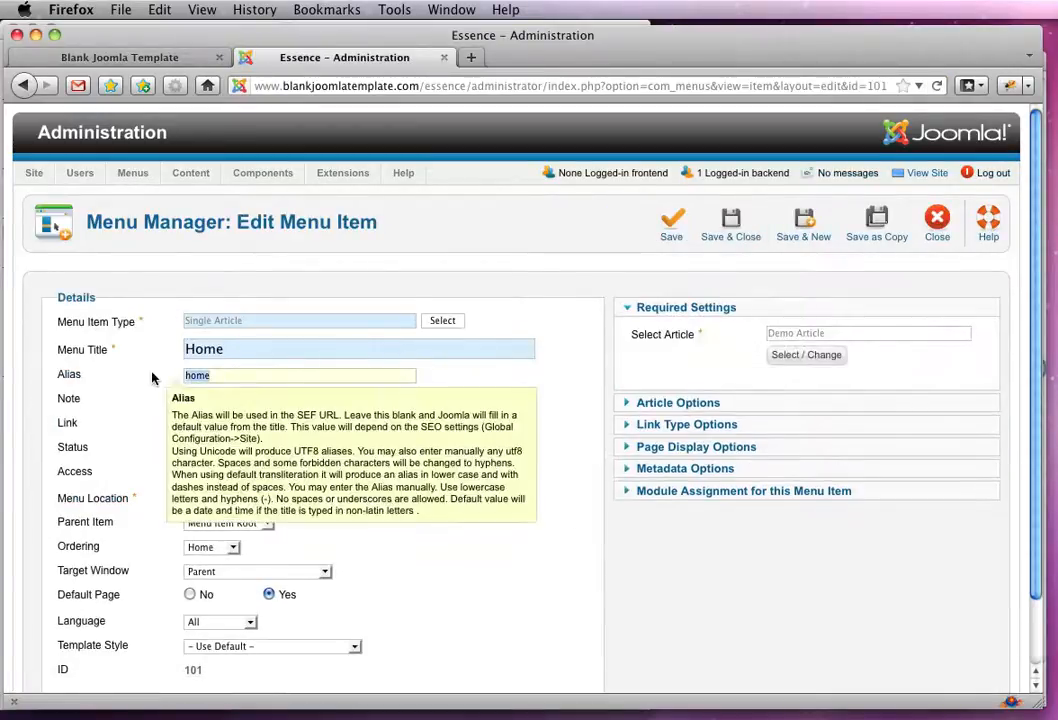
mouse_move(127, 351)
type("About")
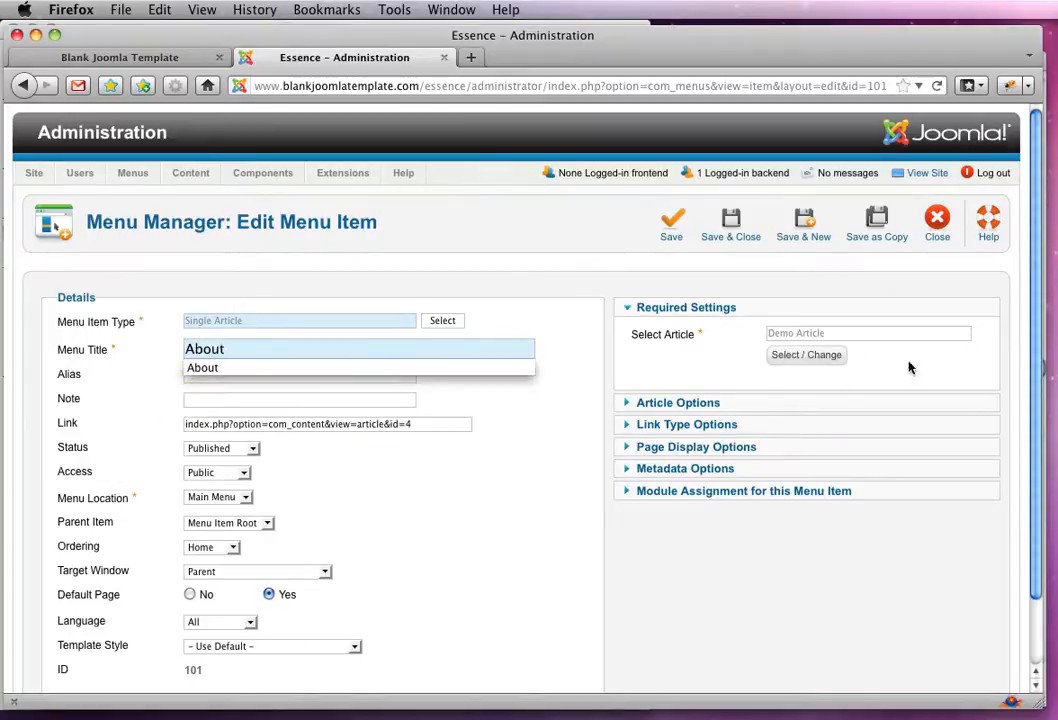
left_click(806, 355)
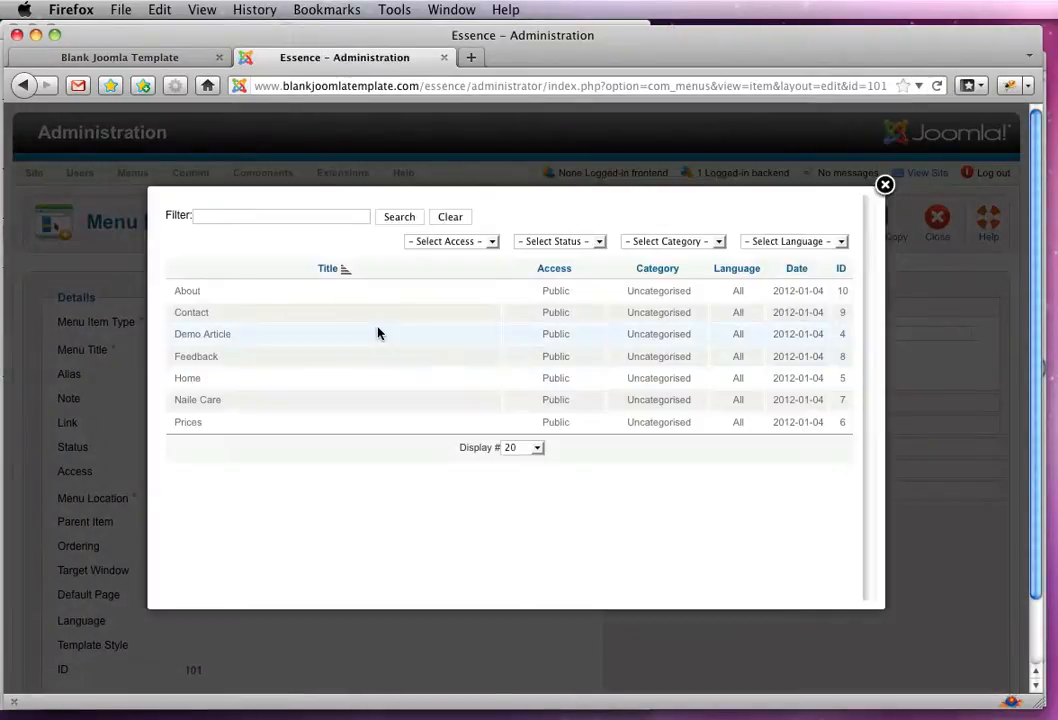
left_click(187, 290)
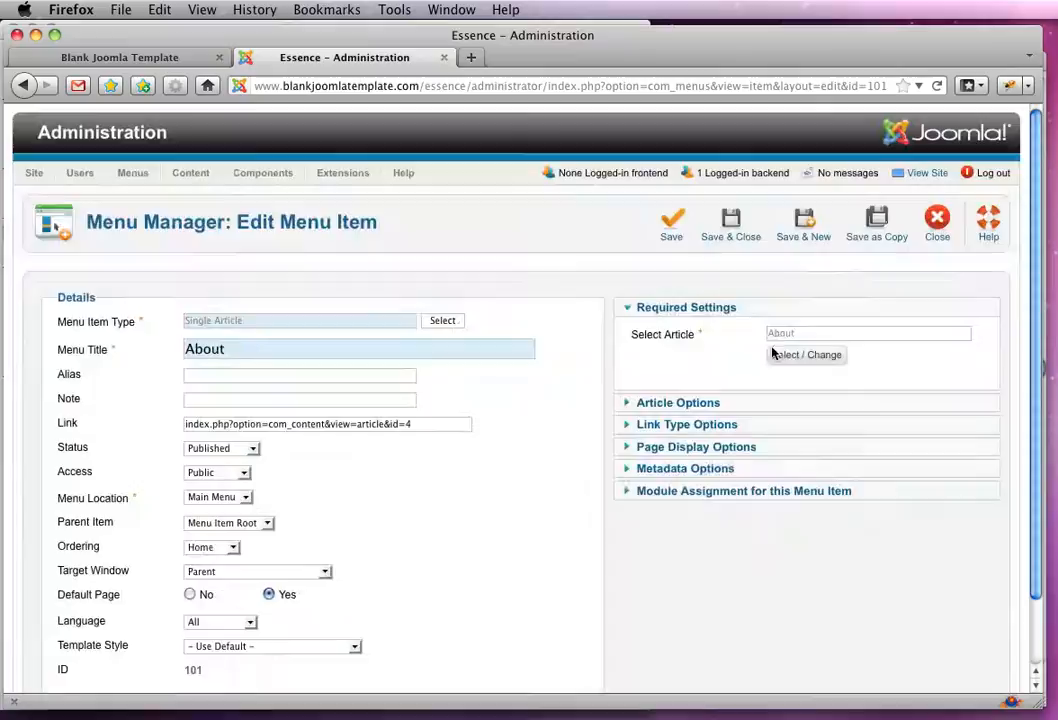
left_click(671, 222)
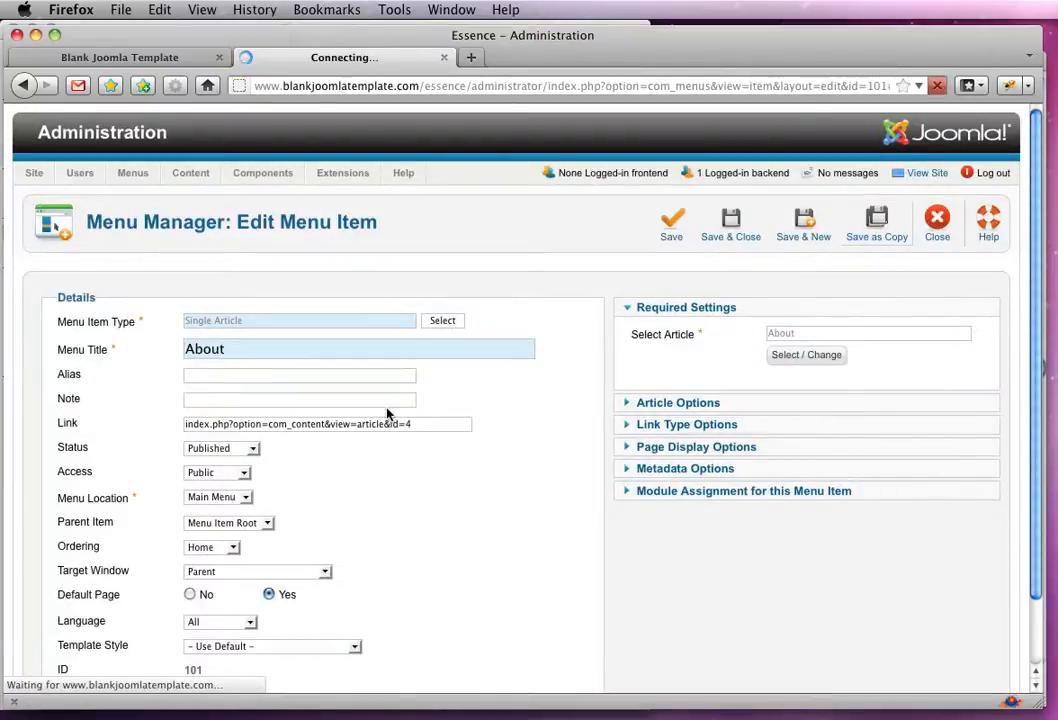
left_click(671, 218)
type("P")
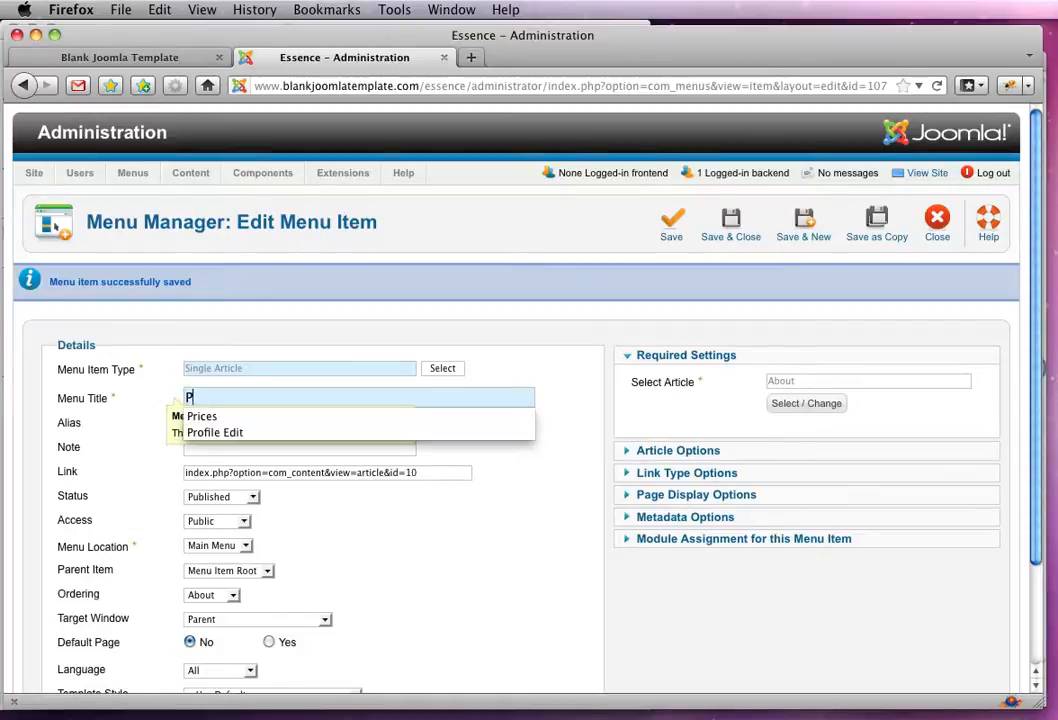
left_click(200, 416)
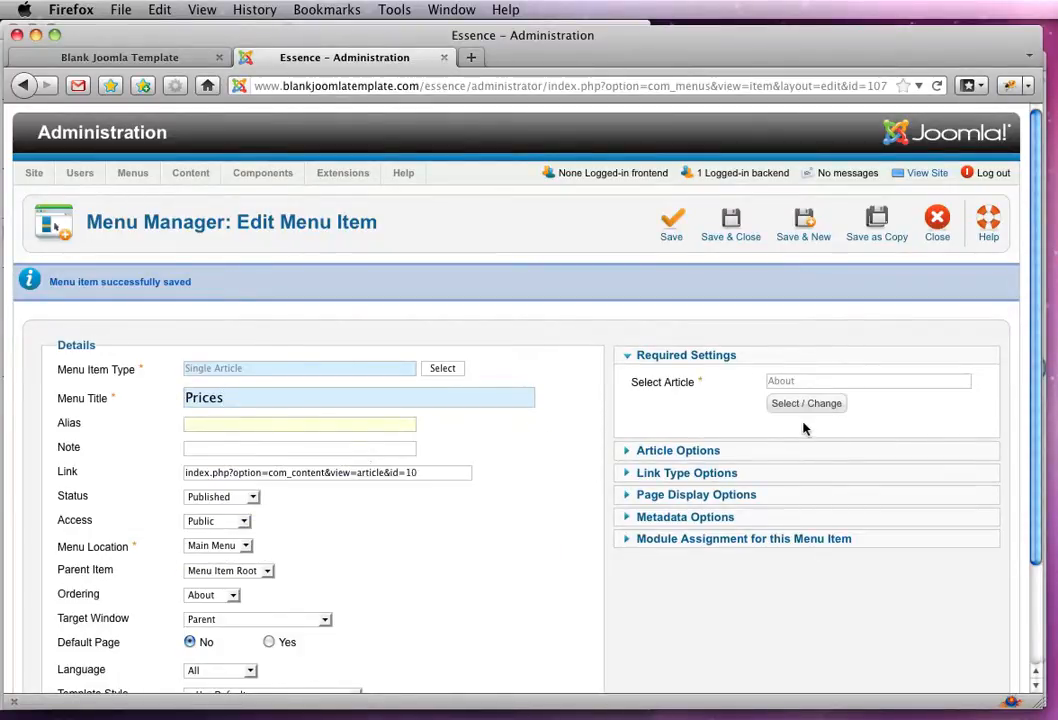
left_click(806, 403)
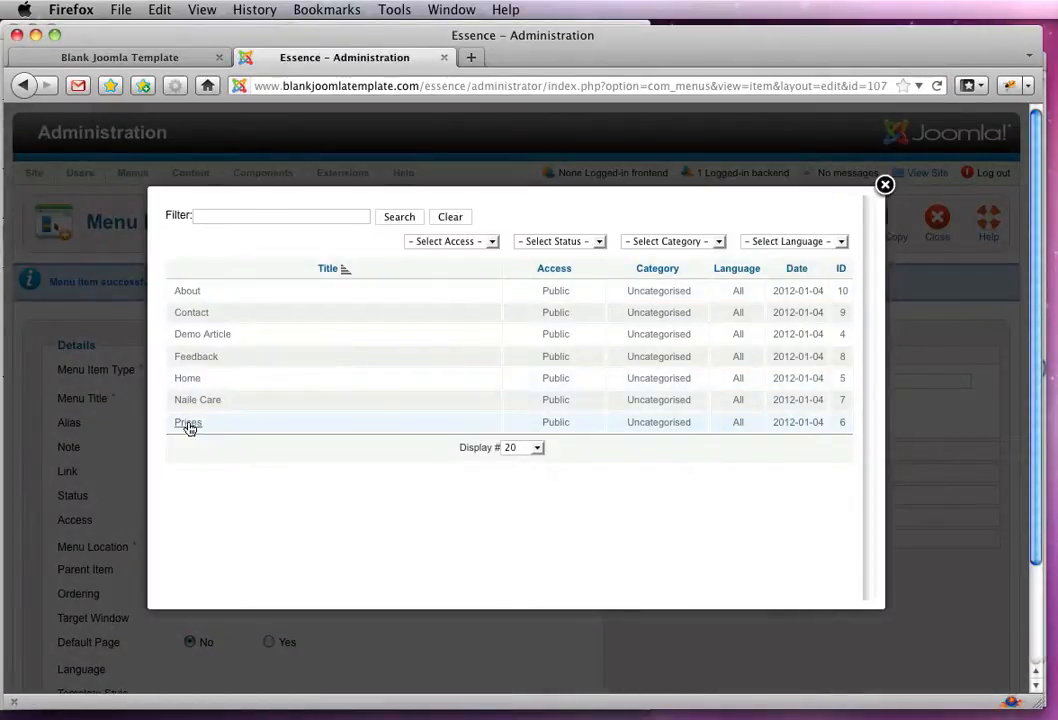
left_click(188, 422)
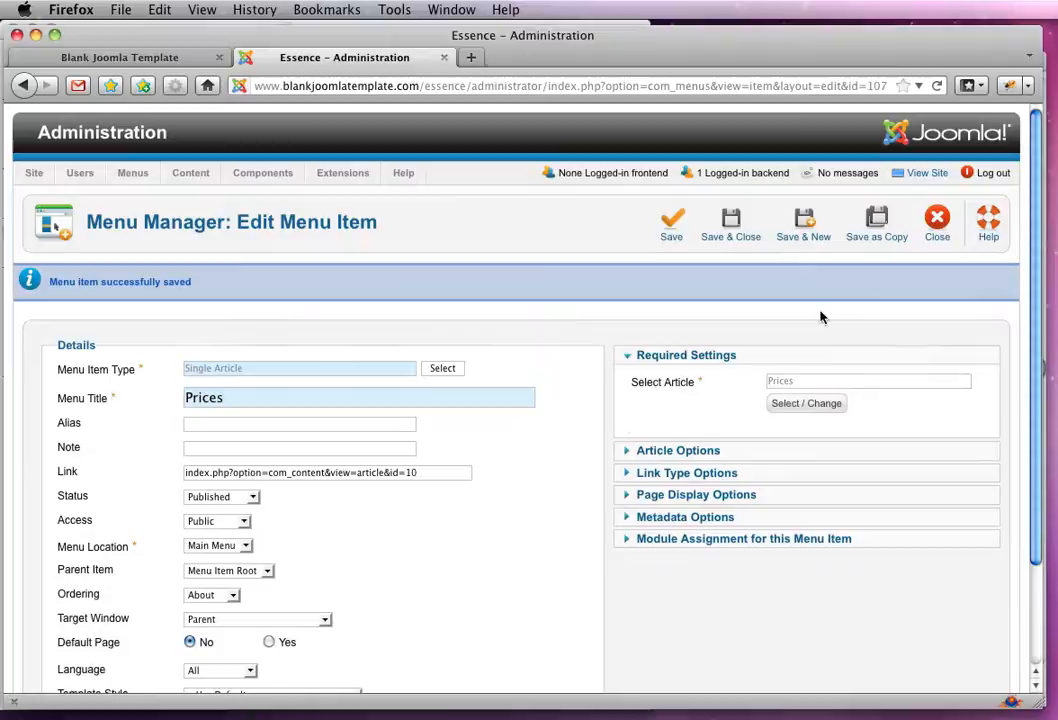
left_click(803, 222)
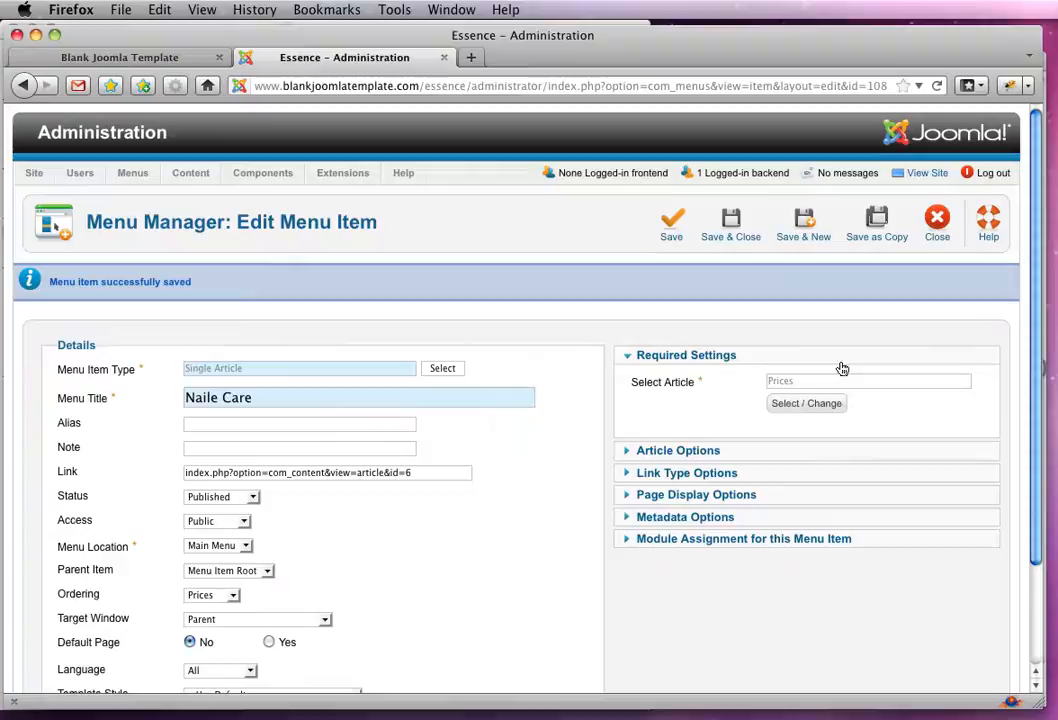
- Add Naile Care, Feedback and Contact items linked to their articles, then return to the item list
left_click(806, 403)
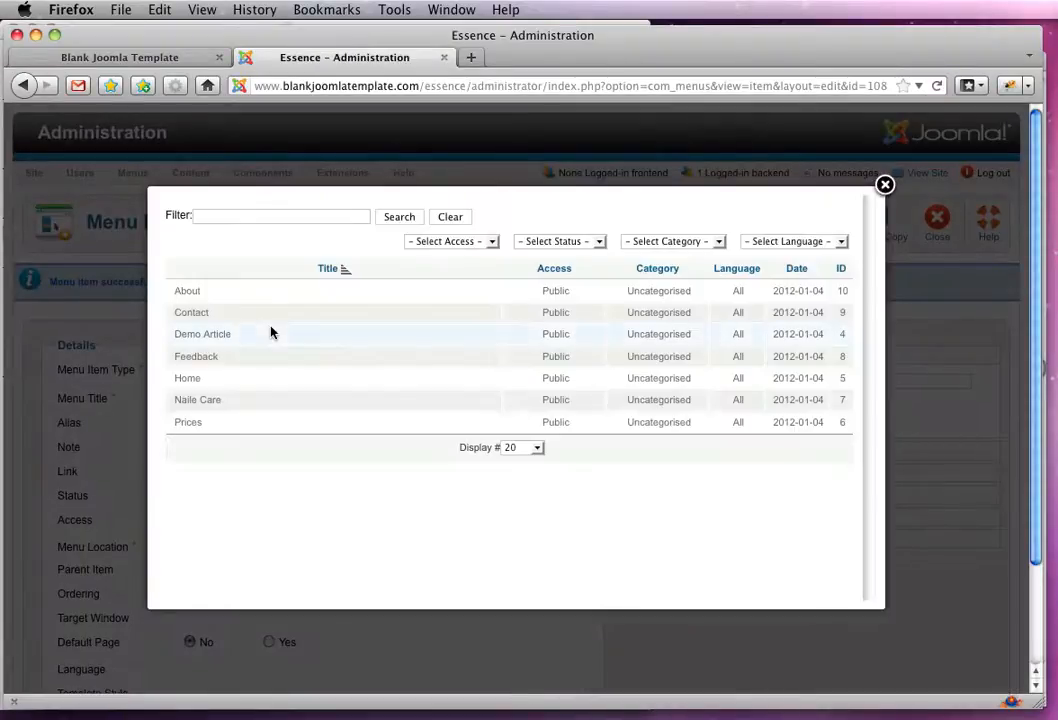
left_click(197, 399)
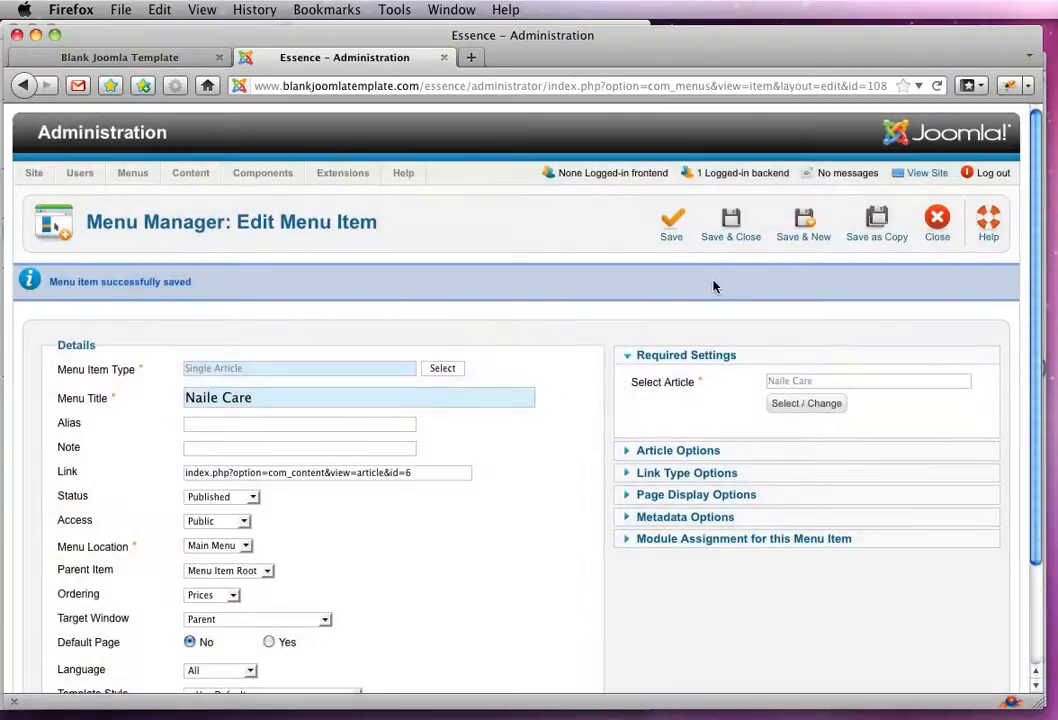
left_click(876, 220)
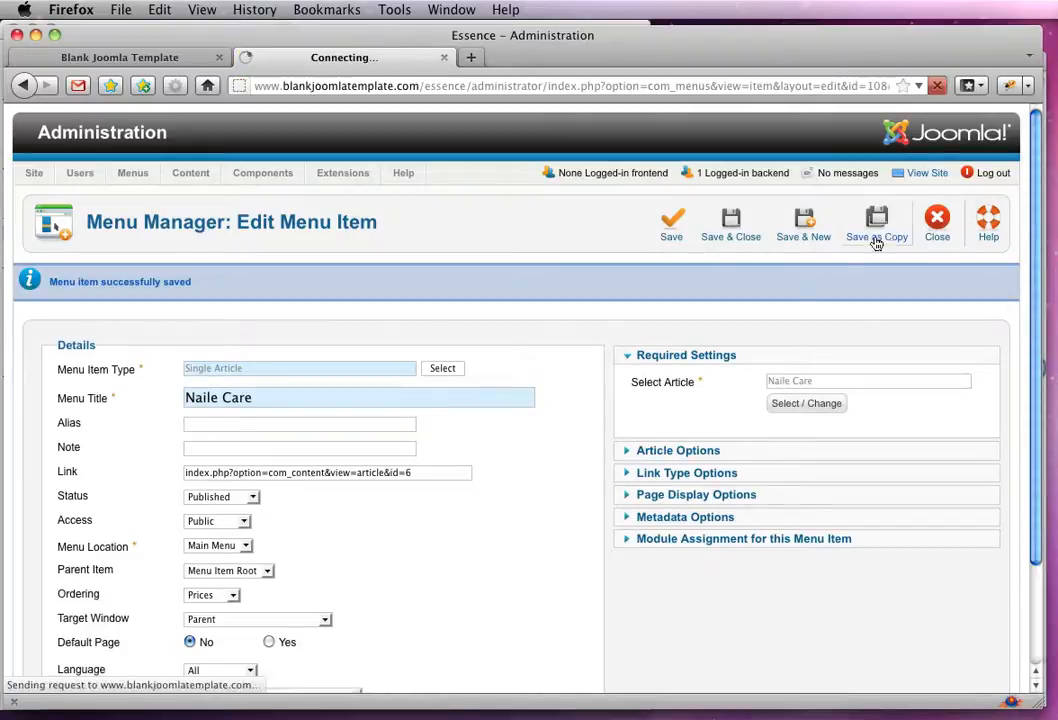
left_click(876, 220)
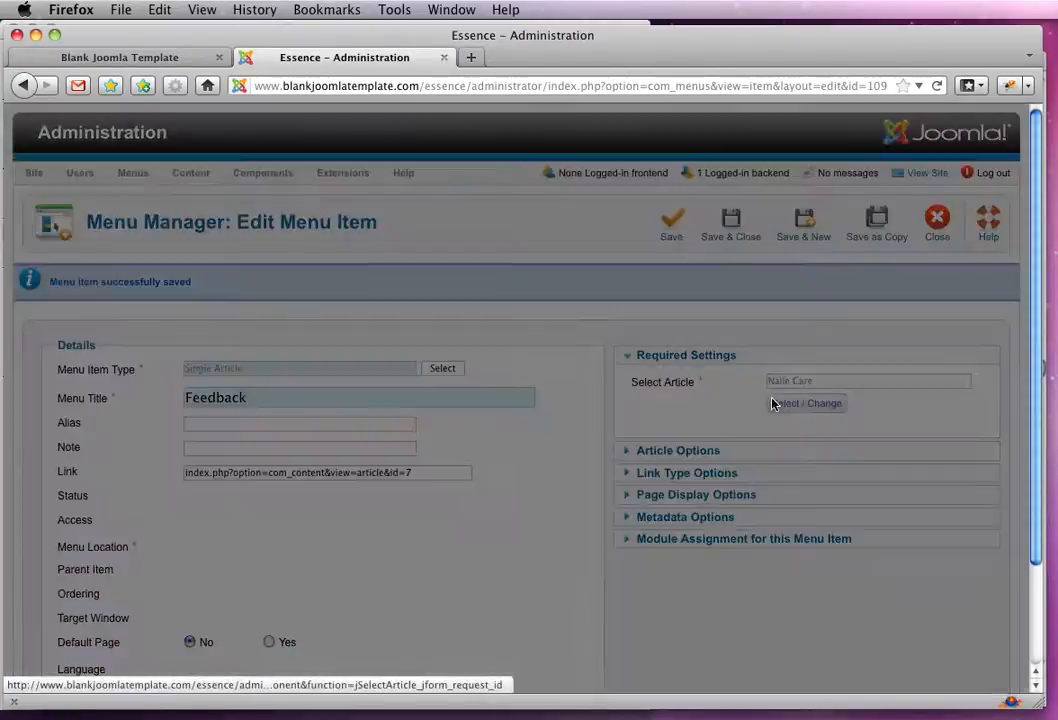
left_click(806, 403)
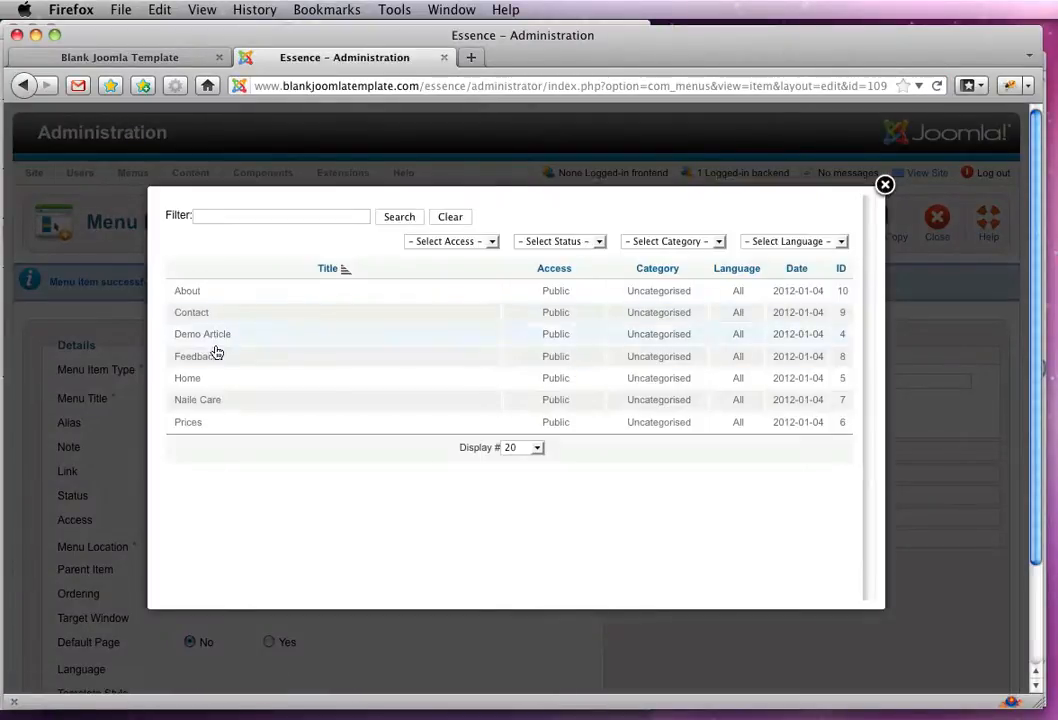
left_click(194, 356)
type("Con")
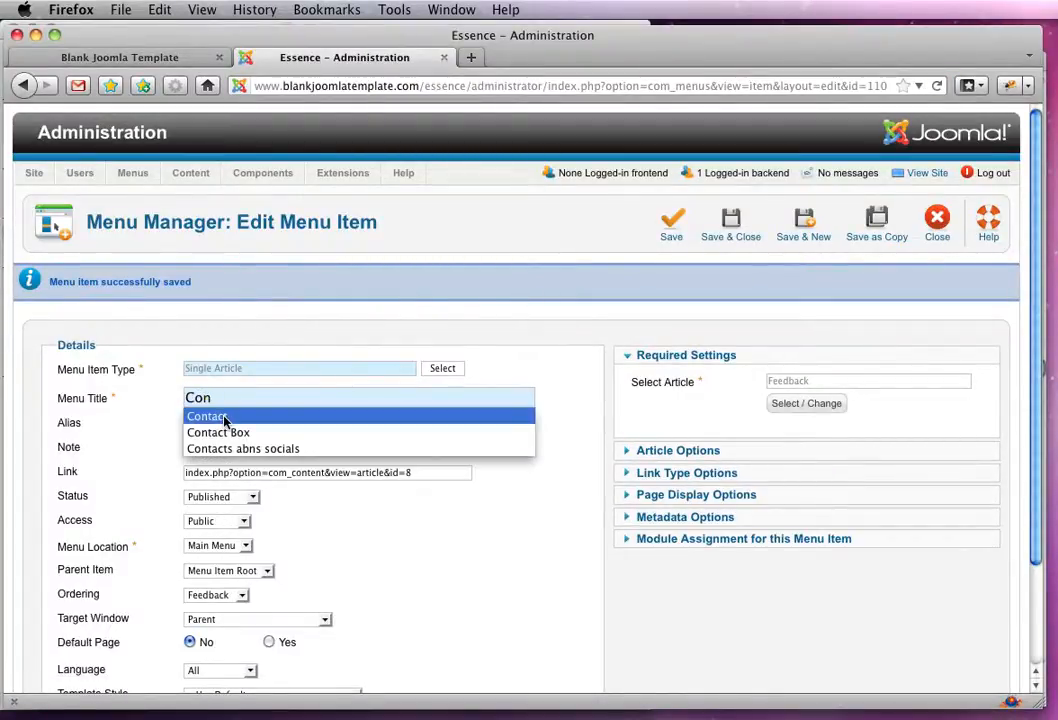
left_click(207, 415)
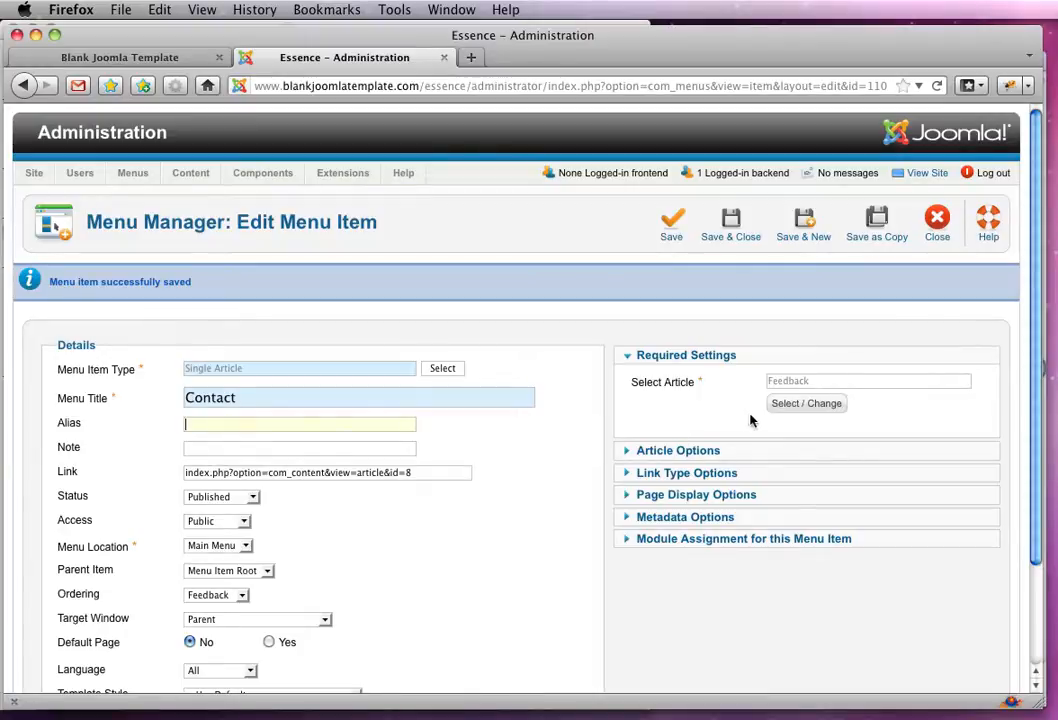
left_click(806, 403)
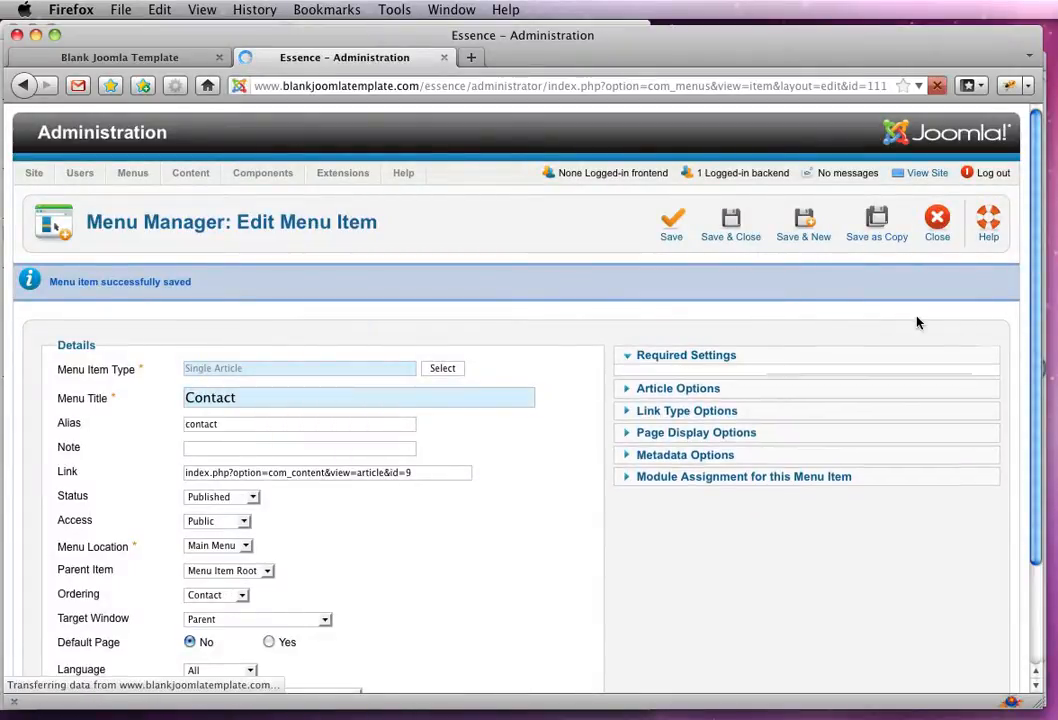
left_click(686, 355)
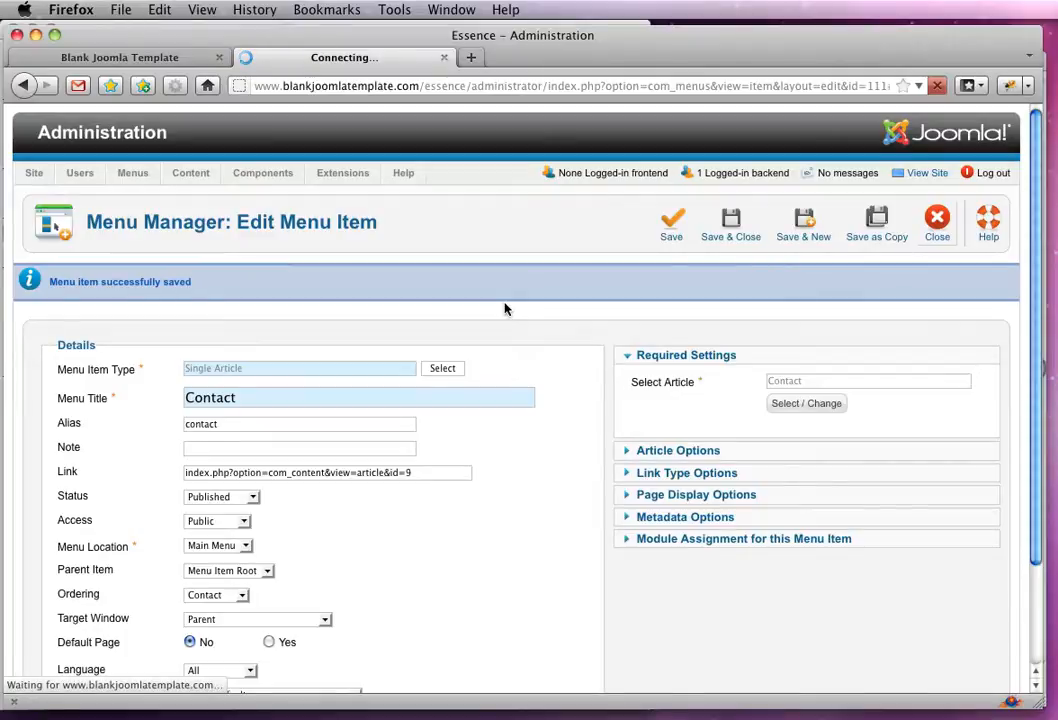
left_click(730, 222)
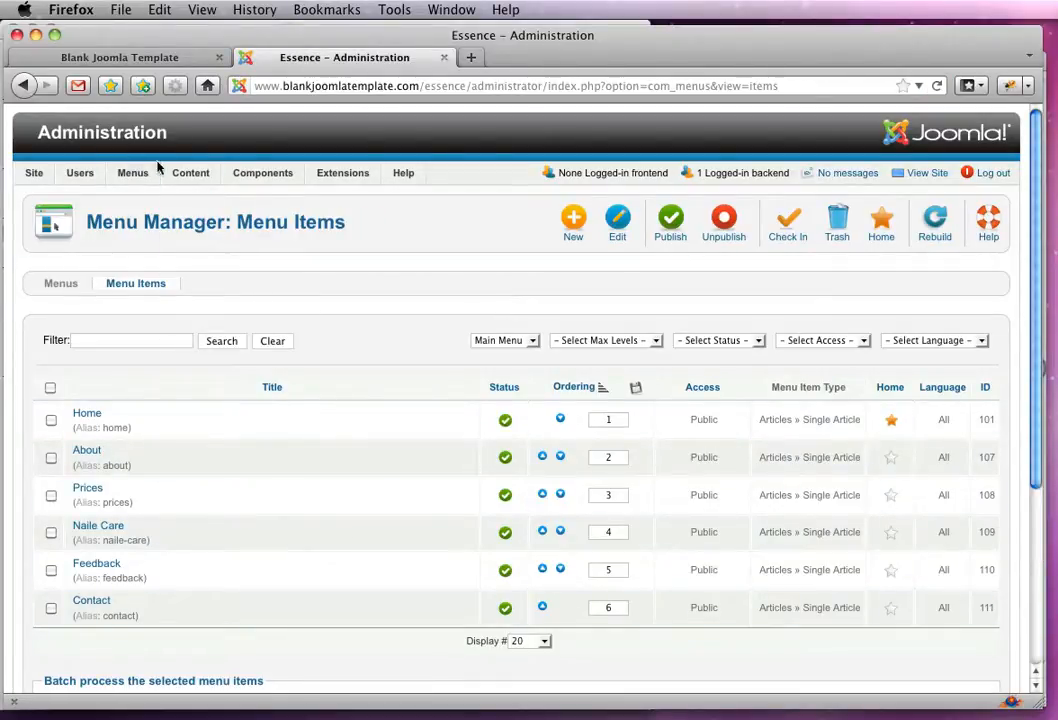
- Reload the Essence front end to show the six-link menu and compare it with the mockup
left_click(120, 57)
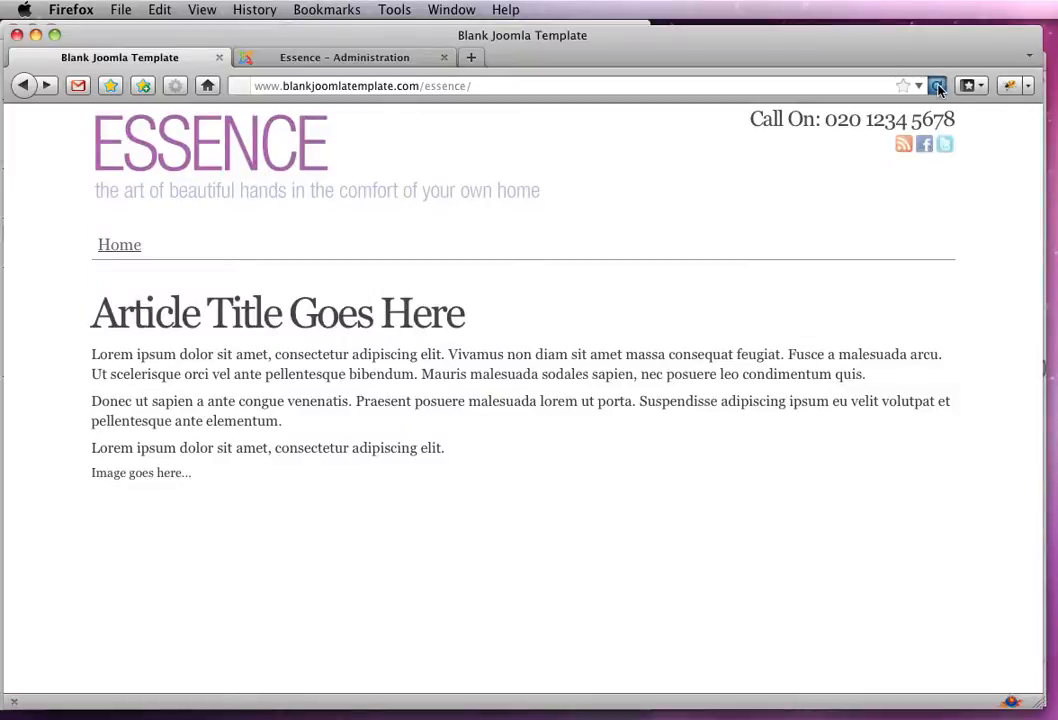
left_click(936, 85)
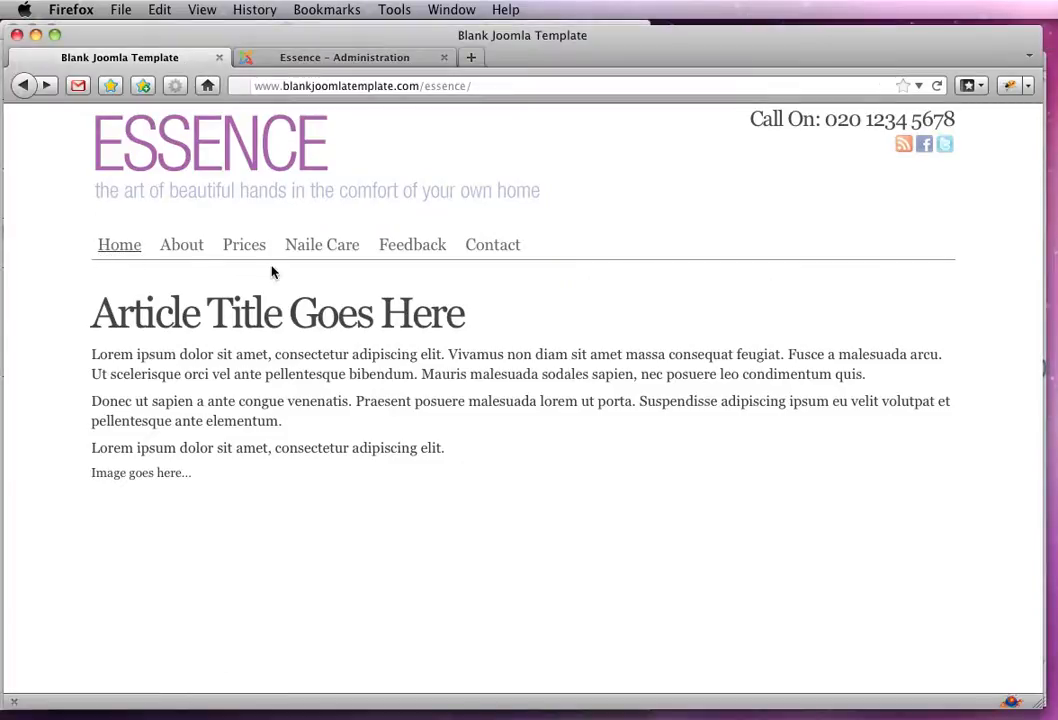
mouse_move(181, 250)
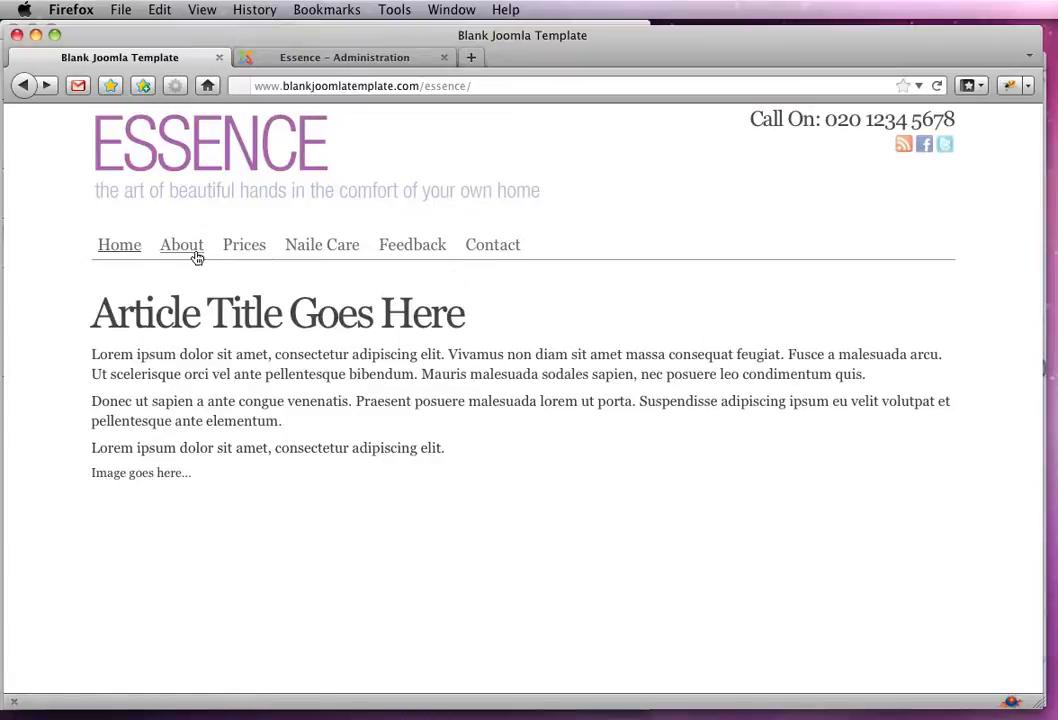
mouse_move(119, 245)
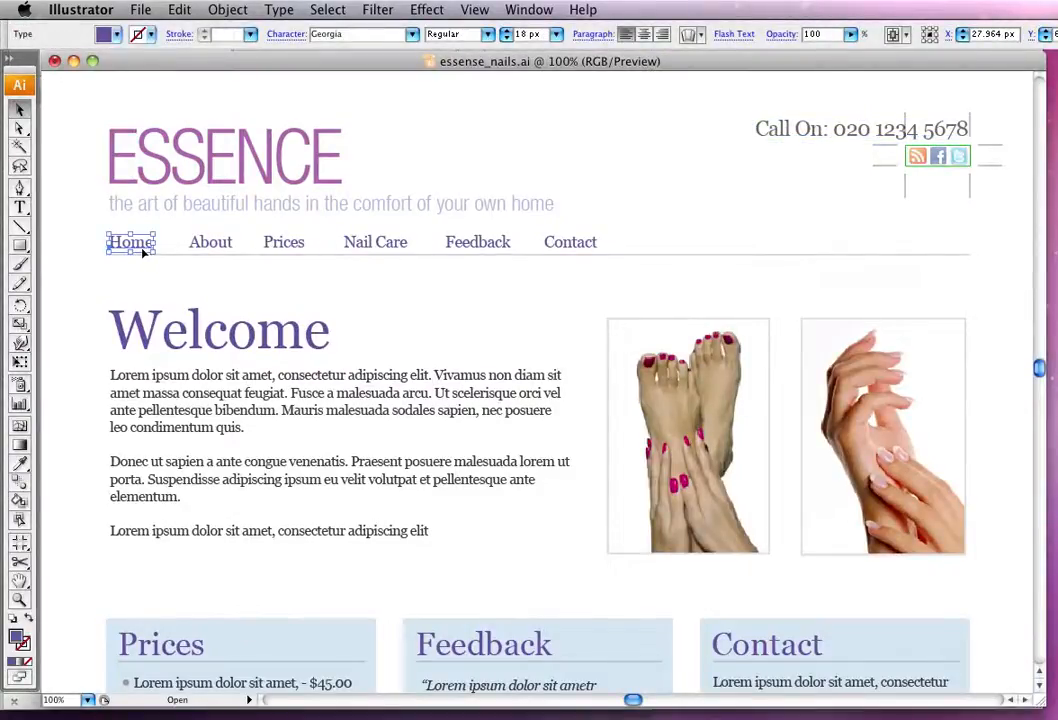
left_click(107, 34)
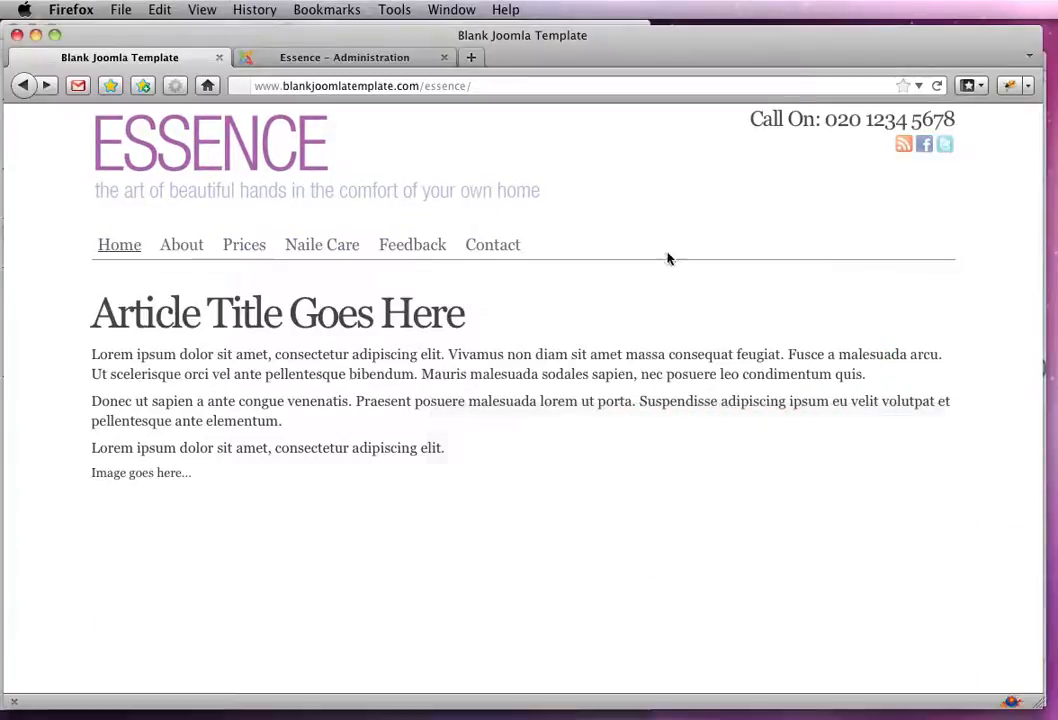
- Inspect the Home link in Firebug and set the ul.menu a colour live to #69539C
right_click(119, 244)
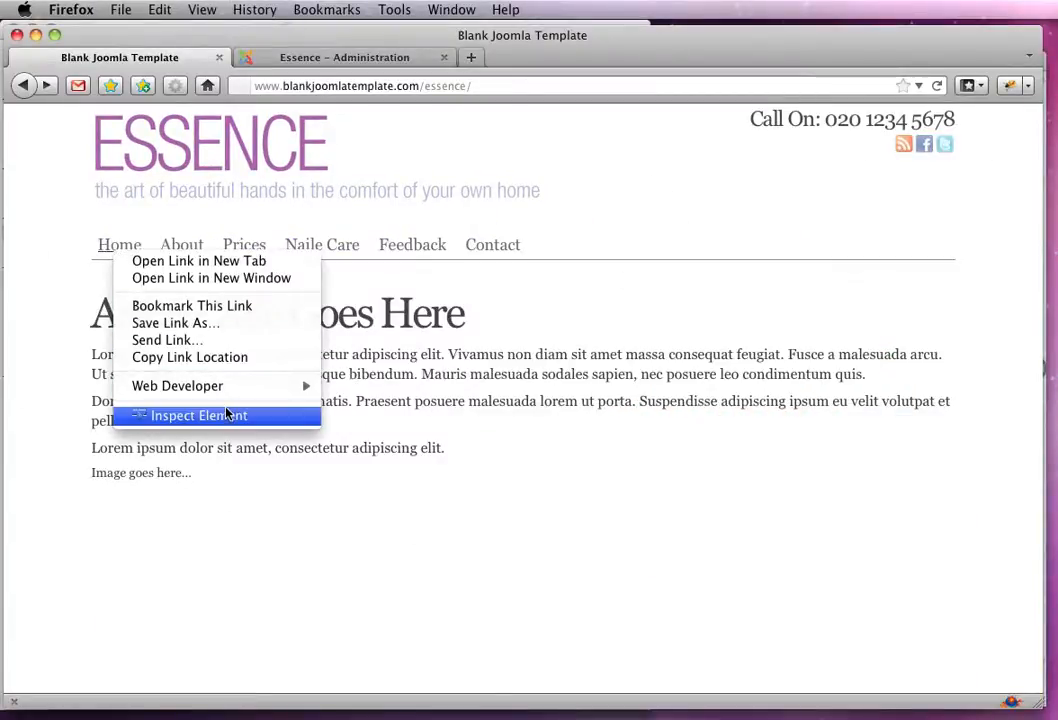
left_click(198, 415)
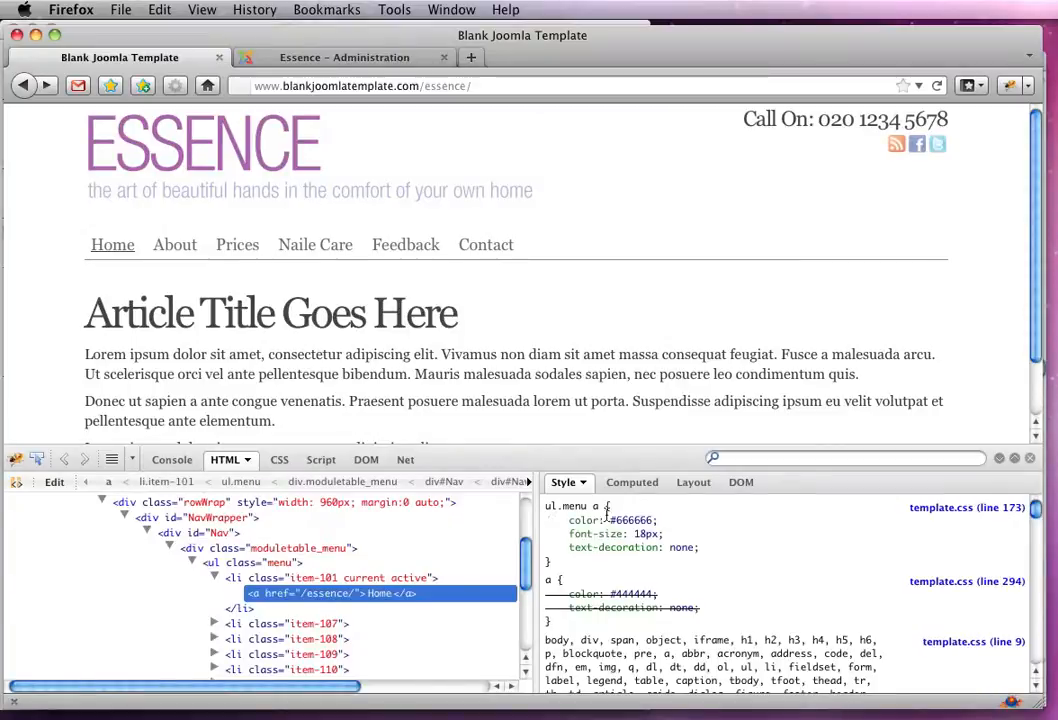
double_click(632, 520)
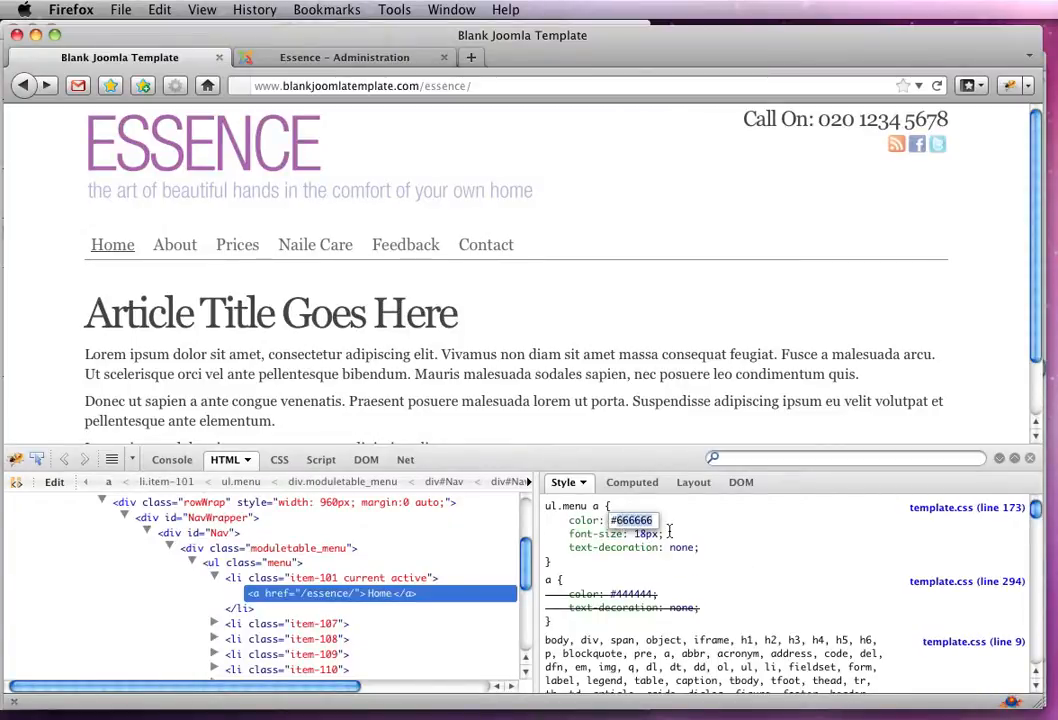
type("#69539C;")
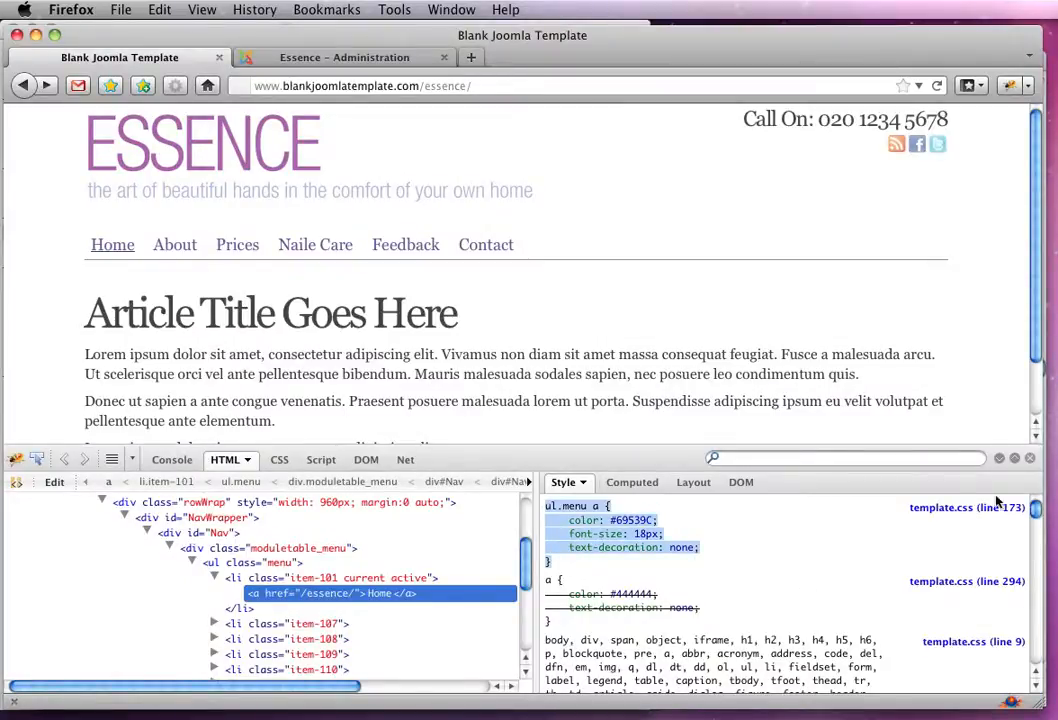
mouse_move(710, 428)
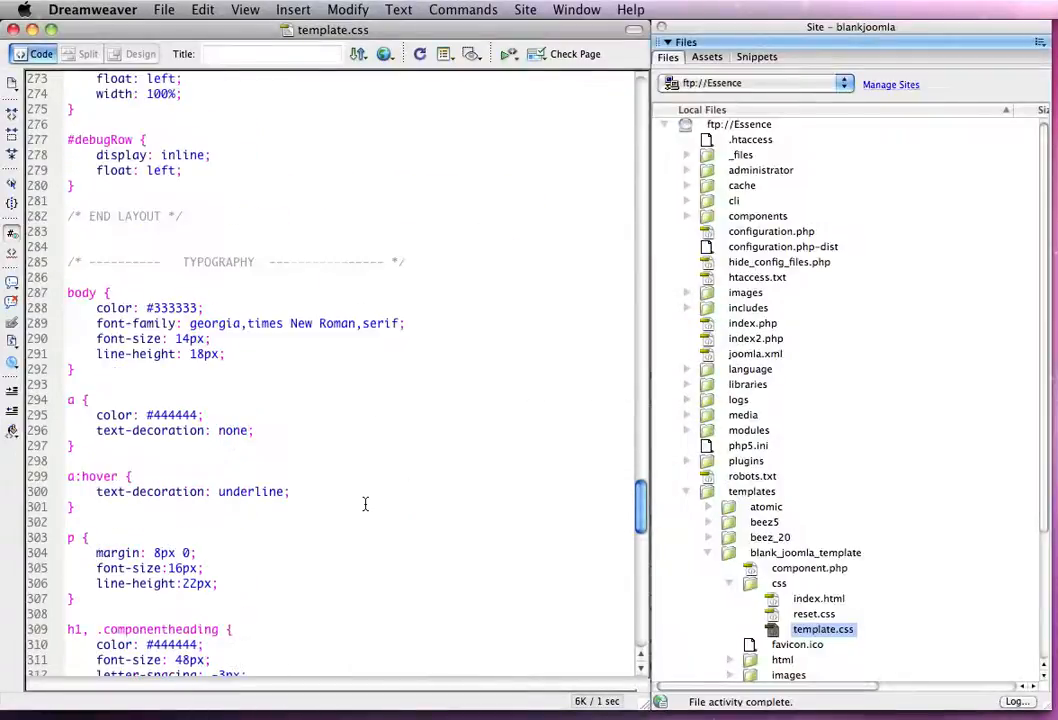
- Scroll template.css up to the ul.menu a rule around line 173
scroll("up", 3)
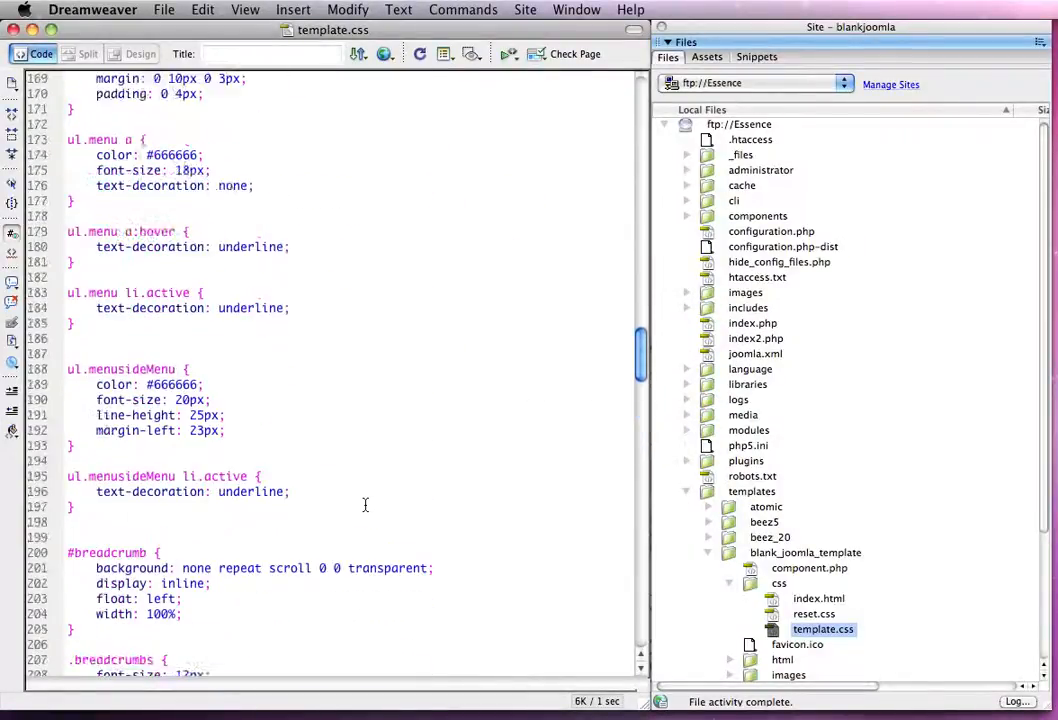
scroll("up", 3)
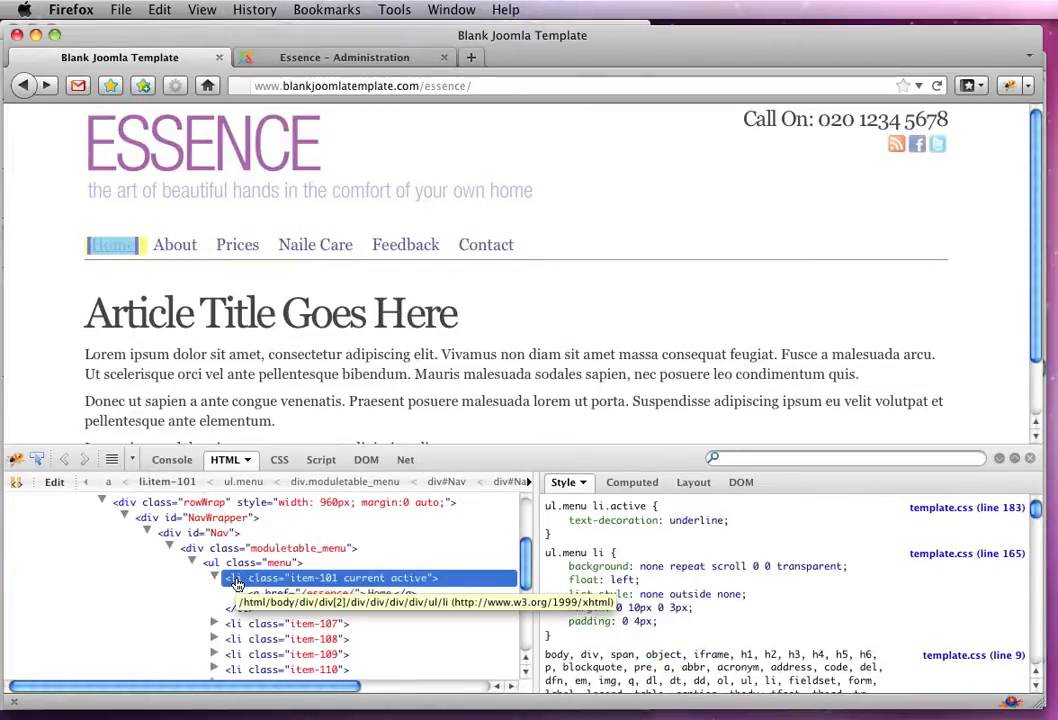
- Select the li item-101 current active node to view its ul.menu li styles
left_click(214, 577)
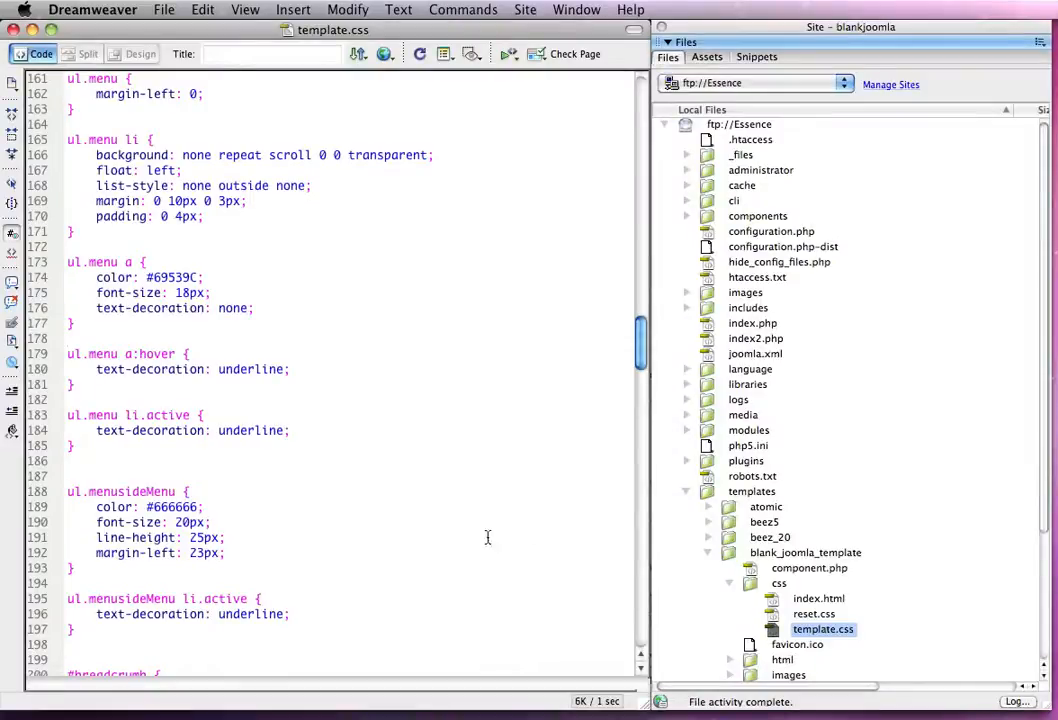
- Change the ul.menu li margin from 0 10px 0 3px to 0 26px 0 3px
scroll("up", 3)
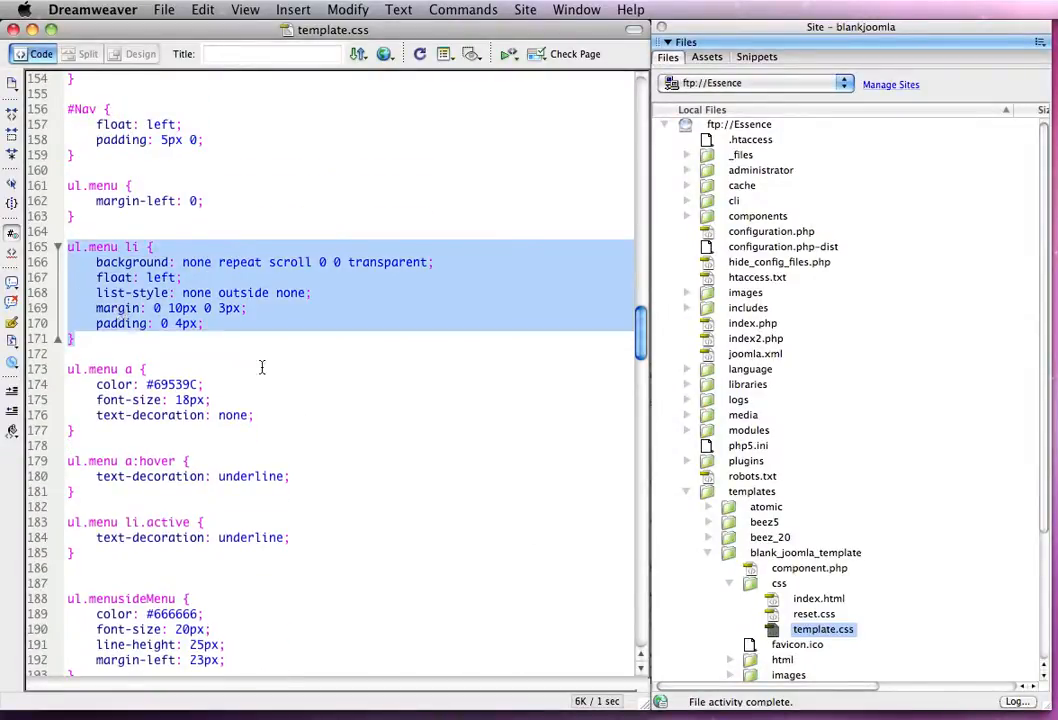
type("26px 0 3px;")
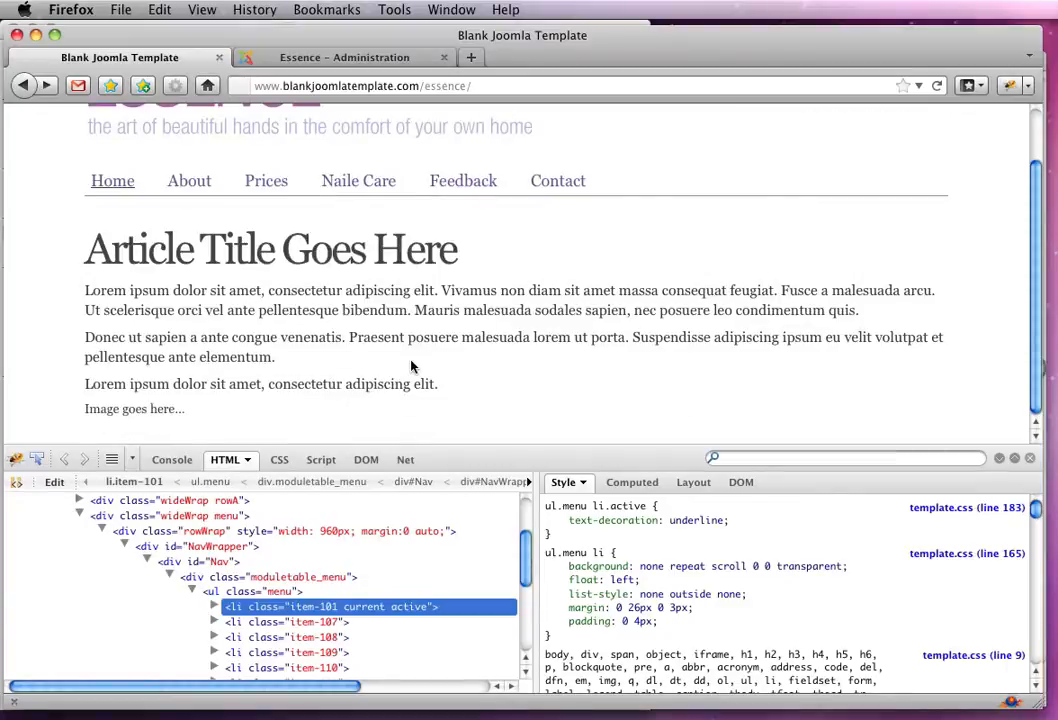
- Inspect #NavWrapper and div#Nav in Firebug and try #Nav padding 0 0 instead of 5px 0
scroll("up", 3)
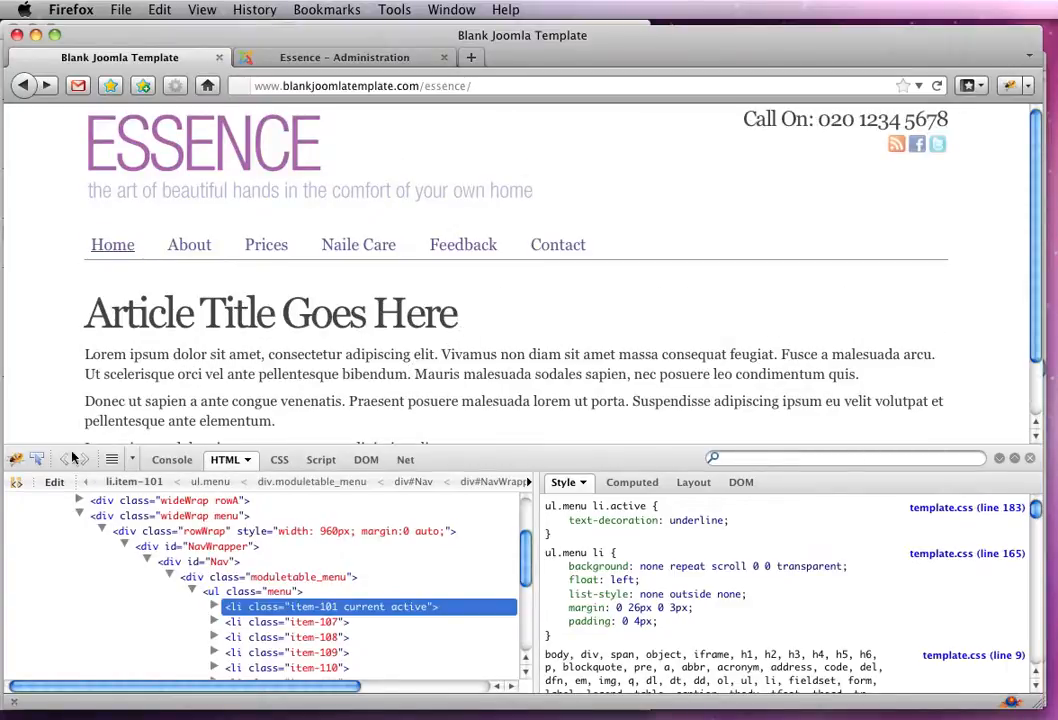
left_click(218, 594)
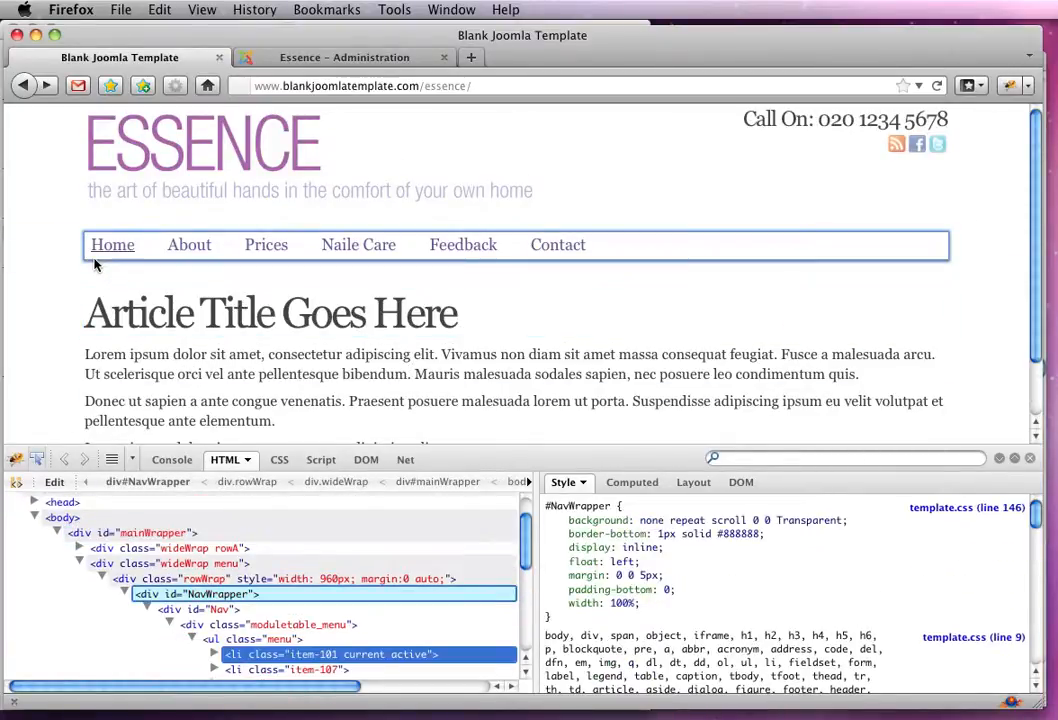
left_click(197, 594)
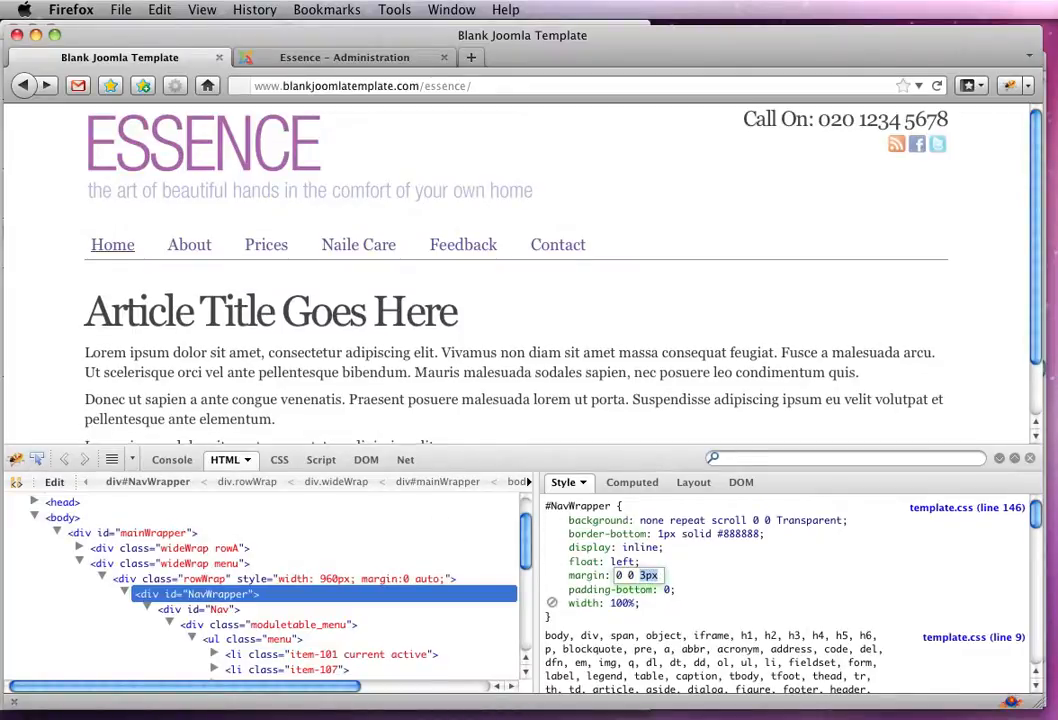
type("1px")
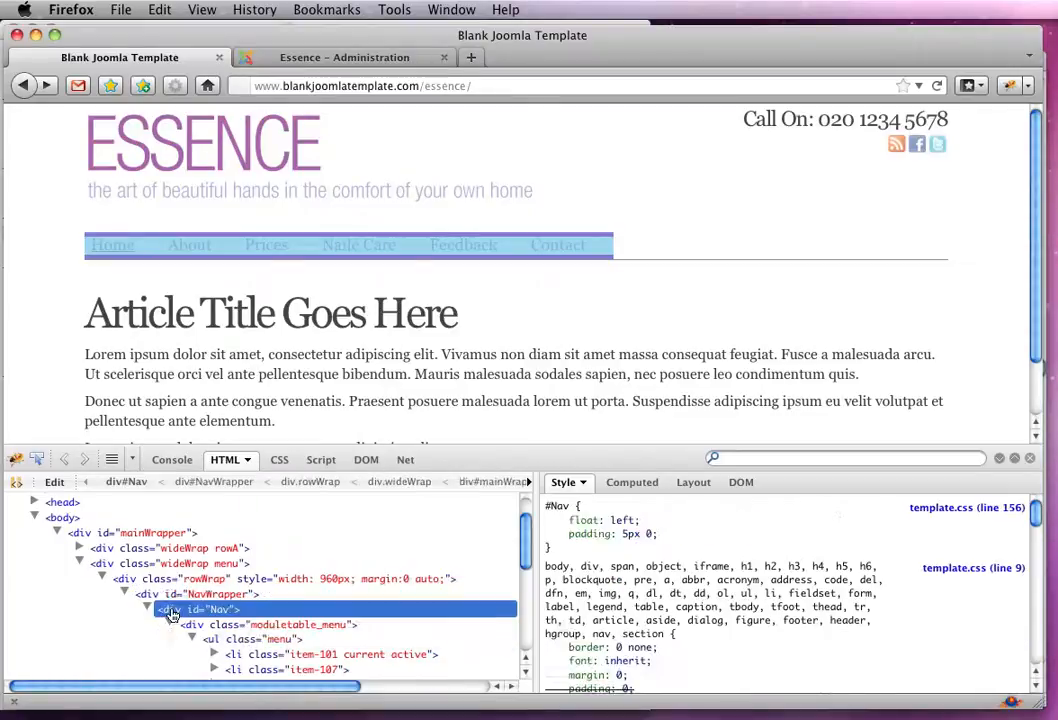
double_click(631, 533)
type("0")
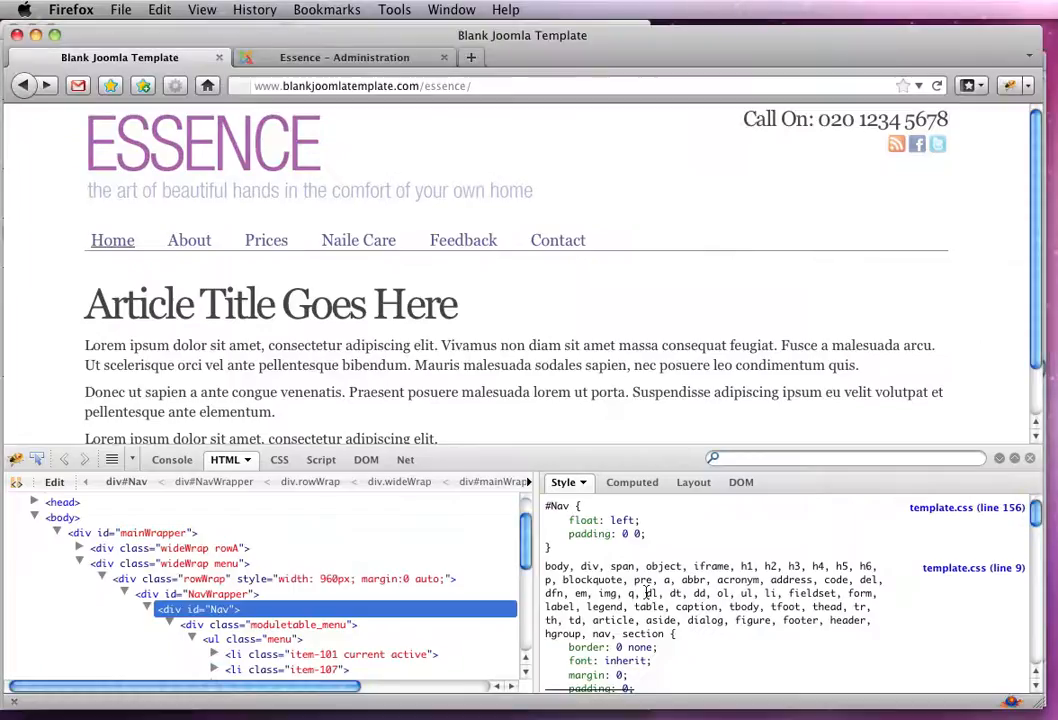
double_click(632, 533)
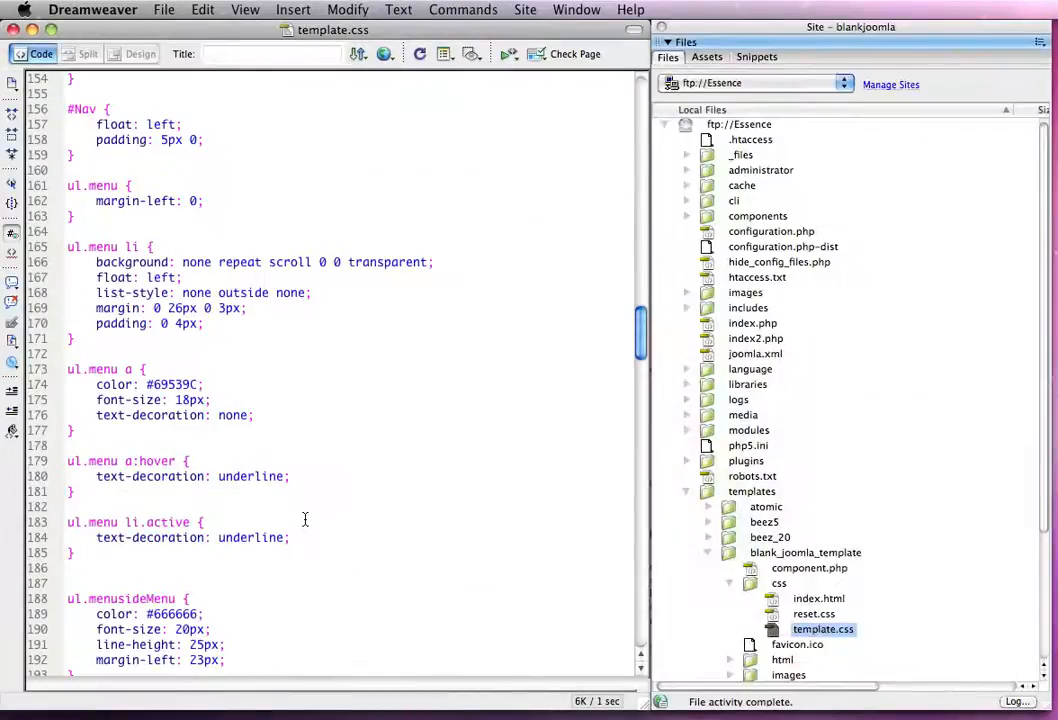
scroll("up", 3)
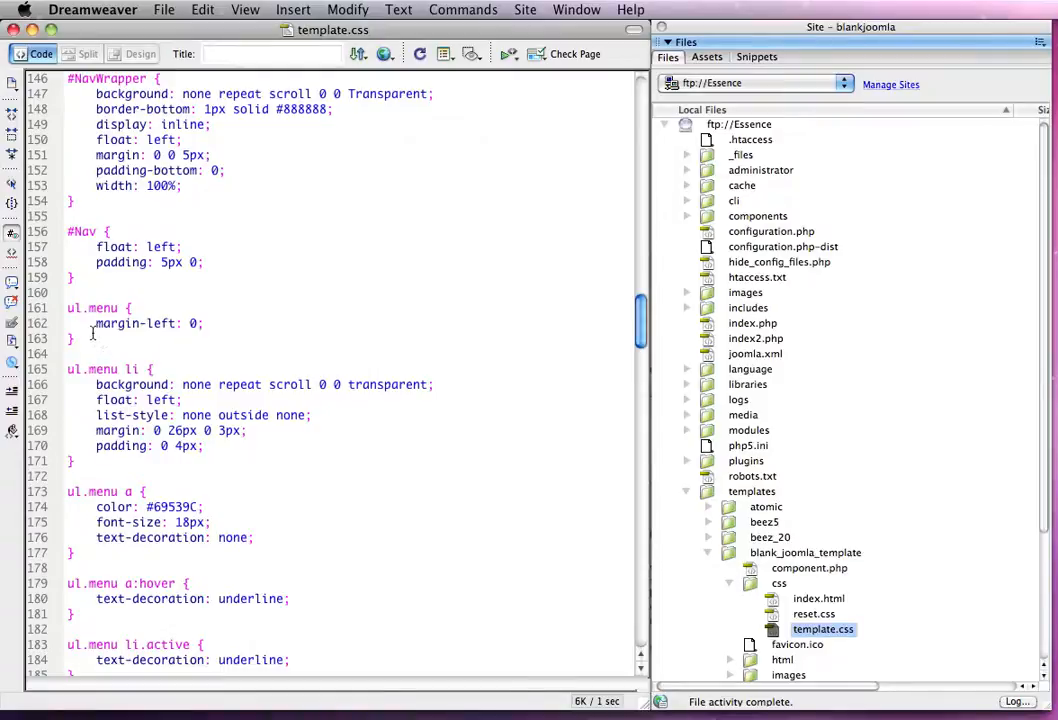